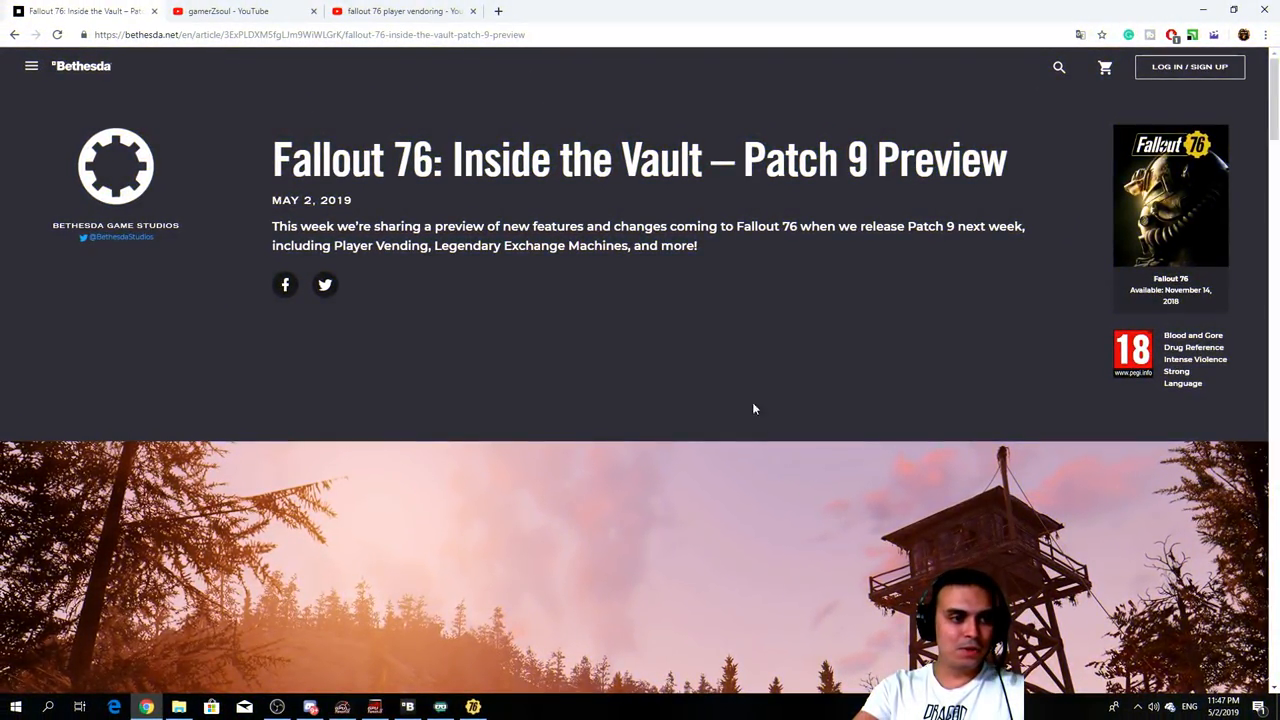
# Step: Highlight 'Patch 9 Preview' in the title and scroll down to Player Vending Machines
pyautogui.doubleClick(485, 159)
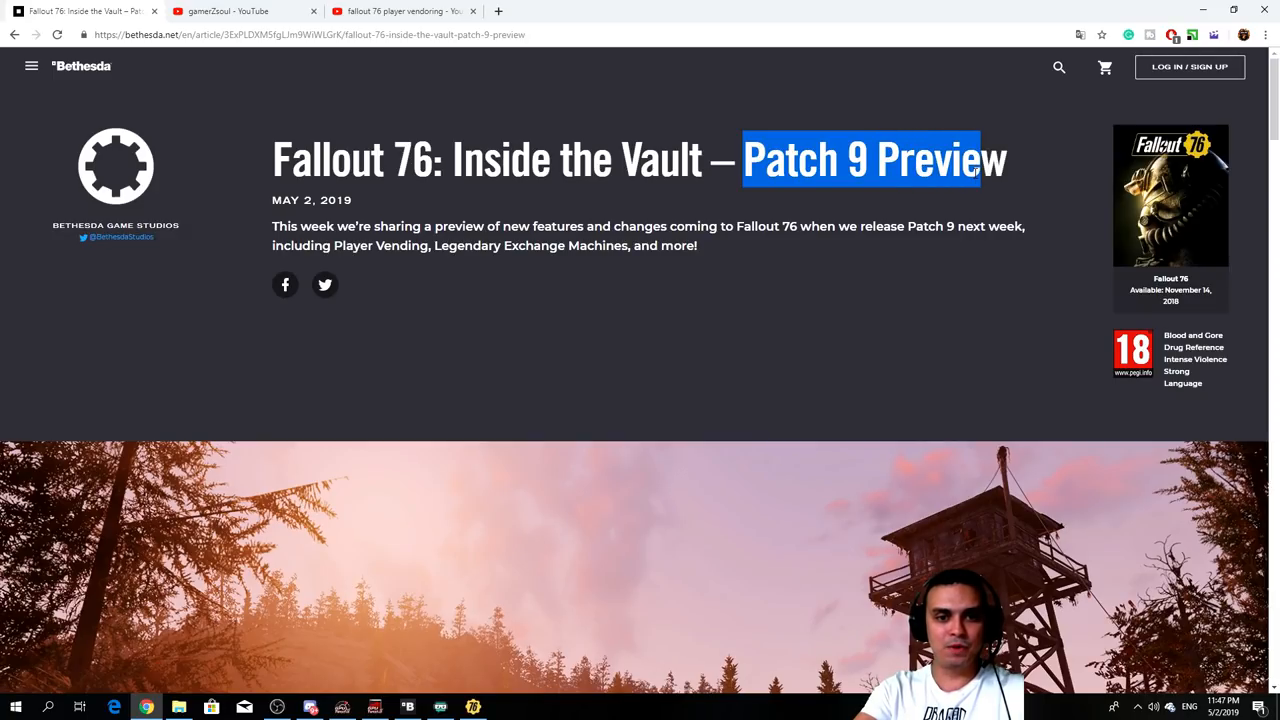
pyautogui.scroll(-3)
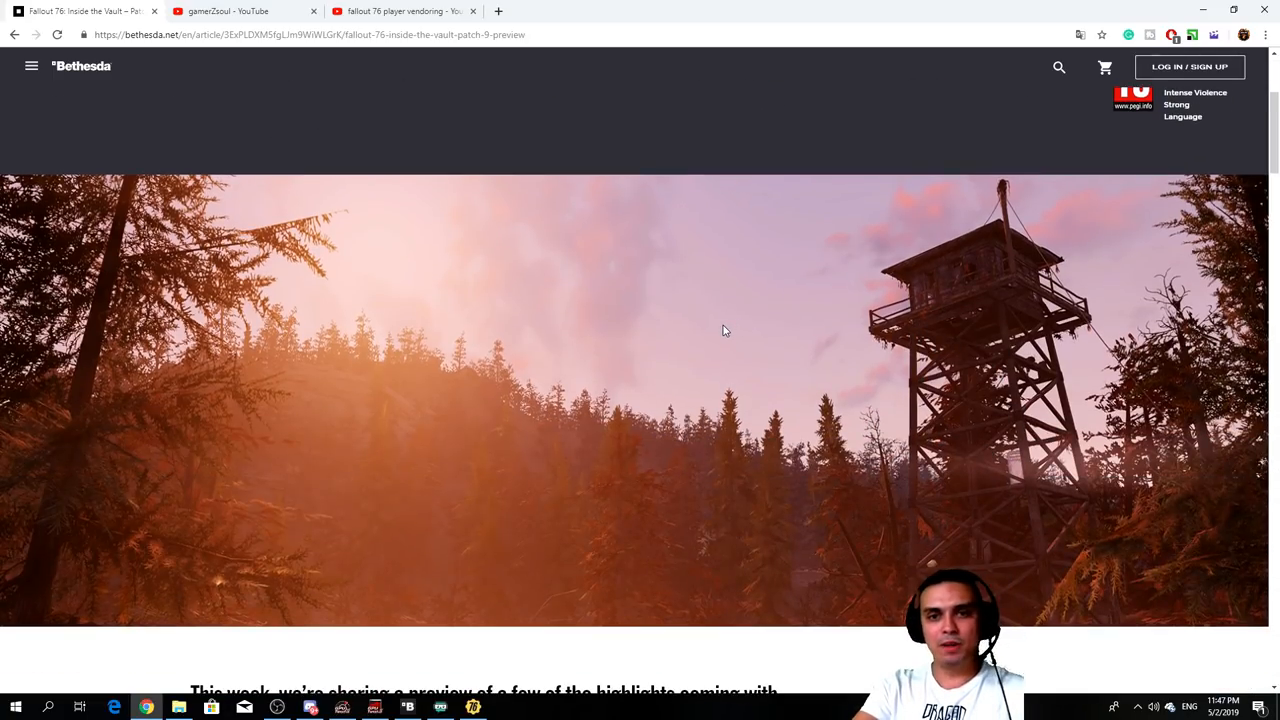
pyautogui.scroll(-3)
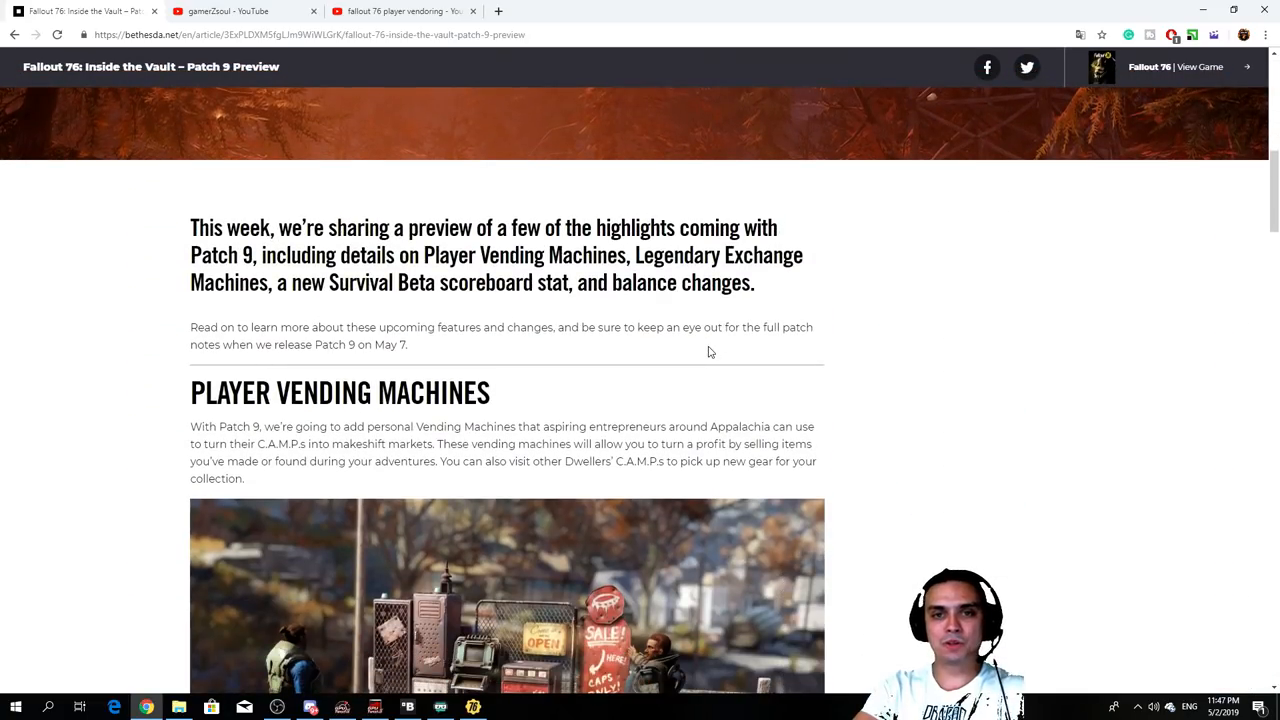
pyautogui.moveTo(721, 363)
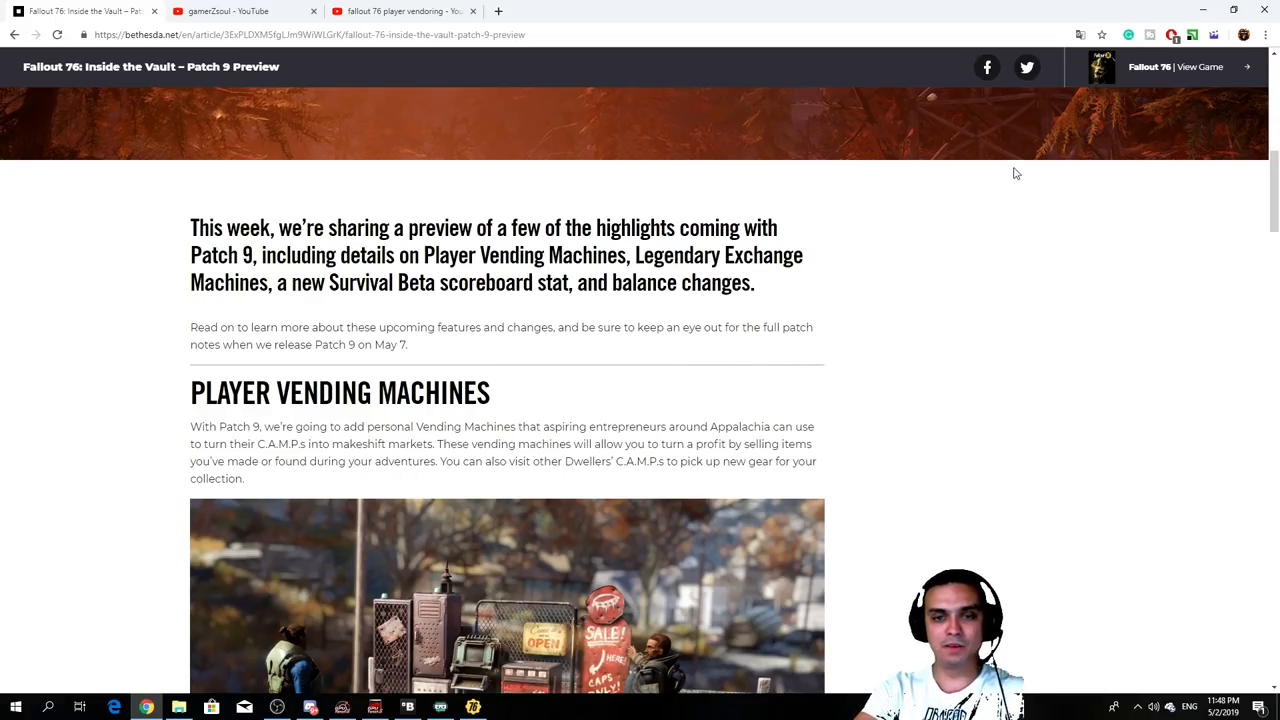
pyautogui.moveTo(892, 360)
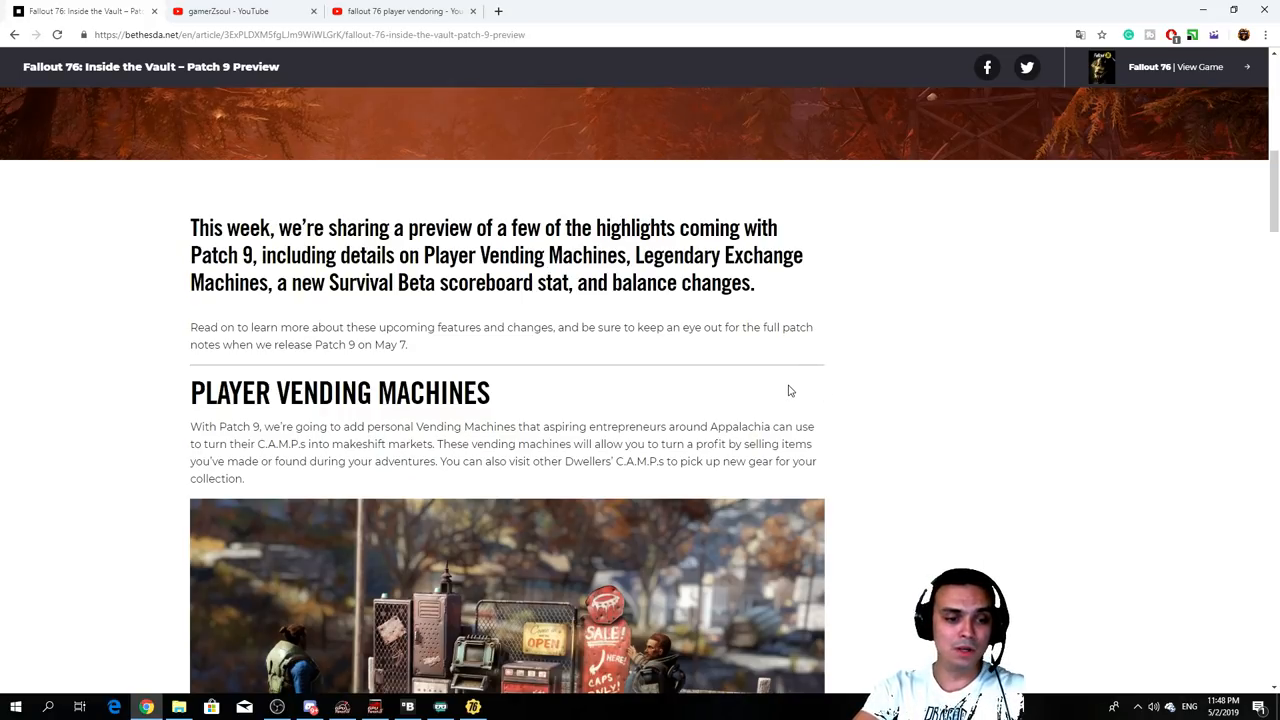
pyautogui.scroll(-3)
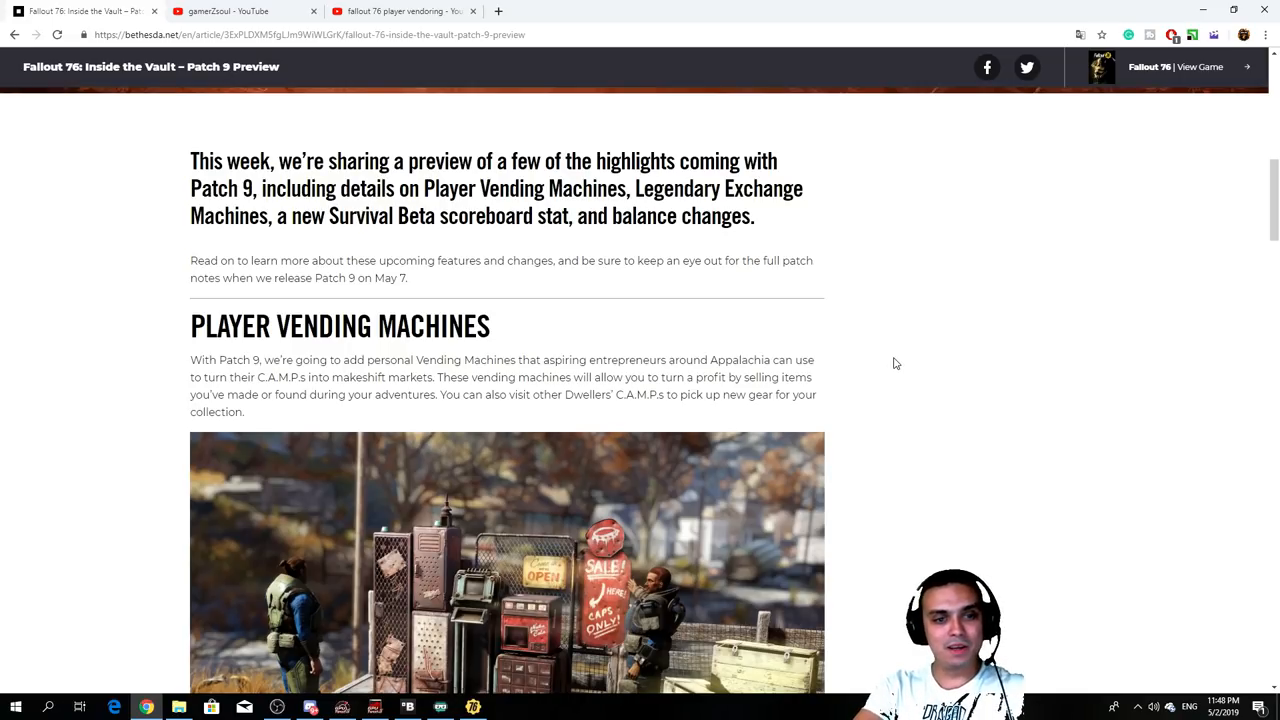
pyautogui.scroll(-3)
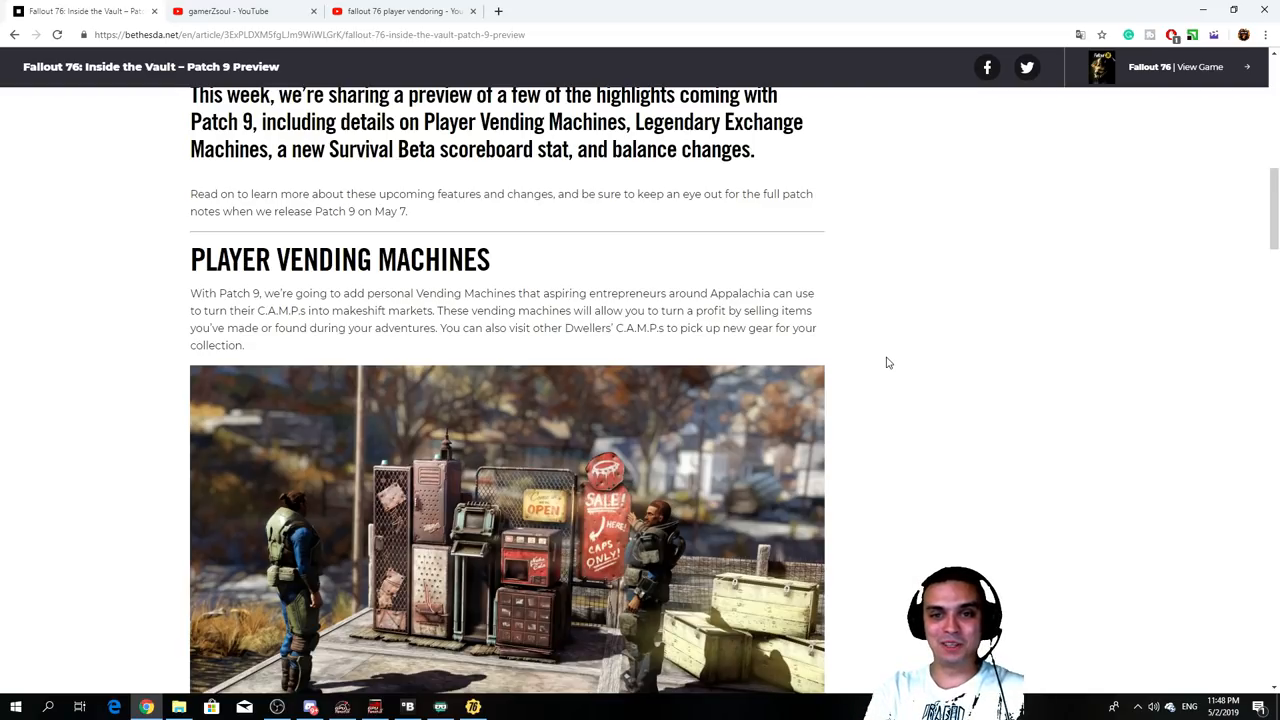
pyautogui.moveTo(898, 362)
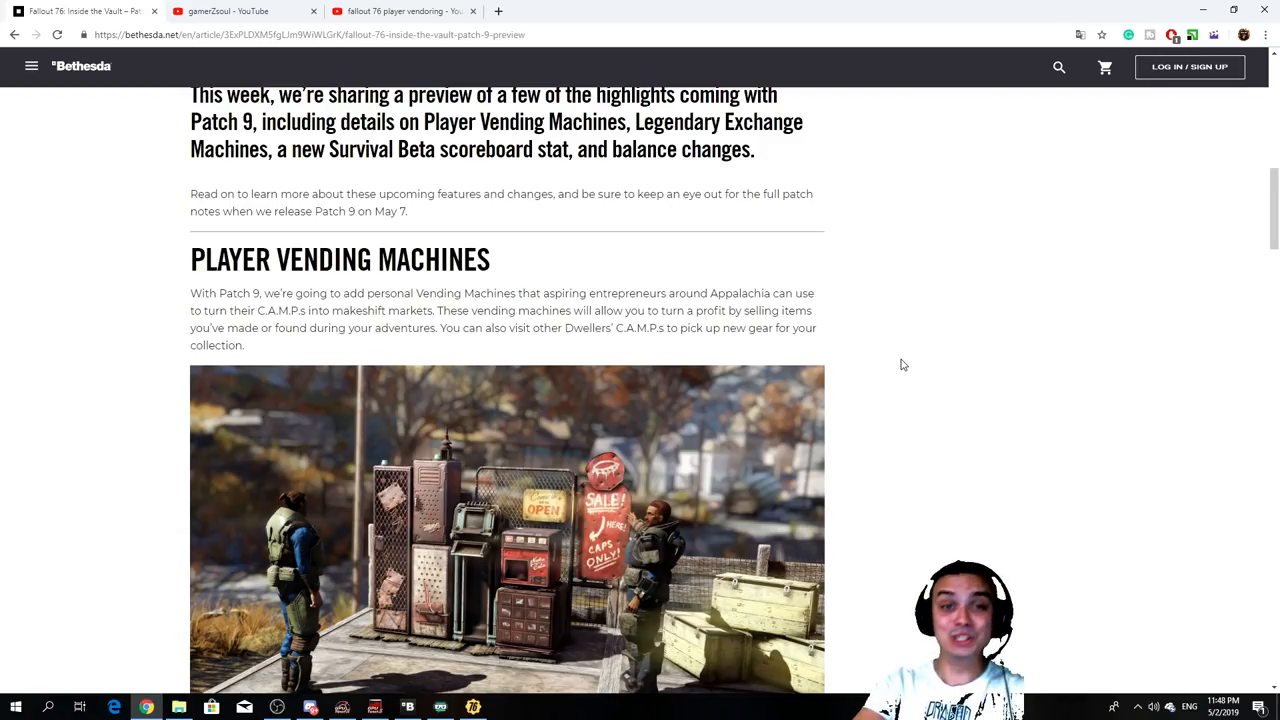
# Step: Scroll ahead and highlight the Legendary Exchange Machines heading, then scroll back up
pyautogui.scroll(-3)
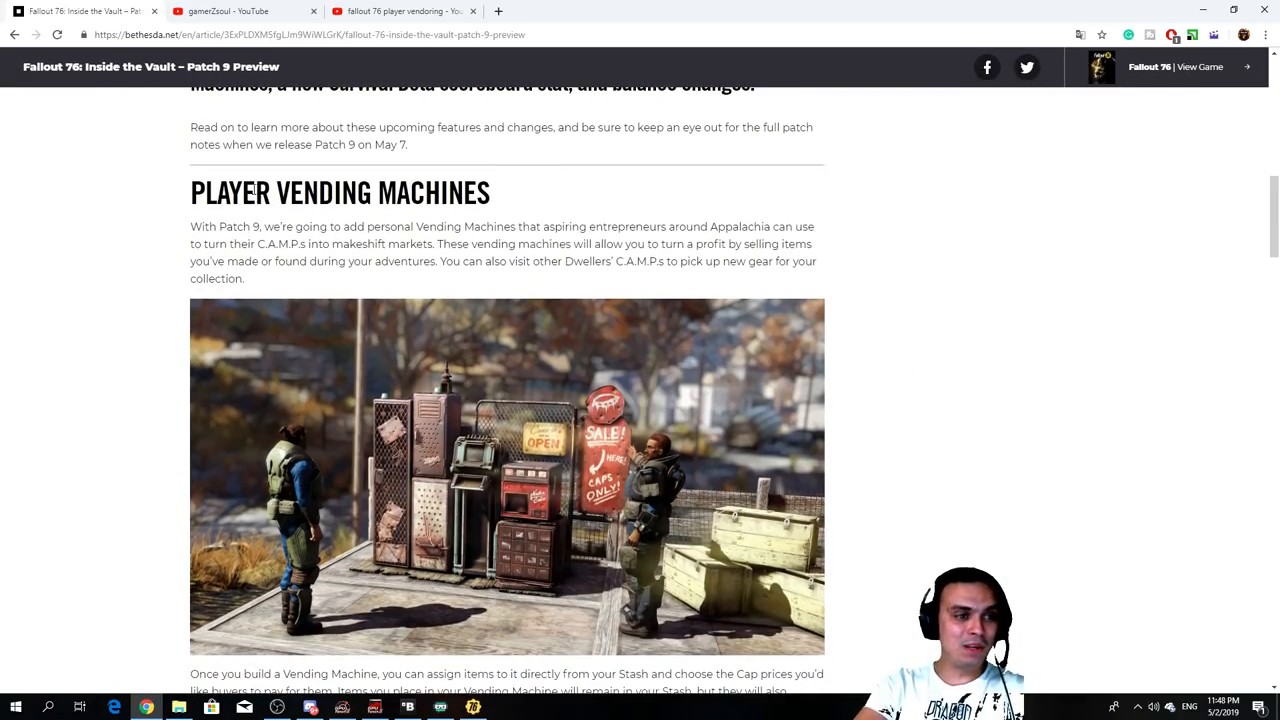
pyautogui.scroll(-3)
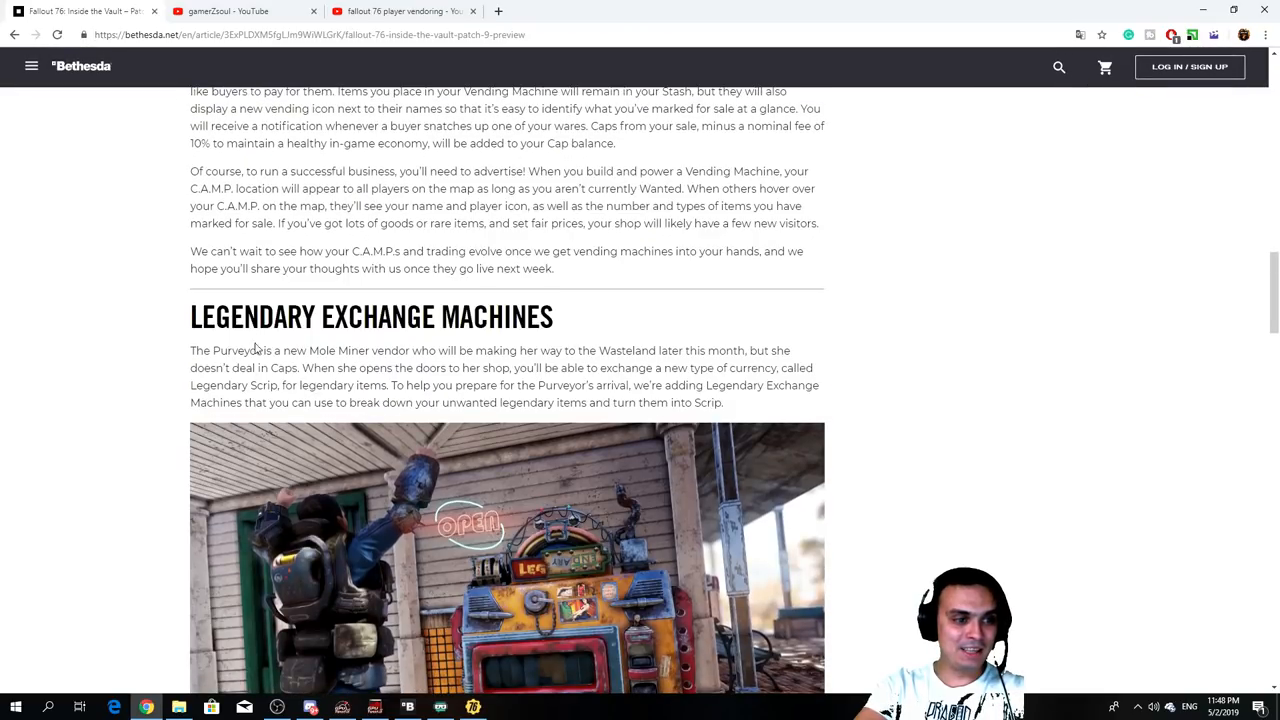
pyautogui.moveTo(247, 317); pyautogui.dragTo(500, 317)
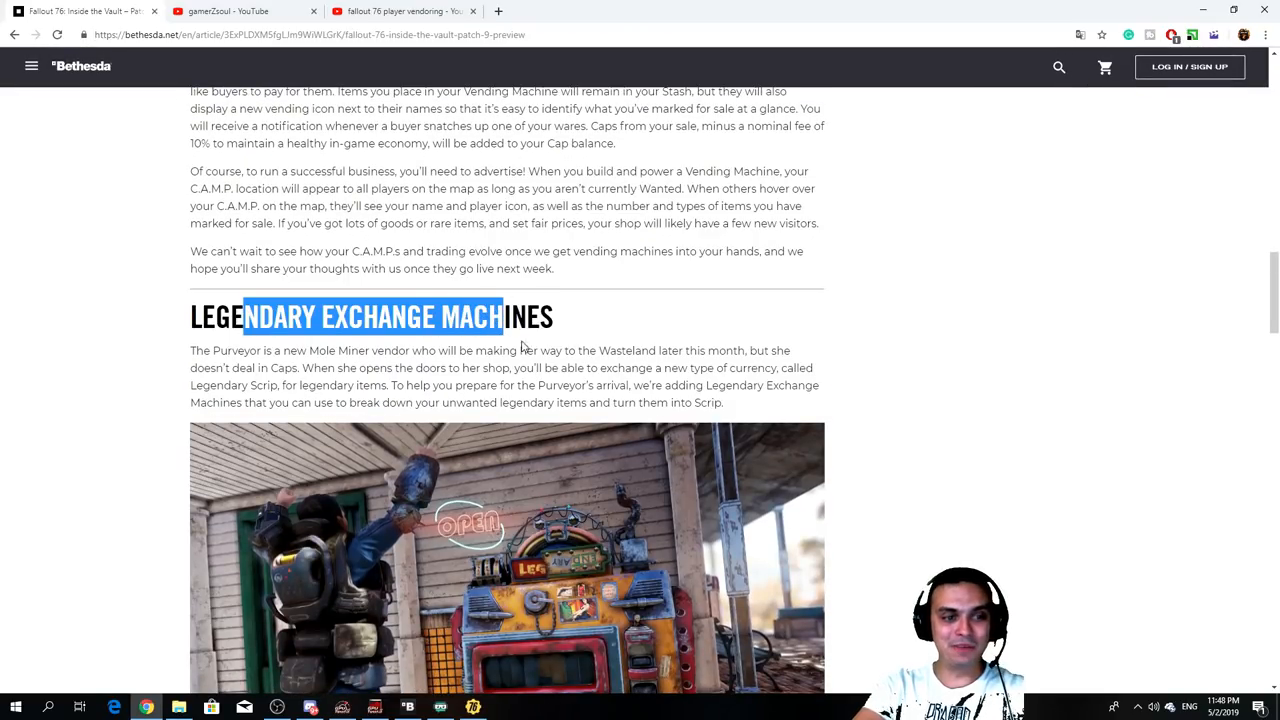
pyautogui.moveTo(290, 402)
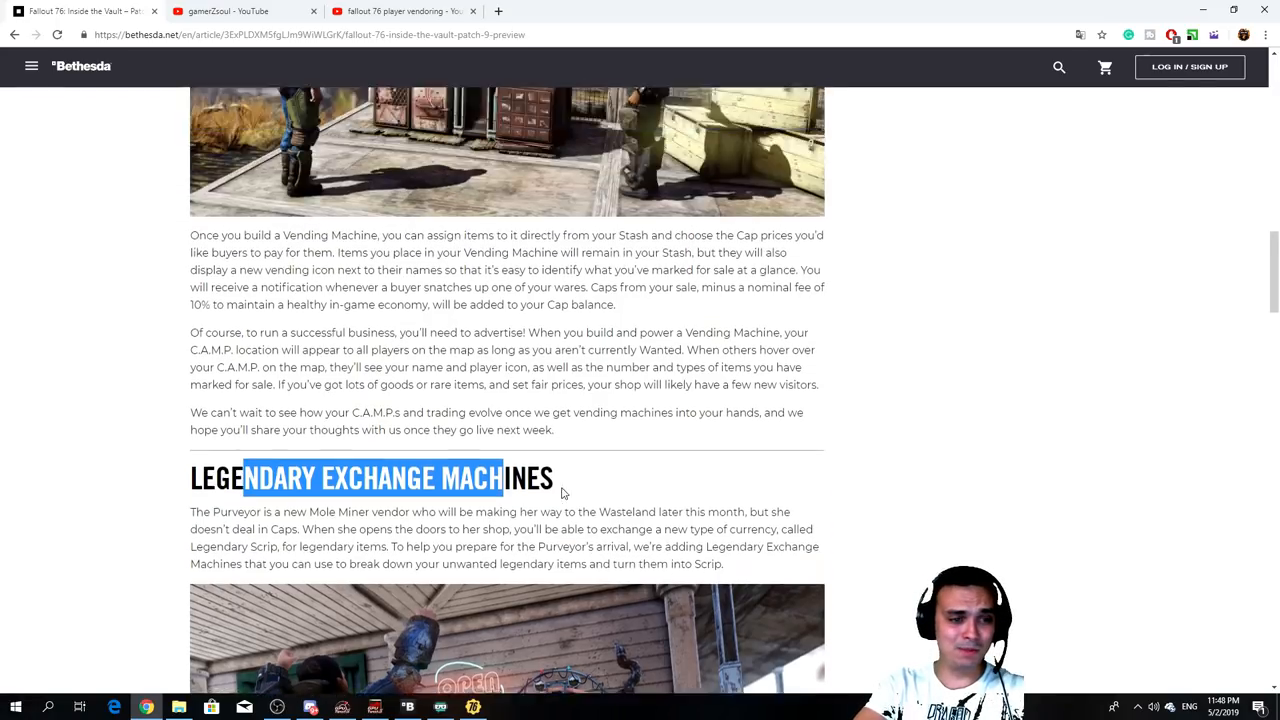
pyautogui.scroll(3)
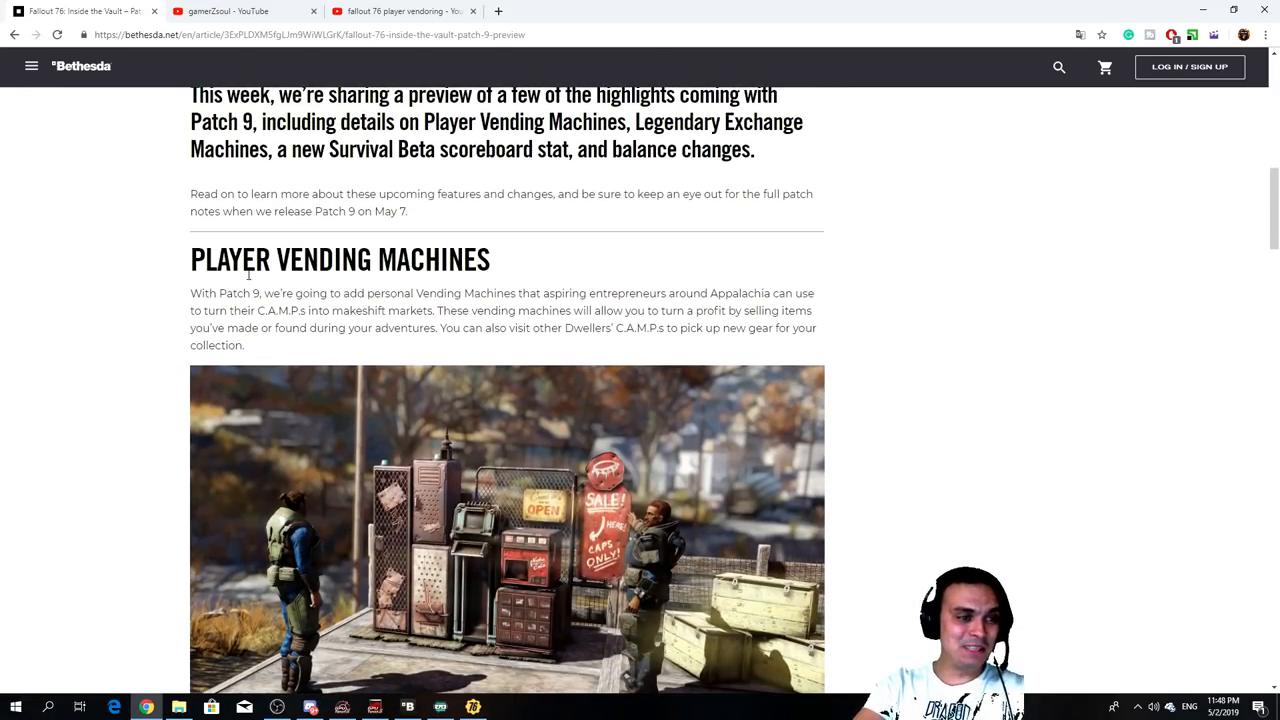
# Step: Highlight the line about visiting other Dwellers' C.A.M.P.s to pick up new gear
pyautogui.moveTo(232, 259); pyautogui.dragTo(425, 259)
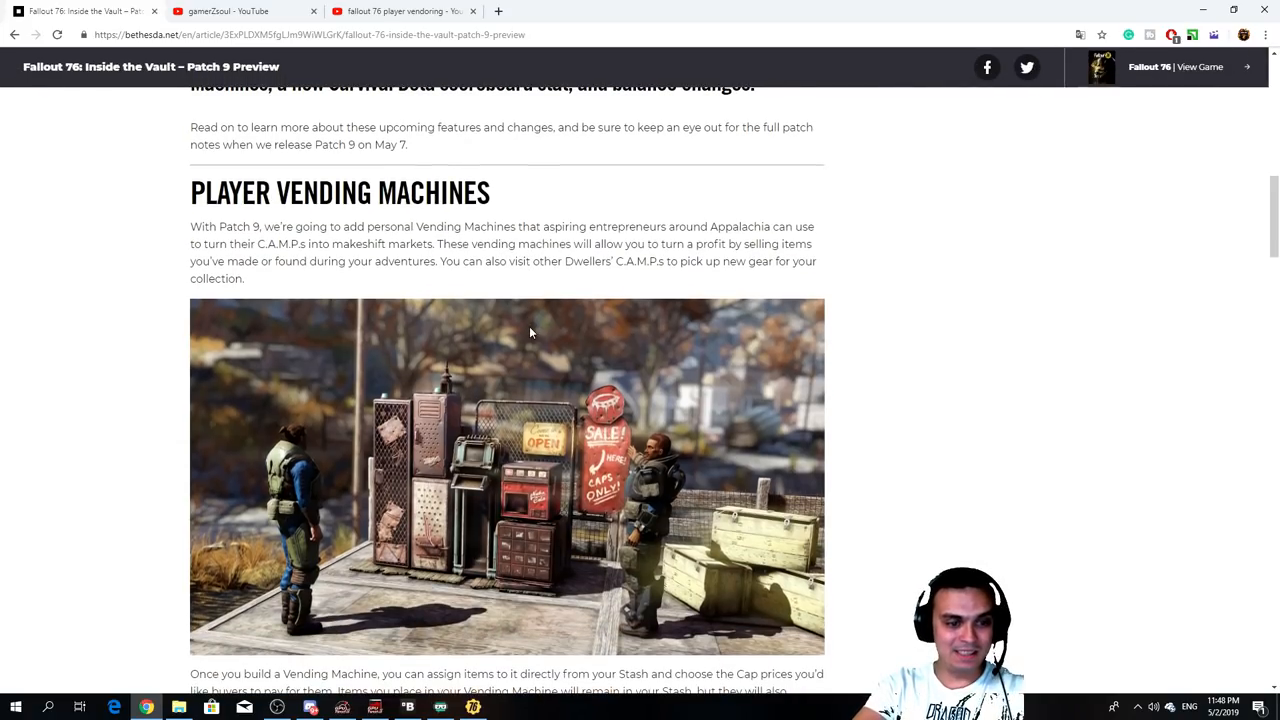
pyautogui.scroll(-3)
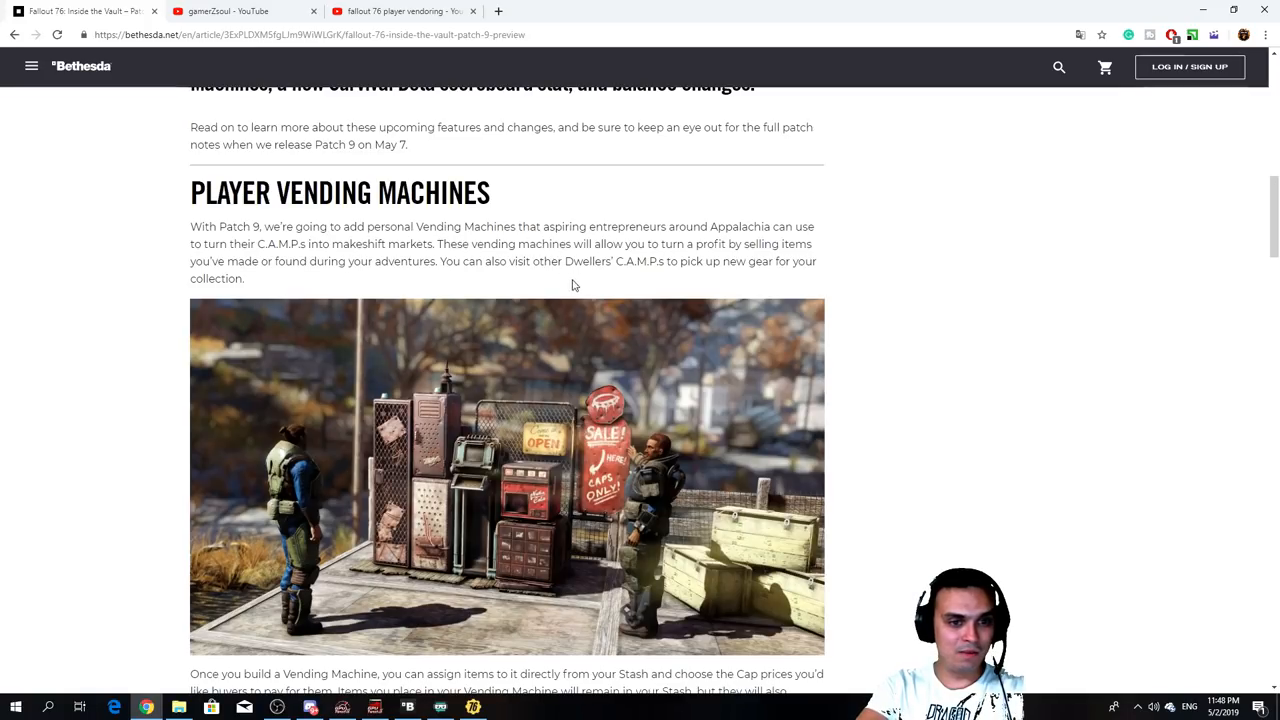
pyautogui.doubleClick(648, 243)
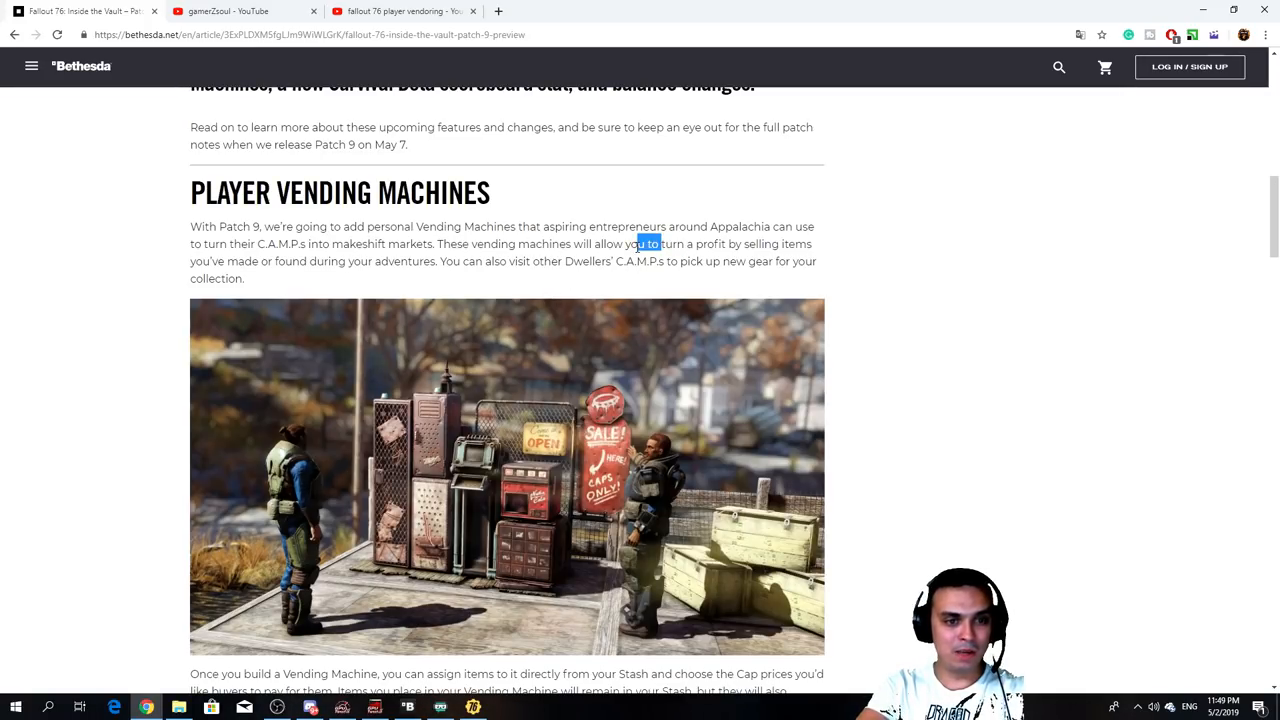
pyautogui.moveTo(649, 243); pyautogui.dragTo(255, 261)
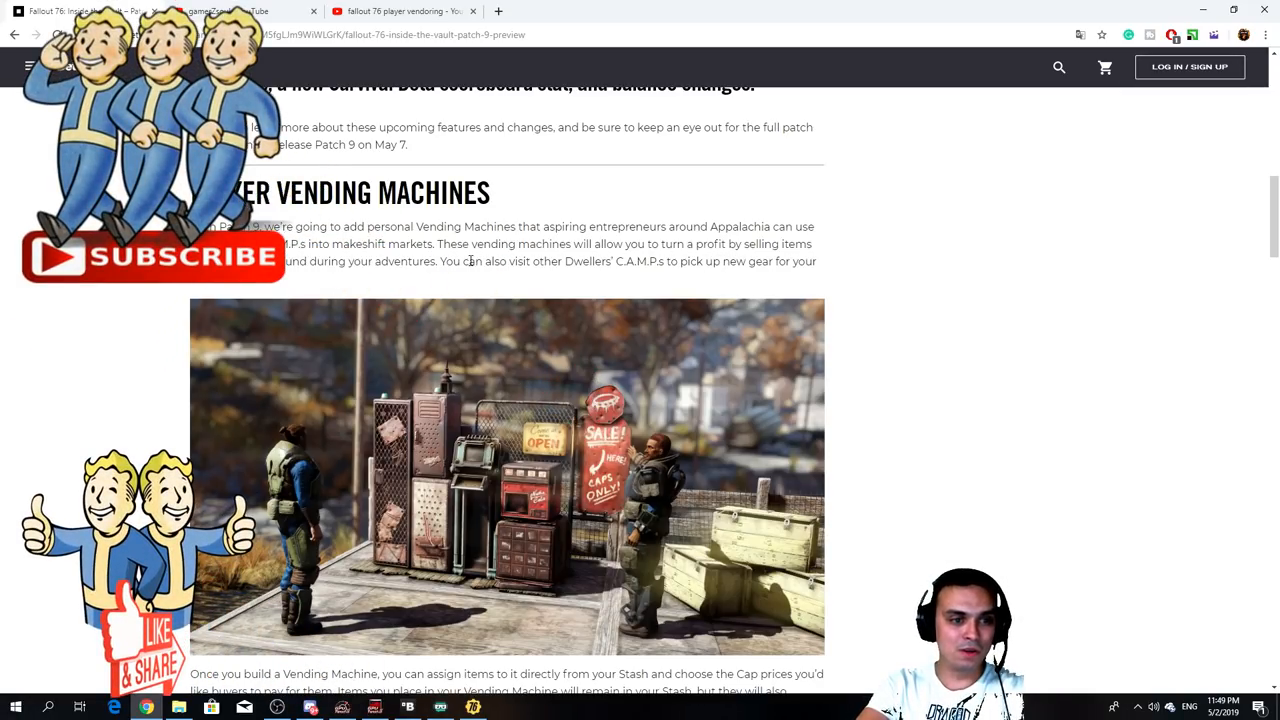
pyautogui.moveTo(509, 261); pyautogui.dragTo(790, 261)
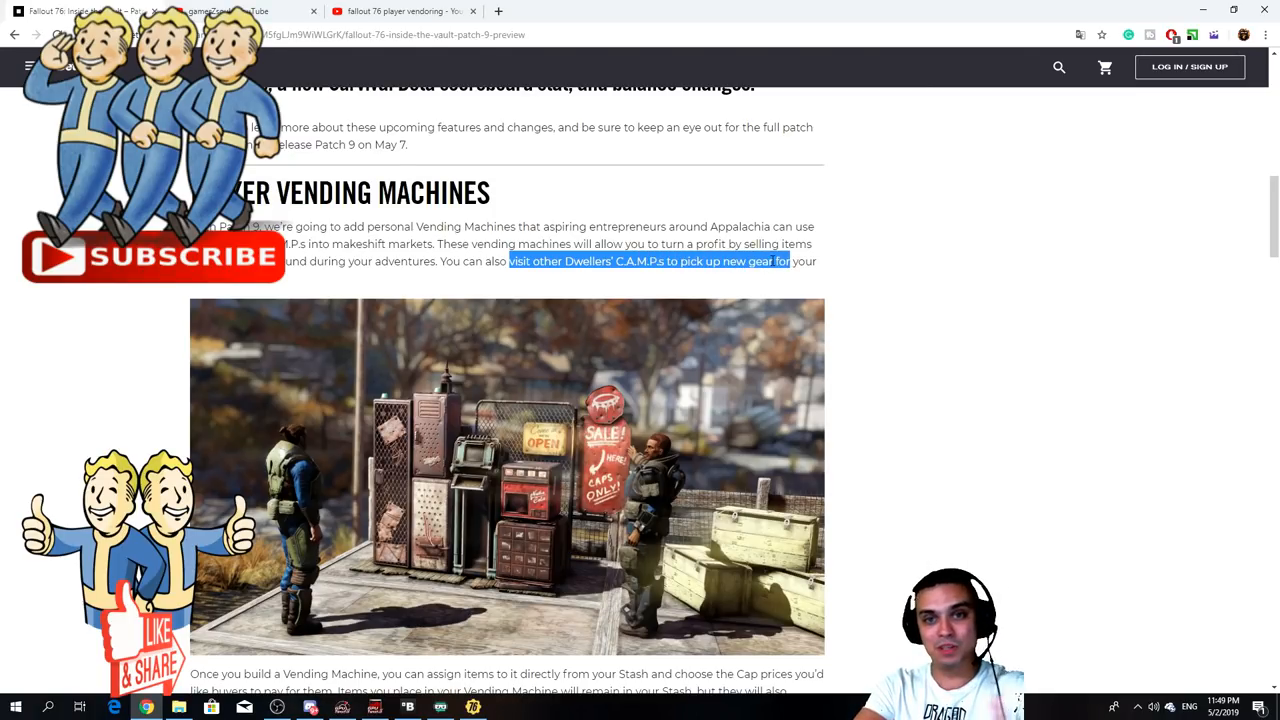
pyautogui.scroll(-3)
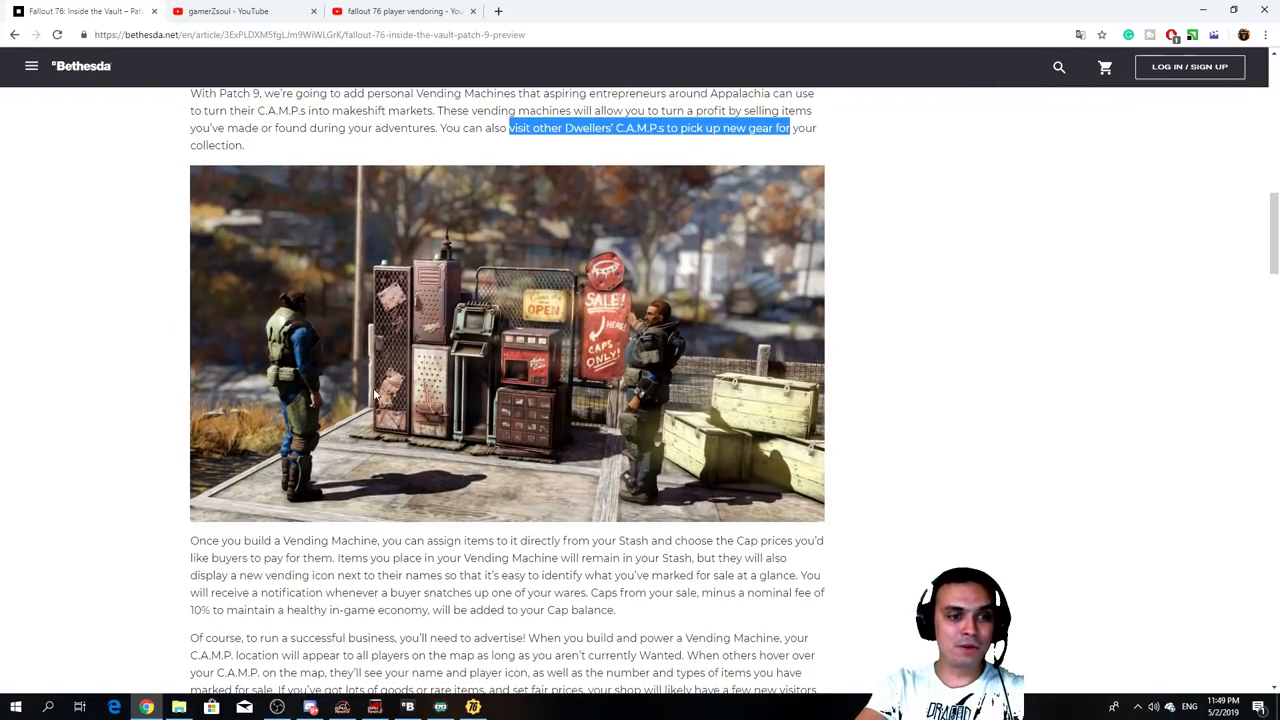
pyautogui.moveTo(546, 400)
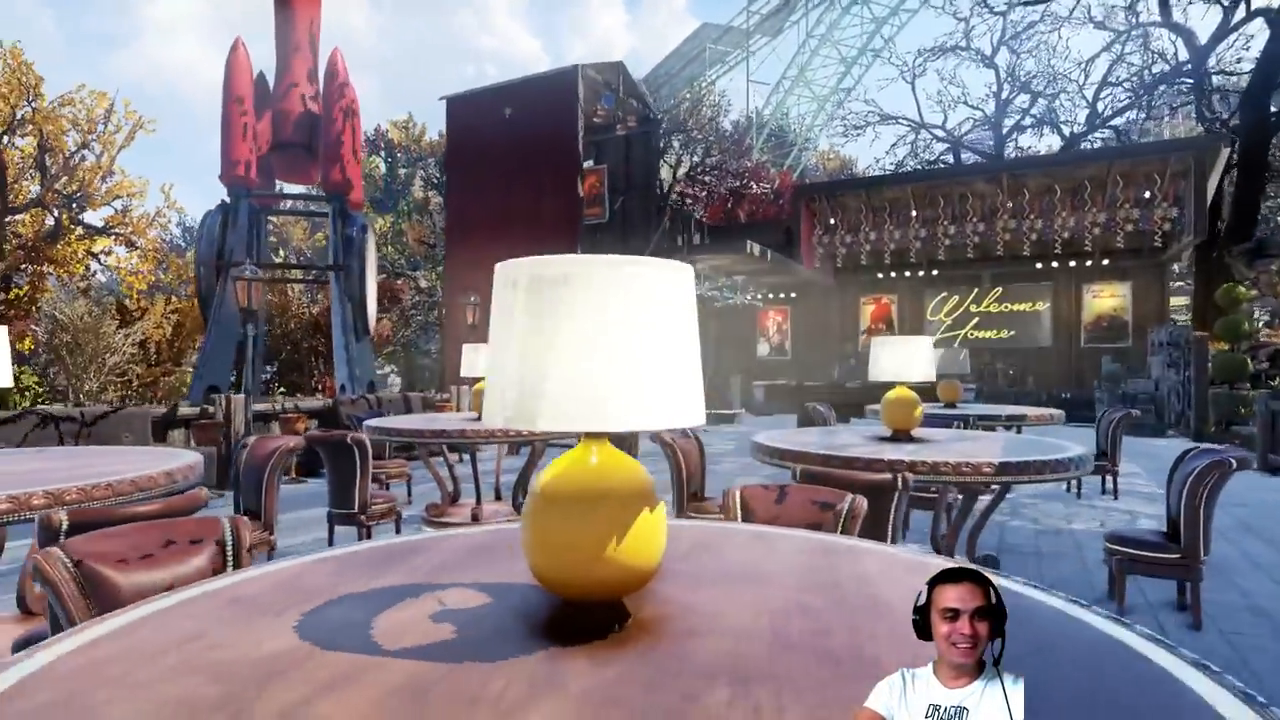
pyautogui.moveTo(640, 360)
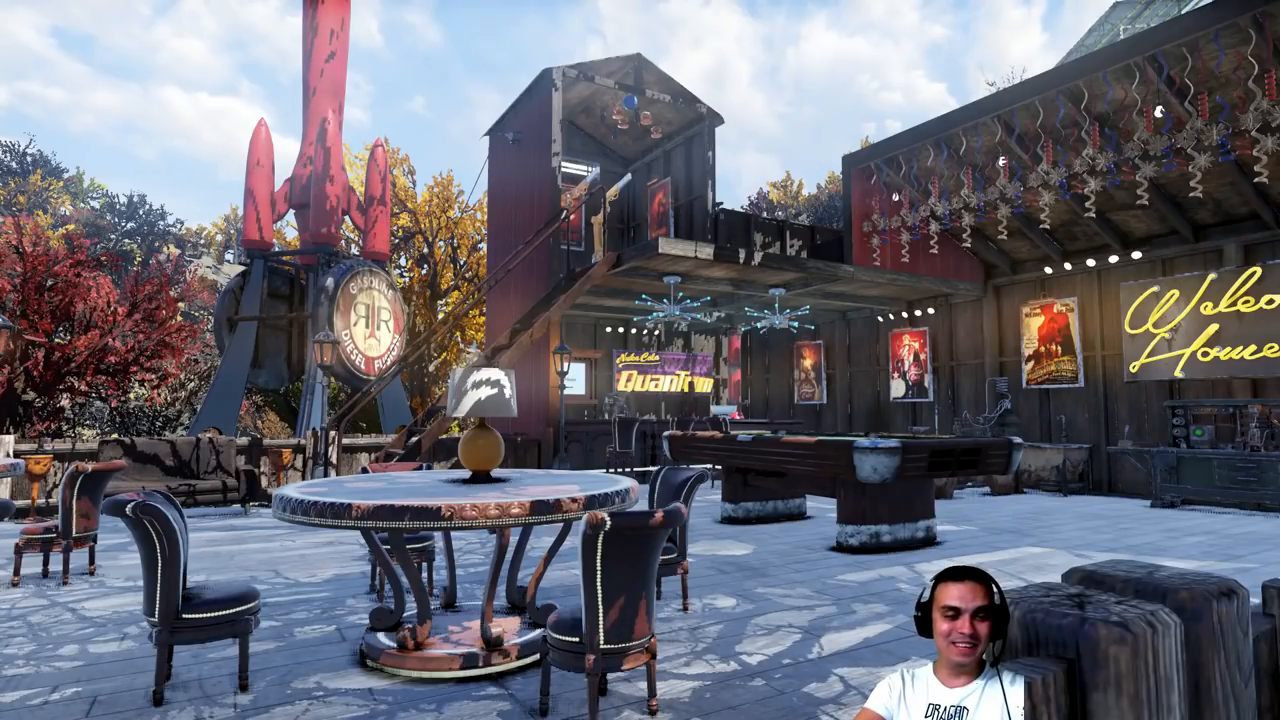
pyautogui.click(16, 706)
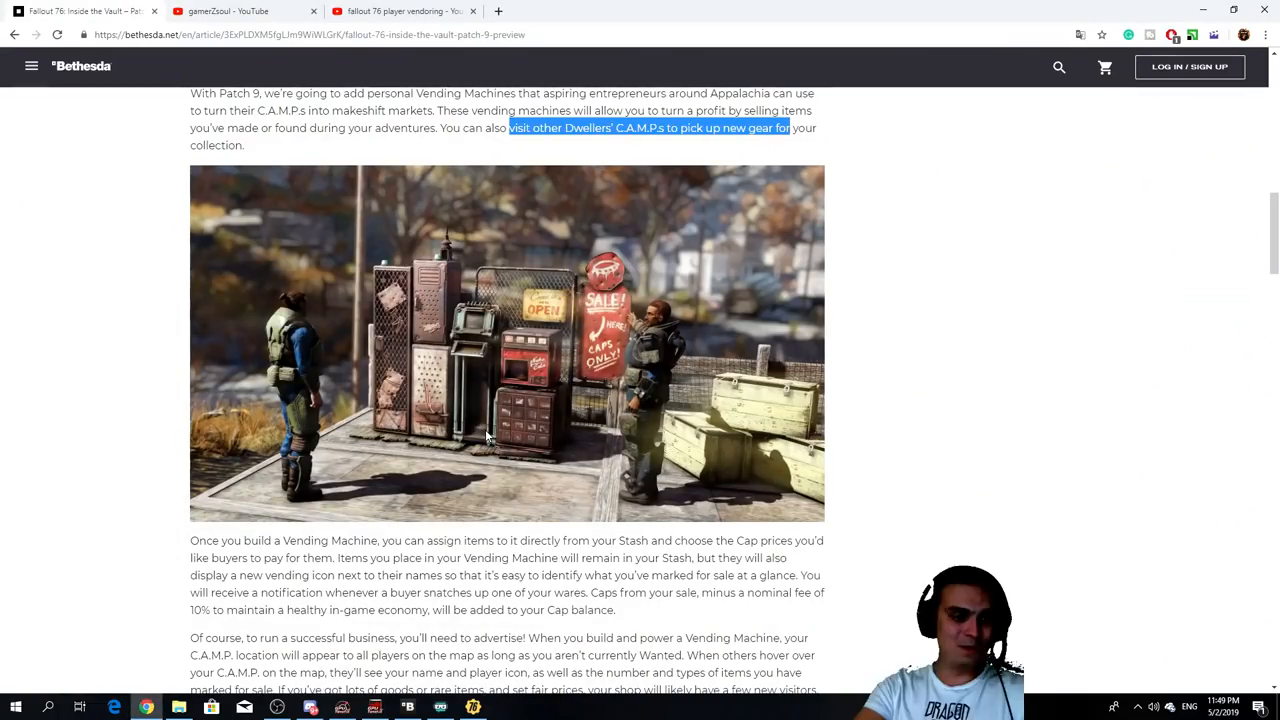
# Step: Scroll past the vending machine paragraphs to the Legendary Exchange Machines section
pyautogui.scroll(-3)
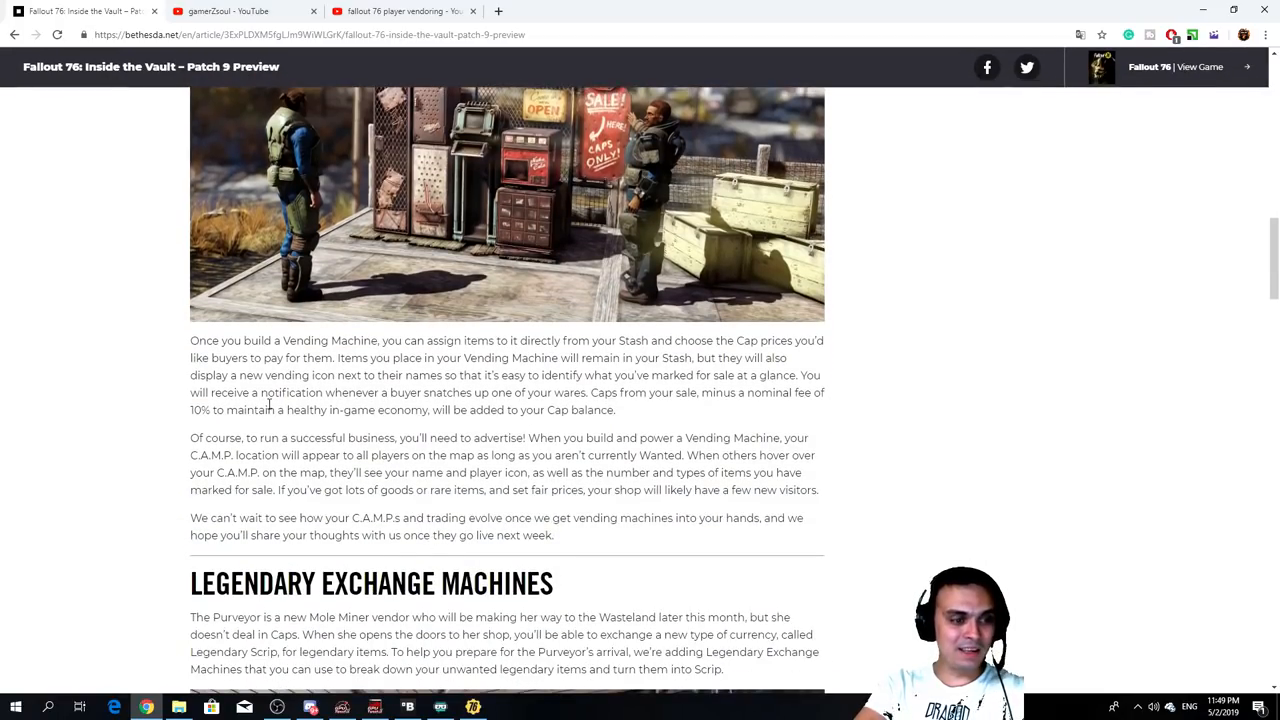
pyautogui.scroll(-3)
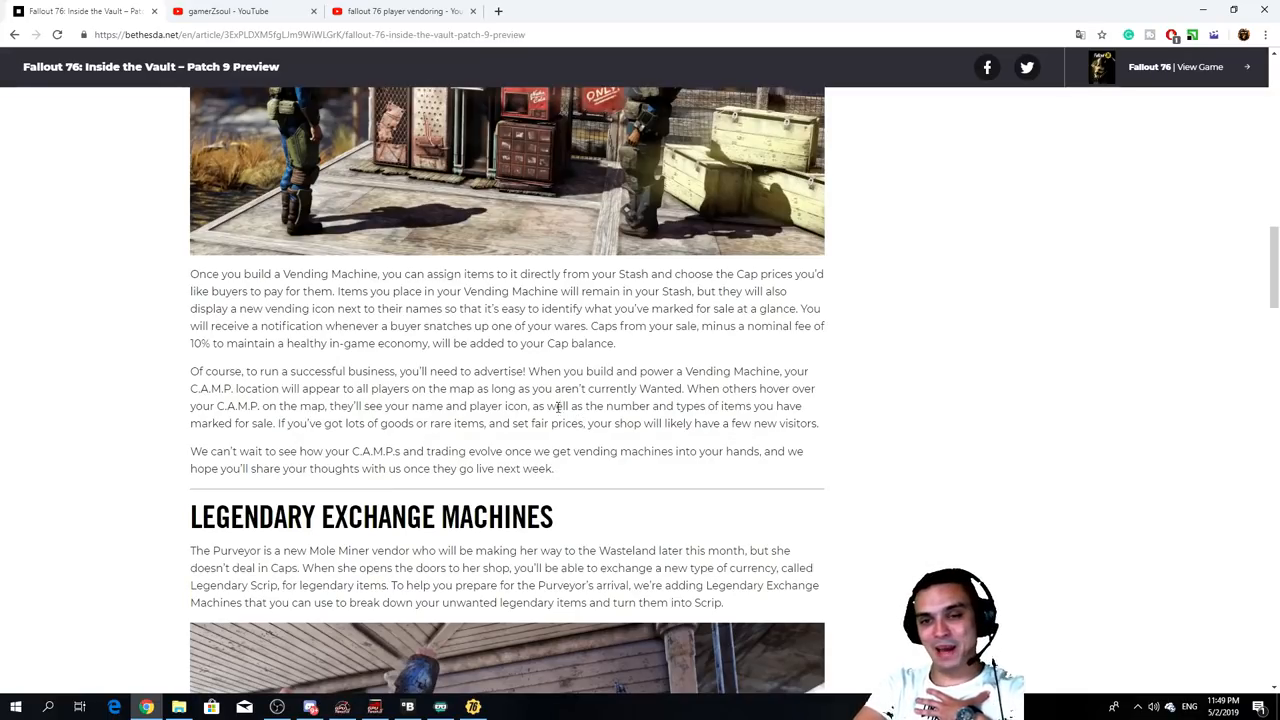
pyautogui.scroll(-3)
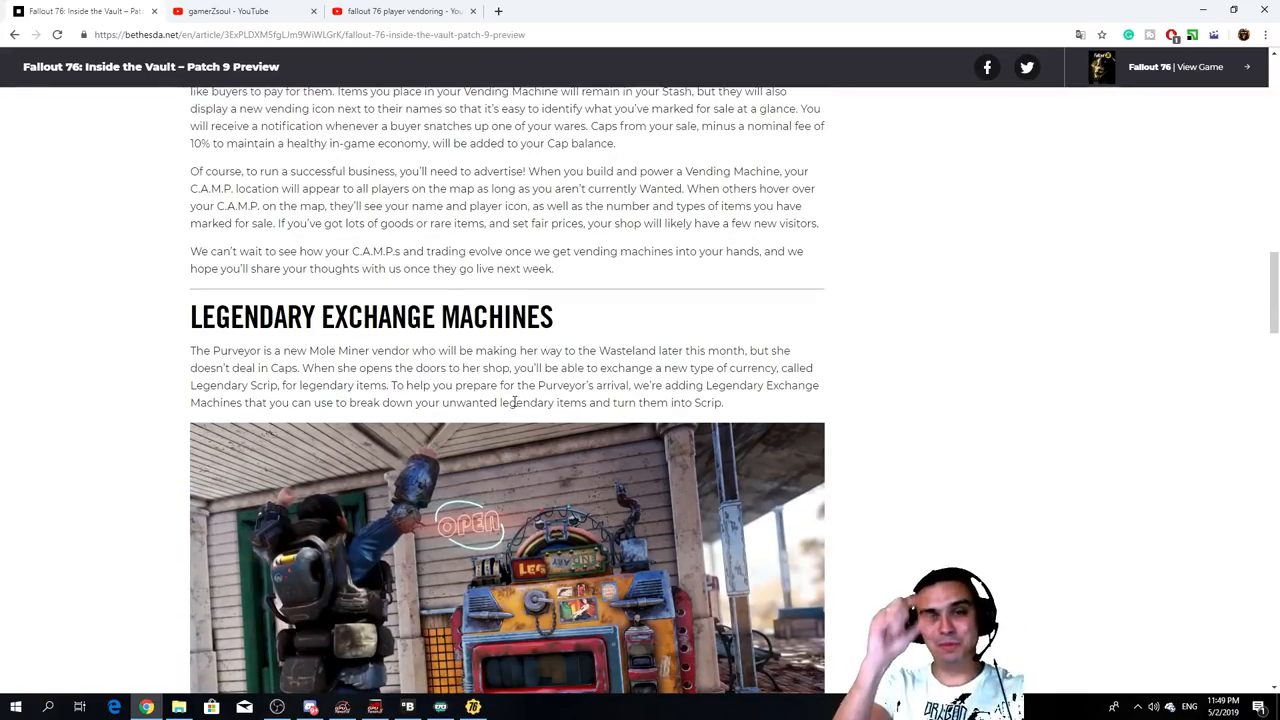
# Step: Scroll down to the exchange-machine image and highlight a line of text
pyautogui.scroll(-3)
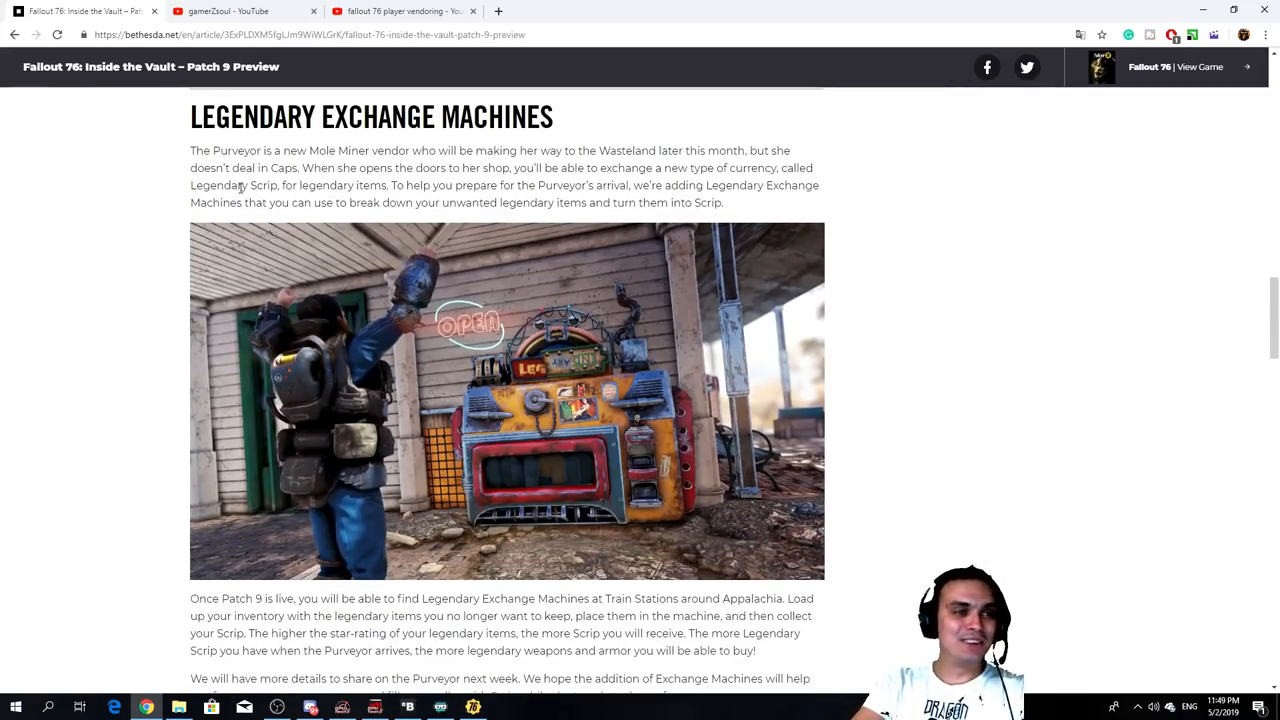
pyautogui.moveTo(215, 117); pyautogui.dragTo(503, 117)
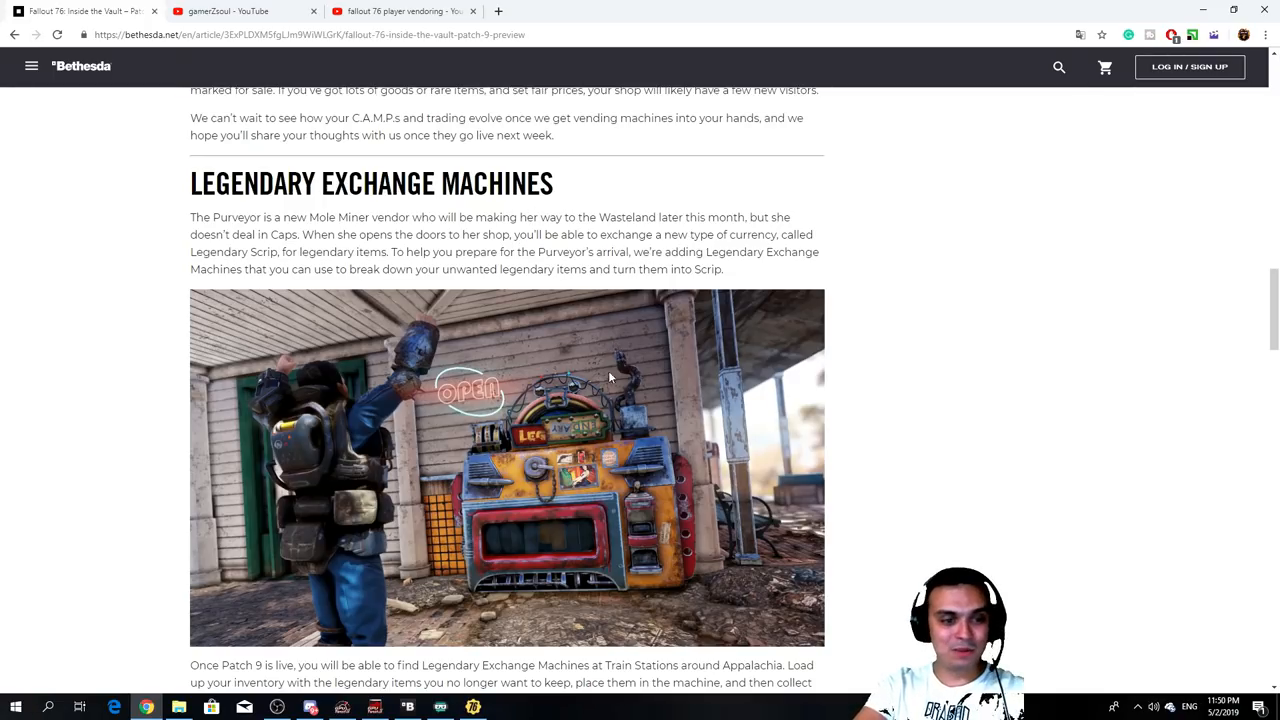
pyautogui.moveTo(455, 521)
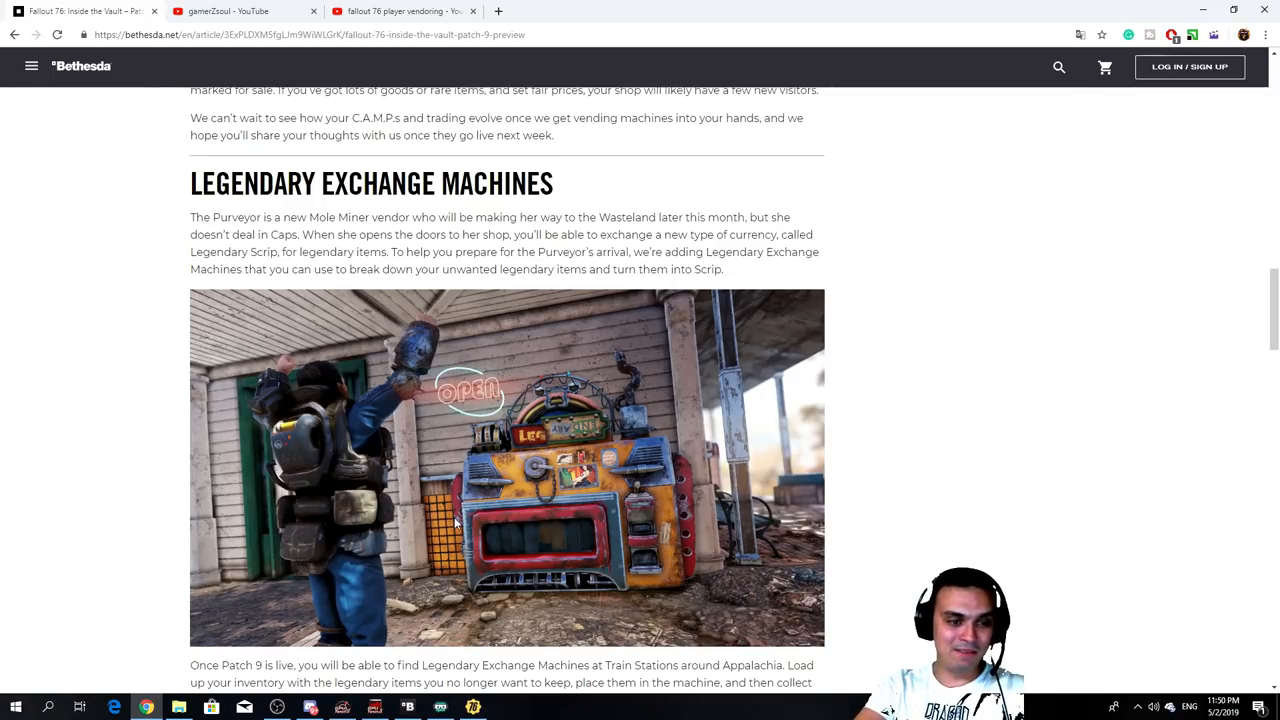
pyautogui.moveTo(305, 283)
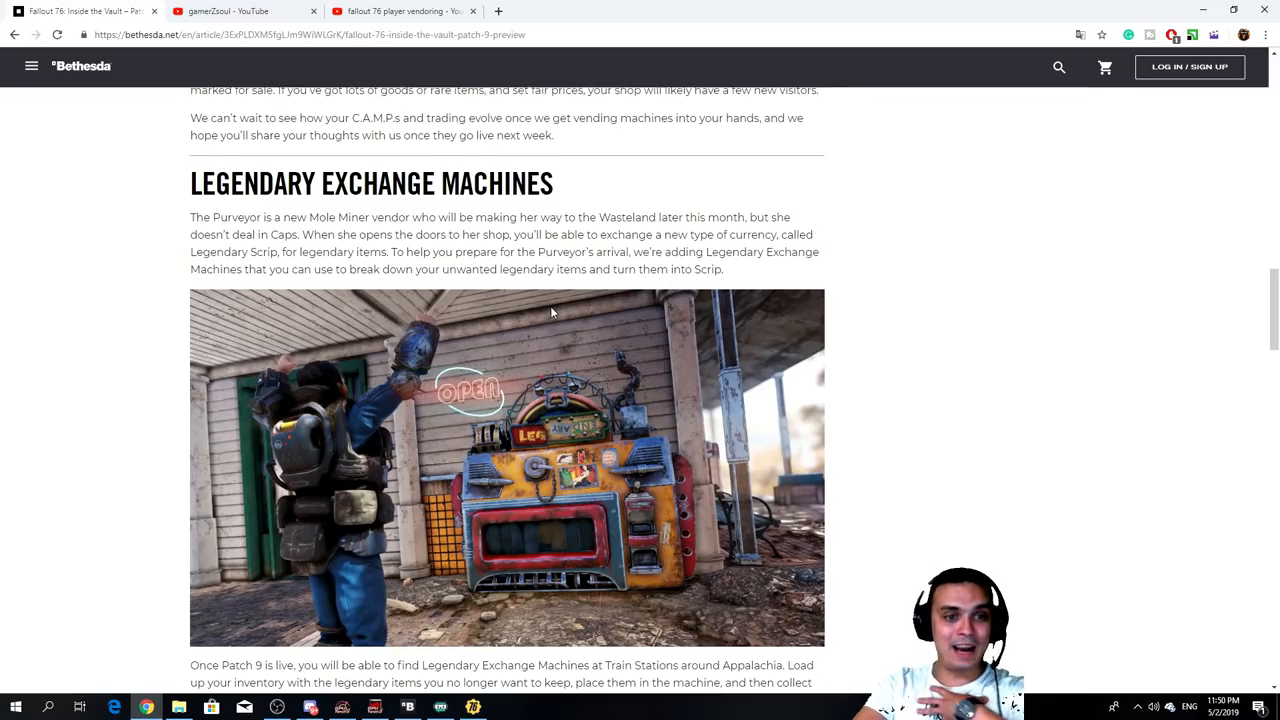
pyautogui.moveTo(310, 234)
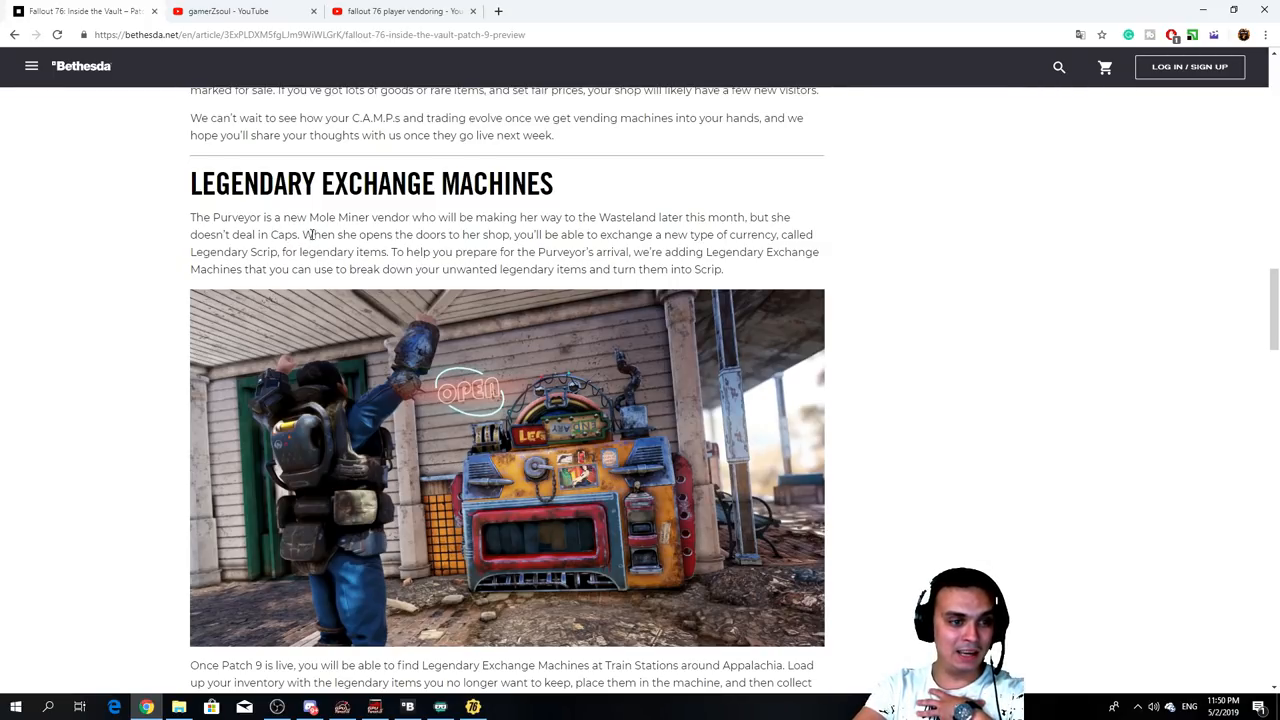
# Step: Highlight the Legendary Scrip sentence and 'unwanted legendary items and turn them into Scrip'
pyautogui.moveTo(316, 234); pyautogui.dragTo(735, 234)
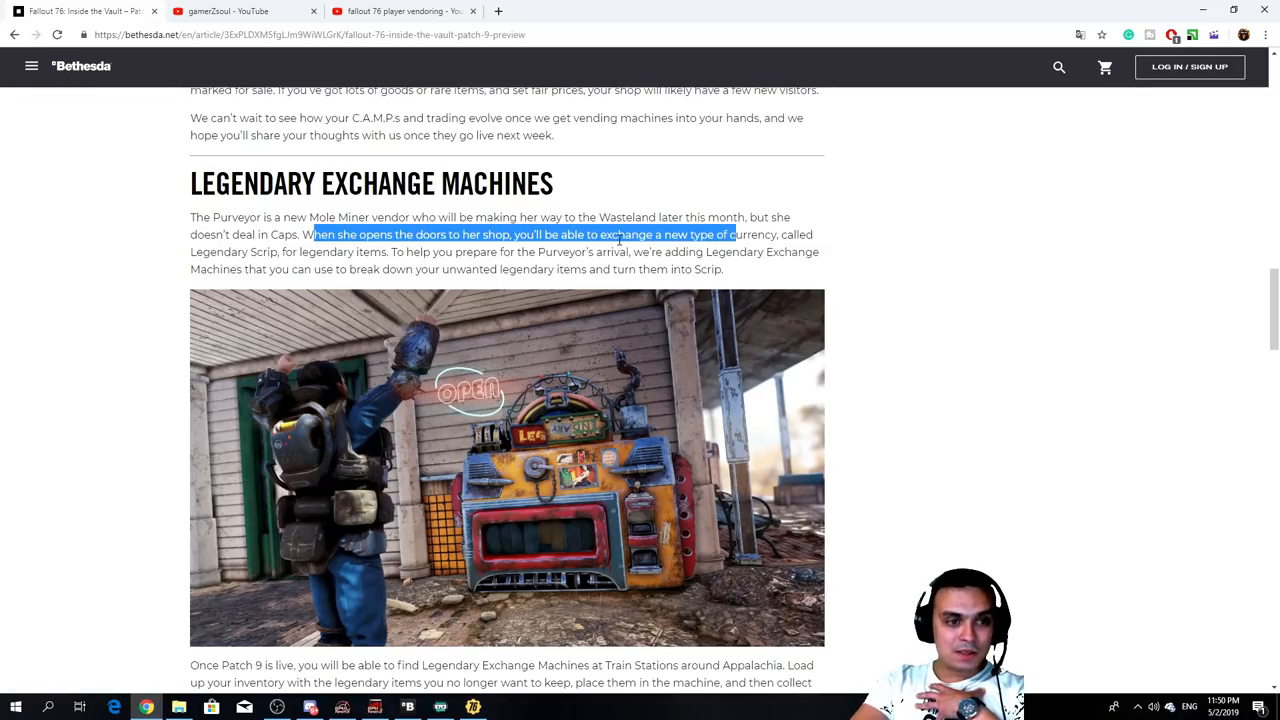
pyautogui.click(604, 242)
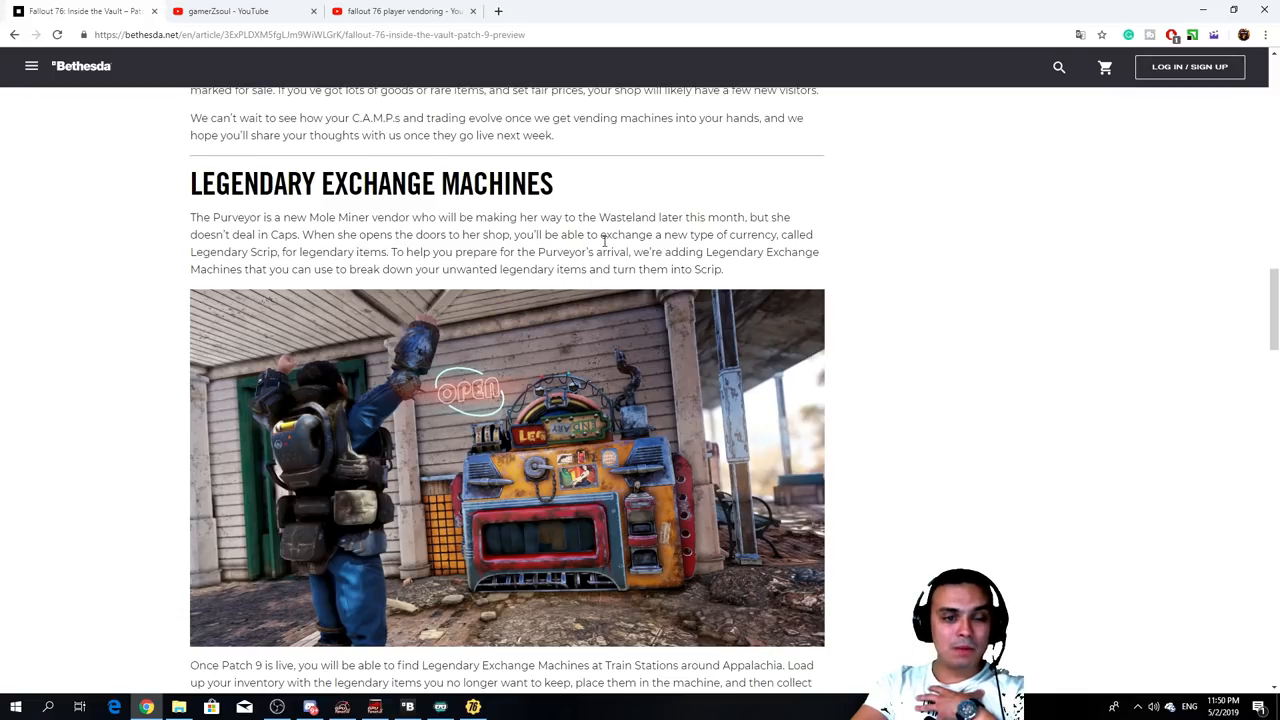
pyautogui.moveTo(604, 234); pyautogui.dragTo(744, 234)
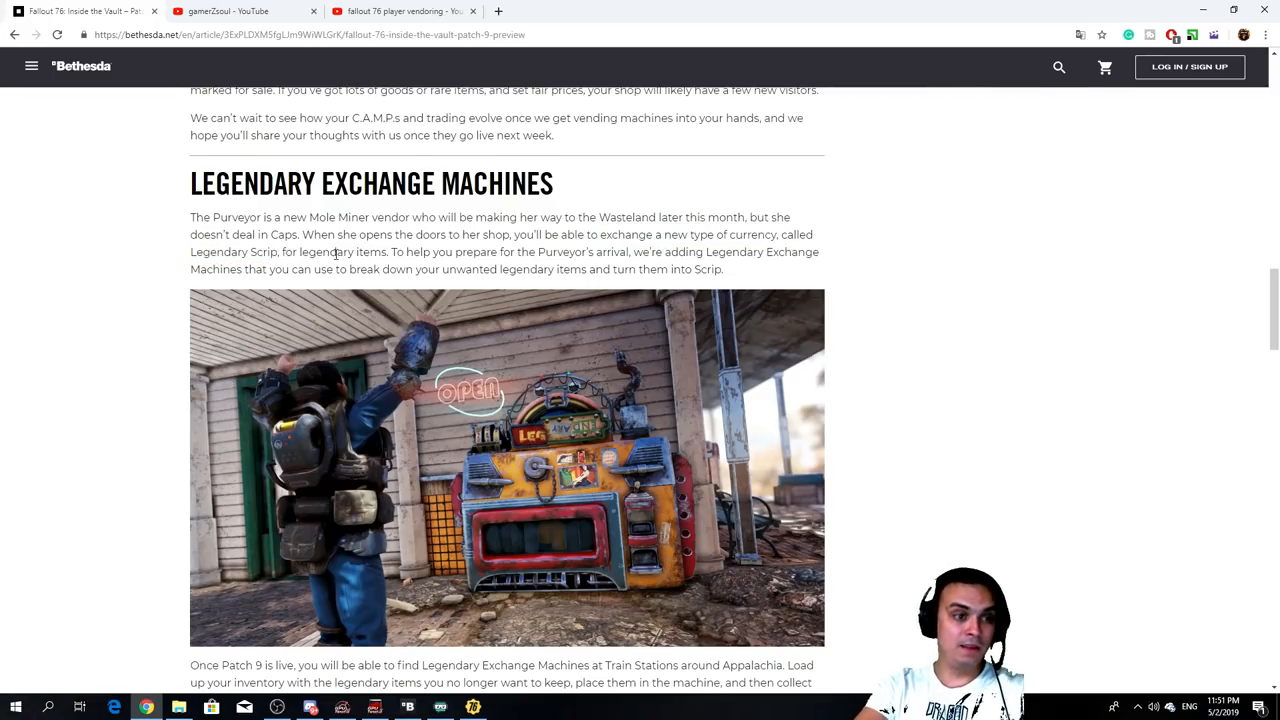
pyautogui.moveTo(283, 252); pyautogui.dragTo(385, 252)
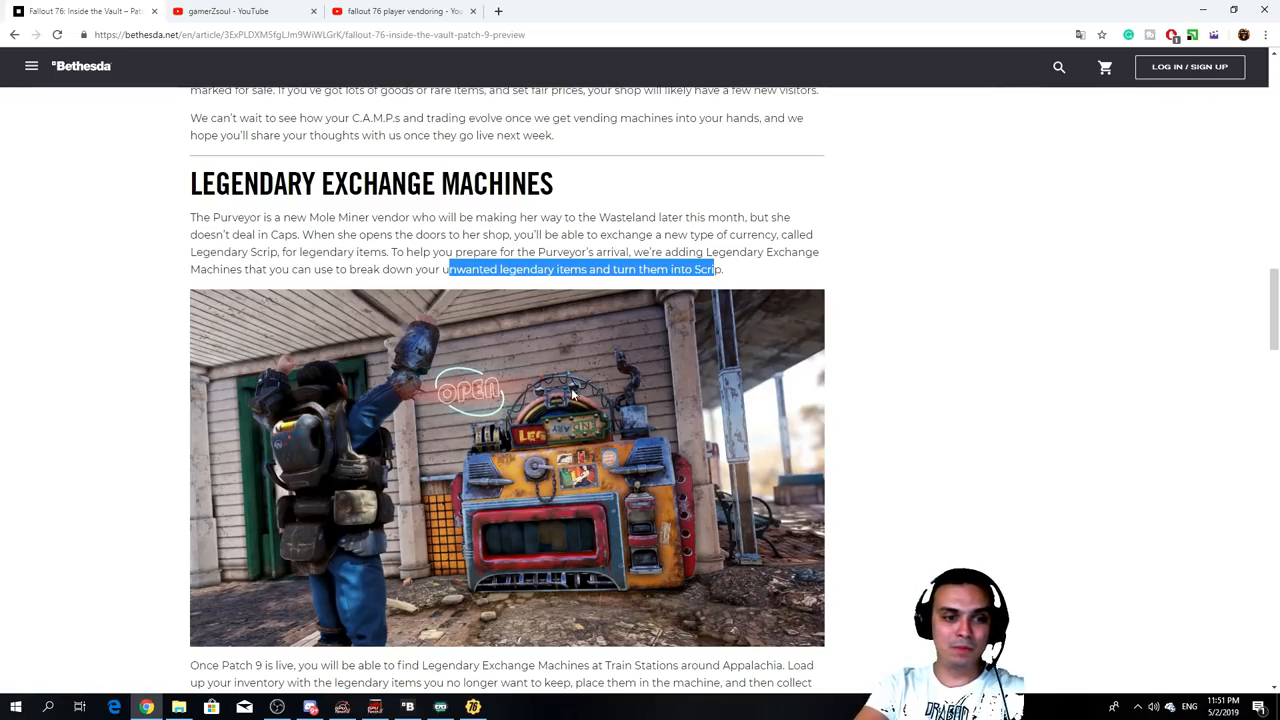
pyautogui.moveTo(570, 400)
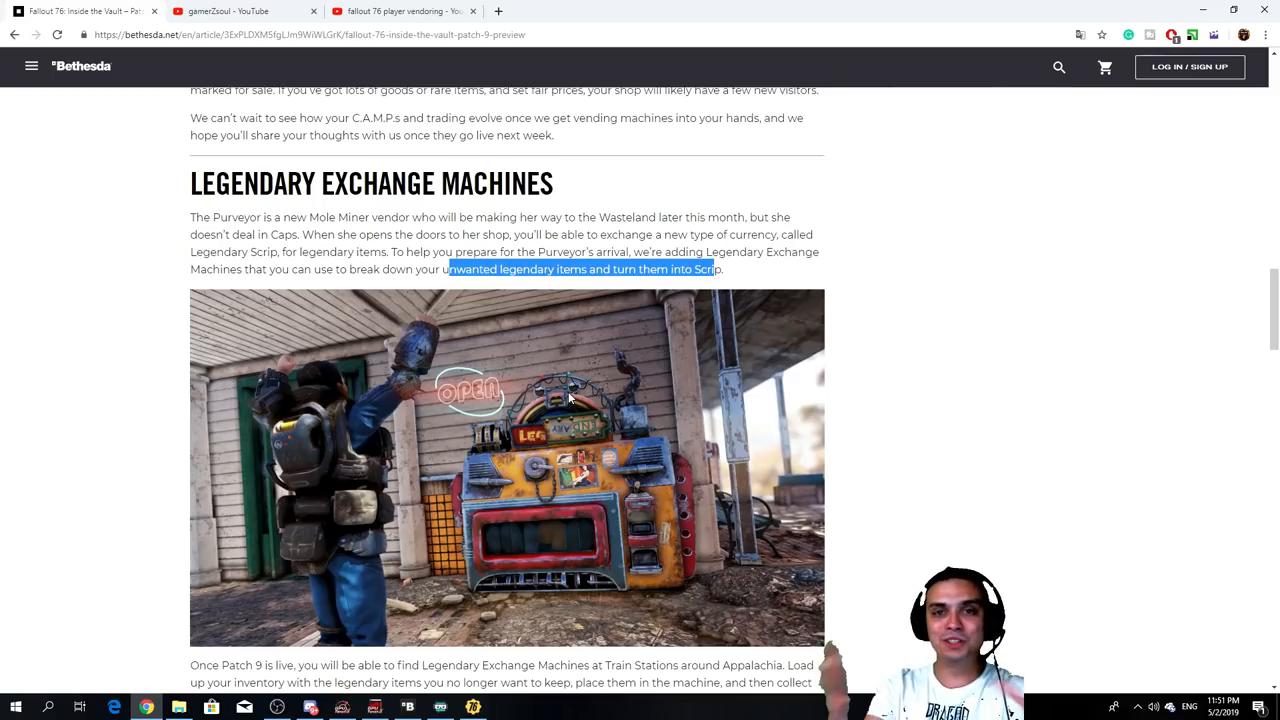
# Step: Scroll below the image and highlight the sentence about machines at Train Stations
pyautogui.scroll(-3)
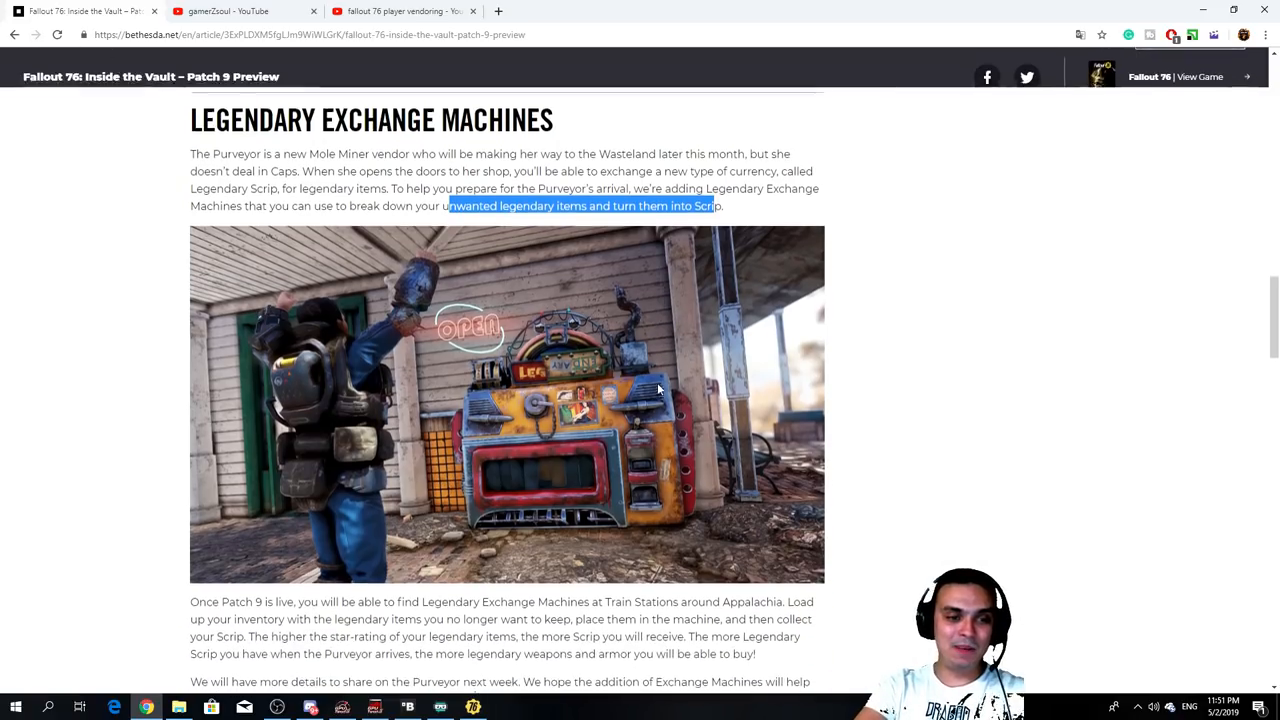
pyautogui.scroll(-3)
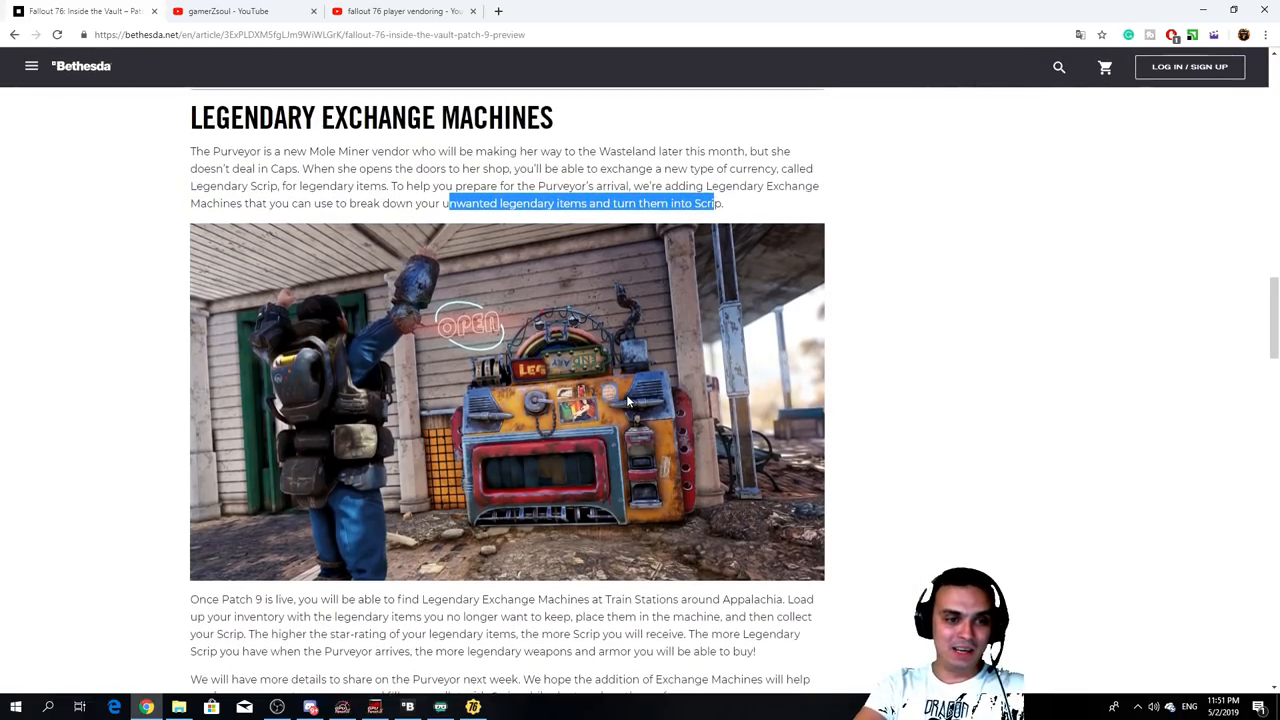
pyautogui.scroll(3)
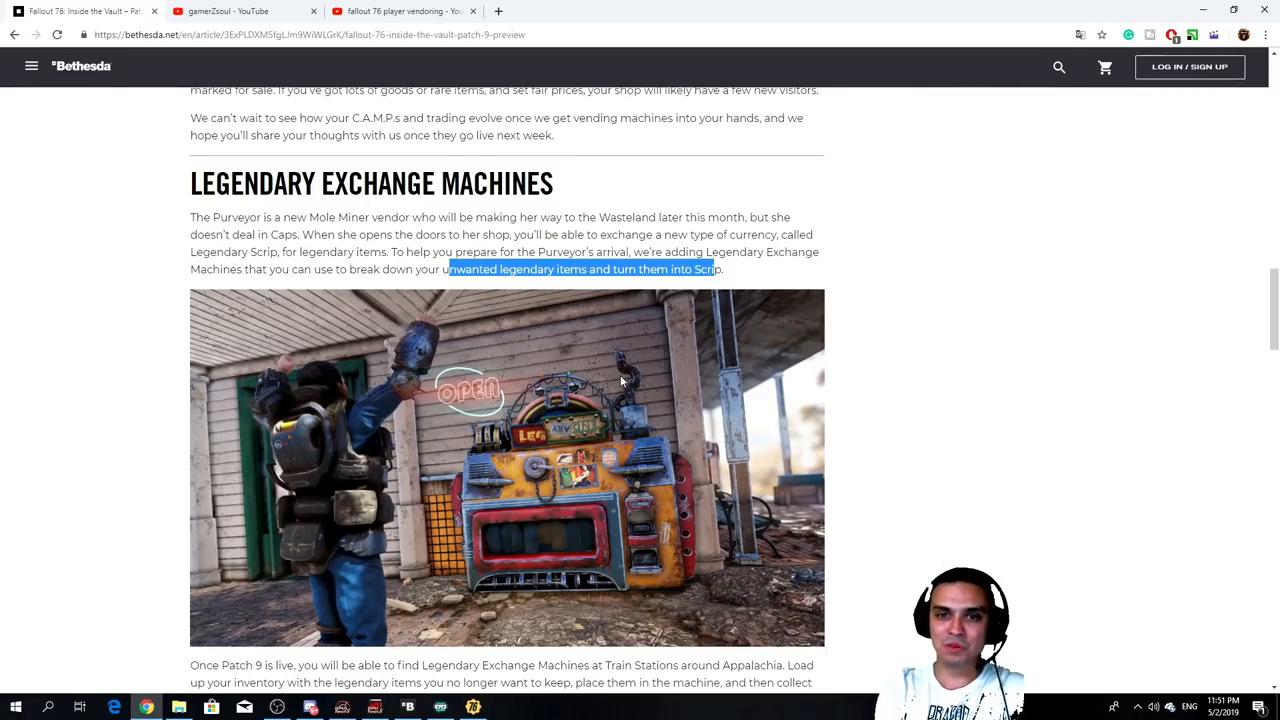
pyautogui.scroll(-3)
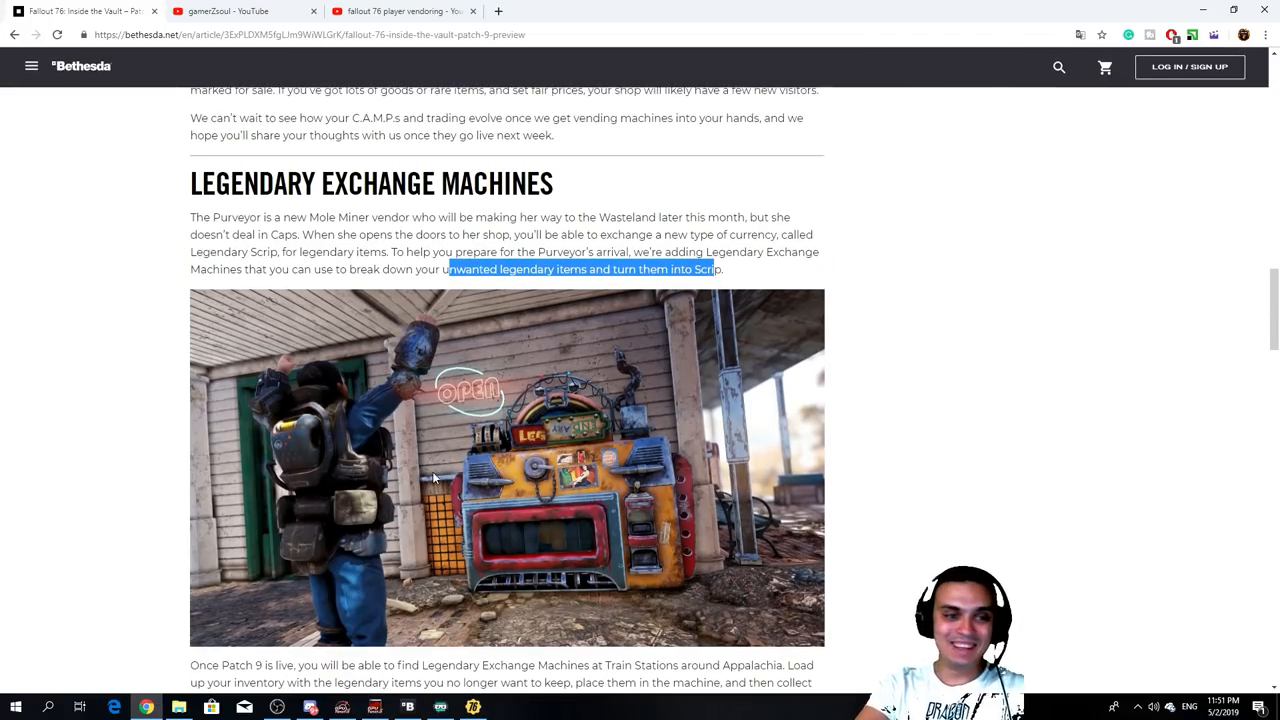
pyautogui.scroll(-3)
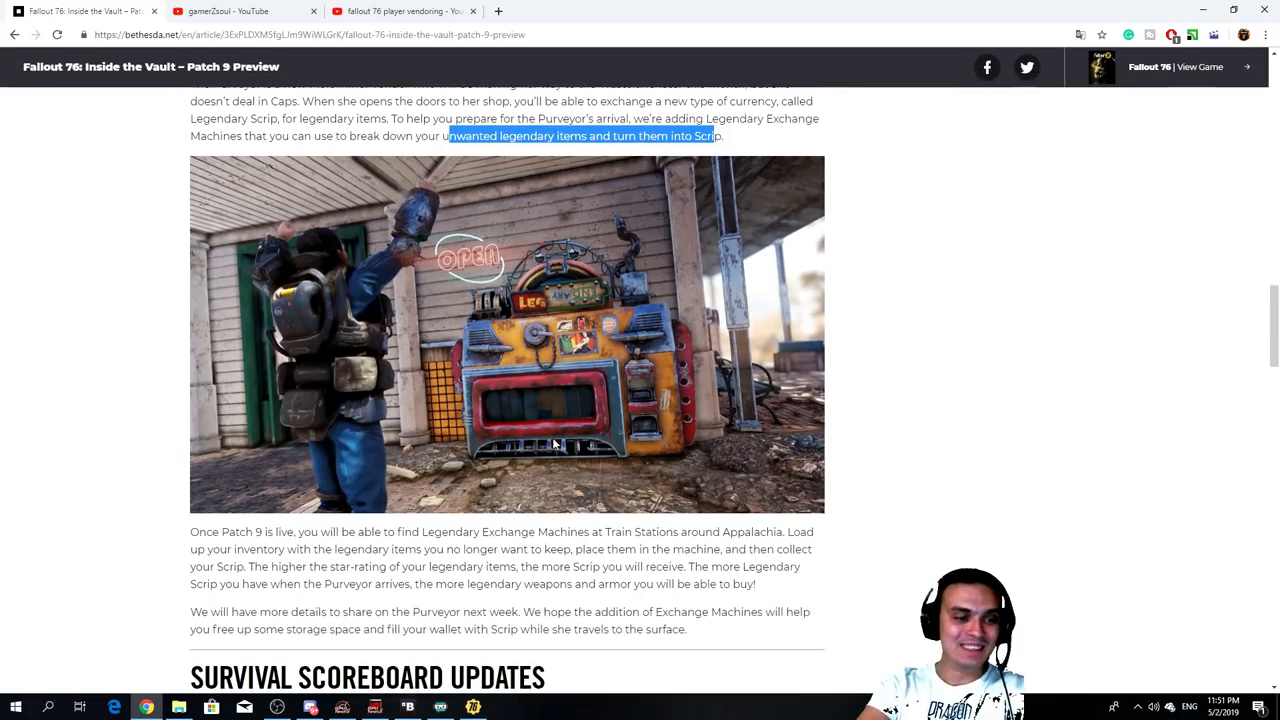
pyautogui.scroll(-3)
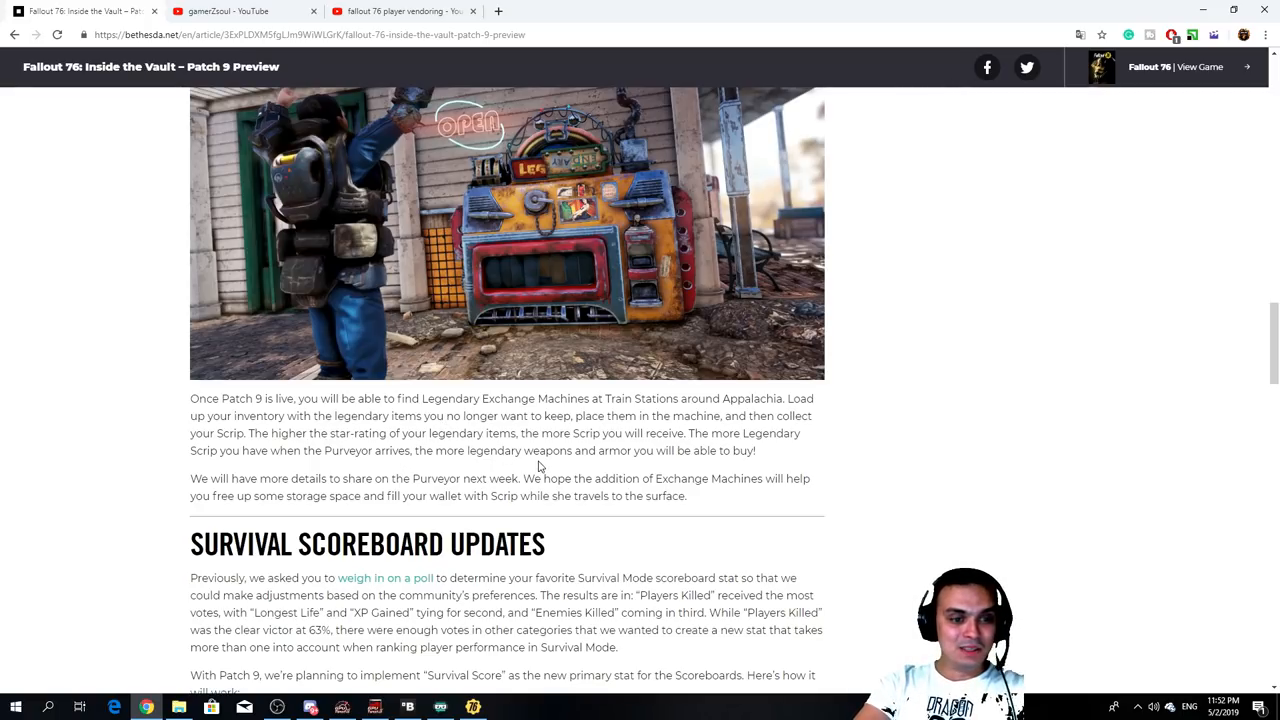
pyautogui.moveTo(213, 394)
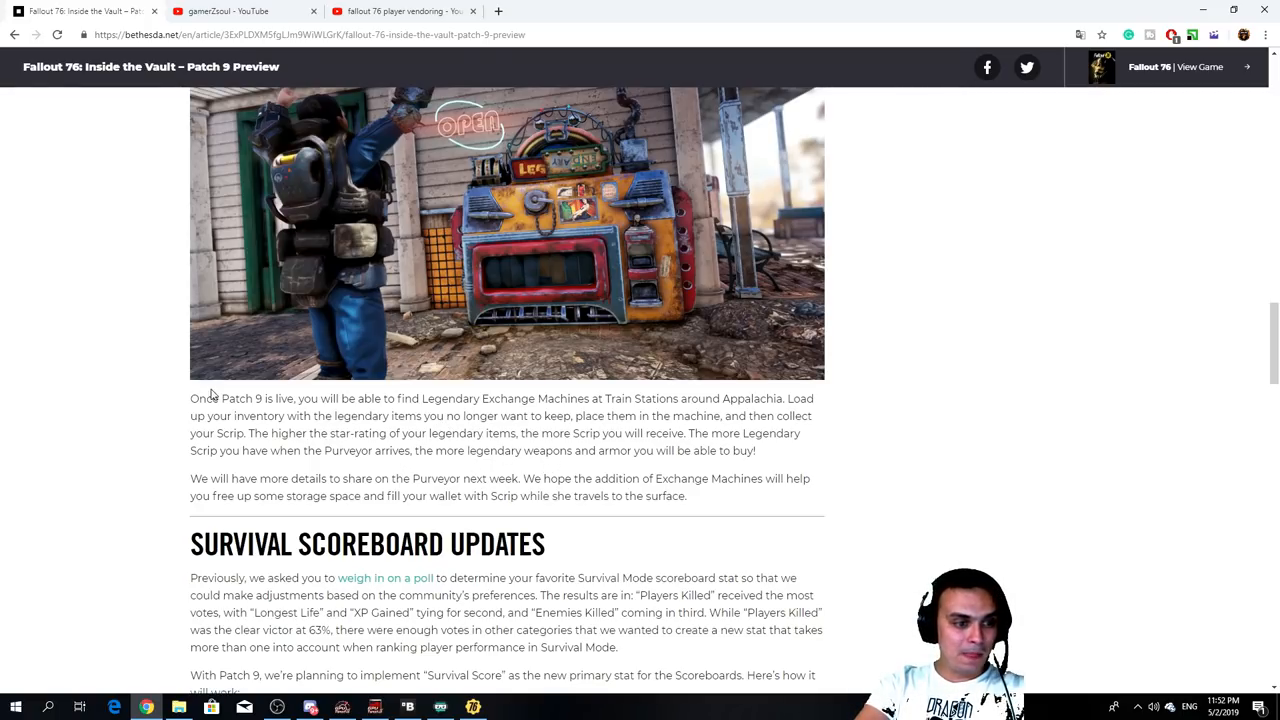
pyautogui.moveTo(191, 398); pyautogui.dragTo(315, 398)
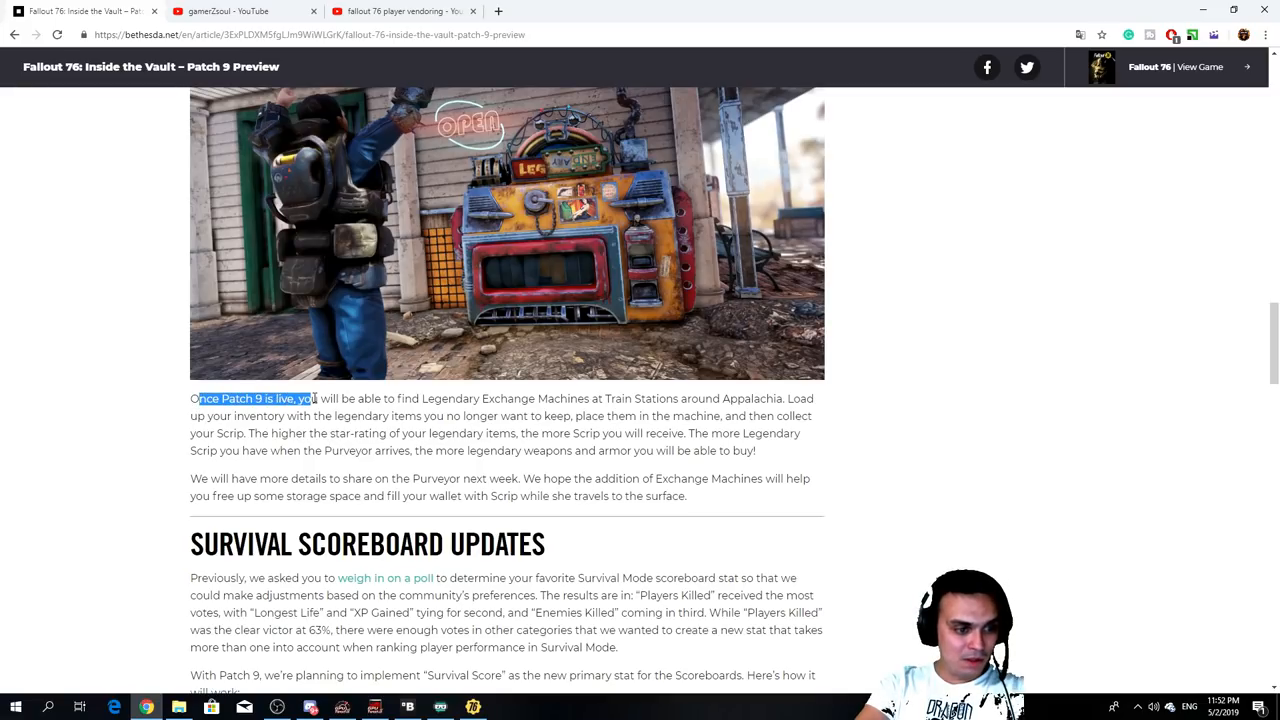
pyautogui.moveTo(315, 398); pyautogui.dragTo(570, 398)
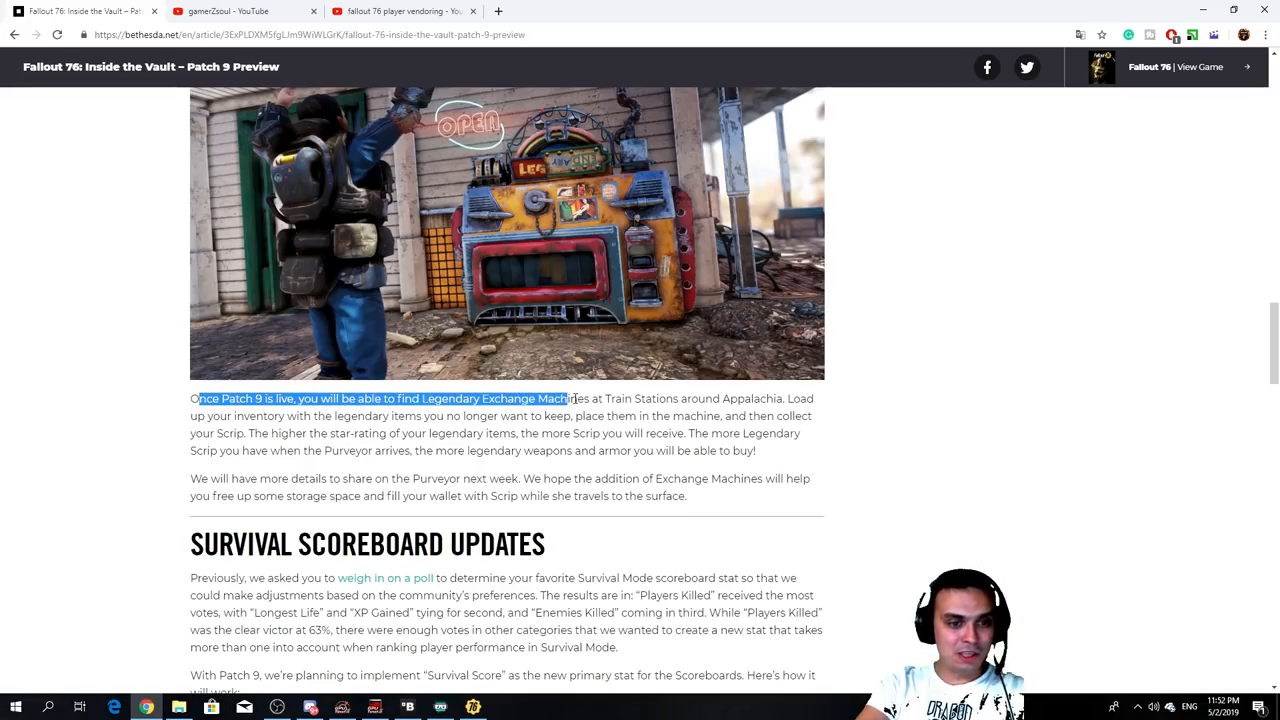
pyautogui.moveTo(570, 398); pyautogui.dragTo(750, 398)
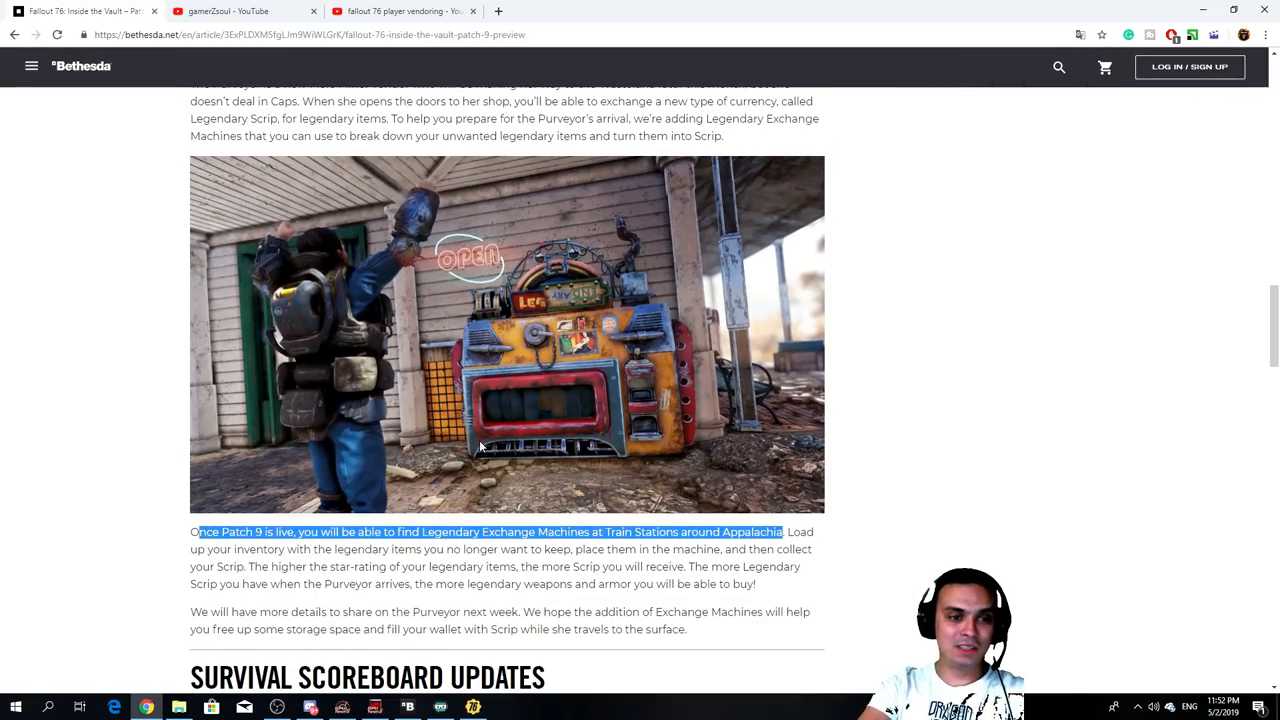
# Step: Highlight how to load items and the line about buying more legendary weapons
pyautogui.scroll(-3)
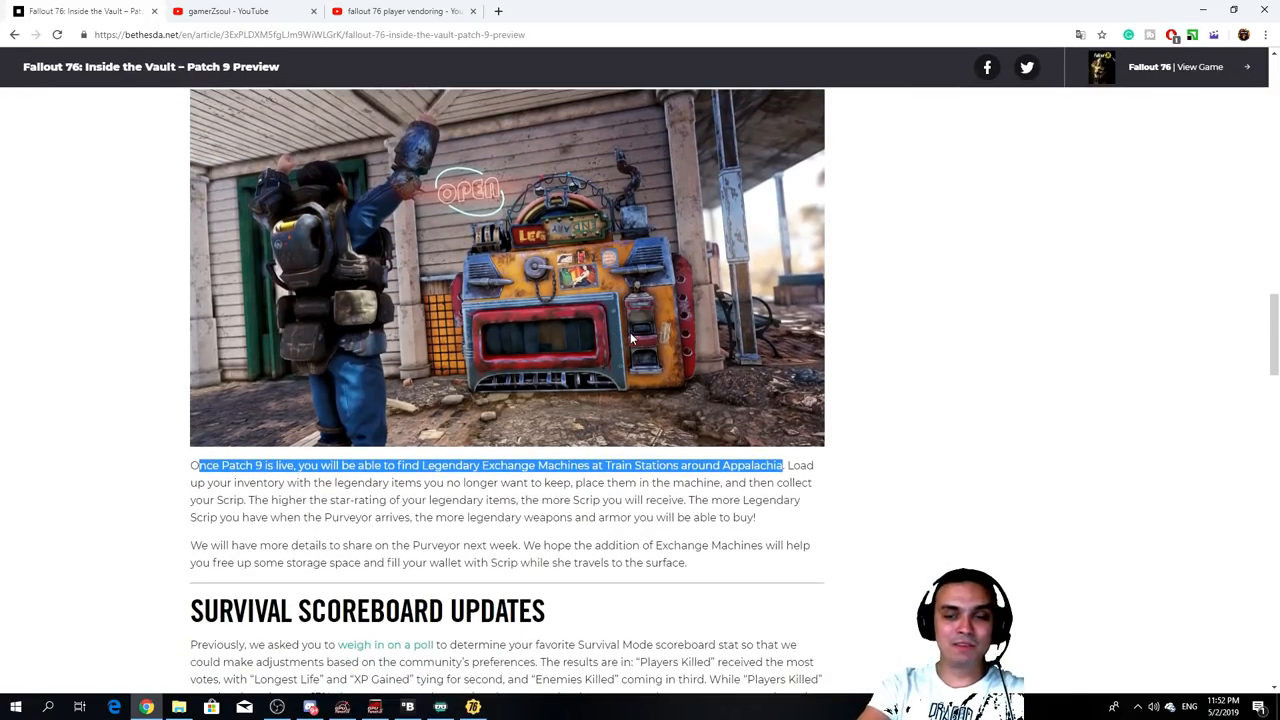
pyautogui.scroll(-3)
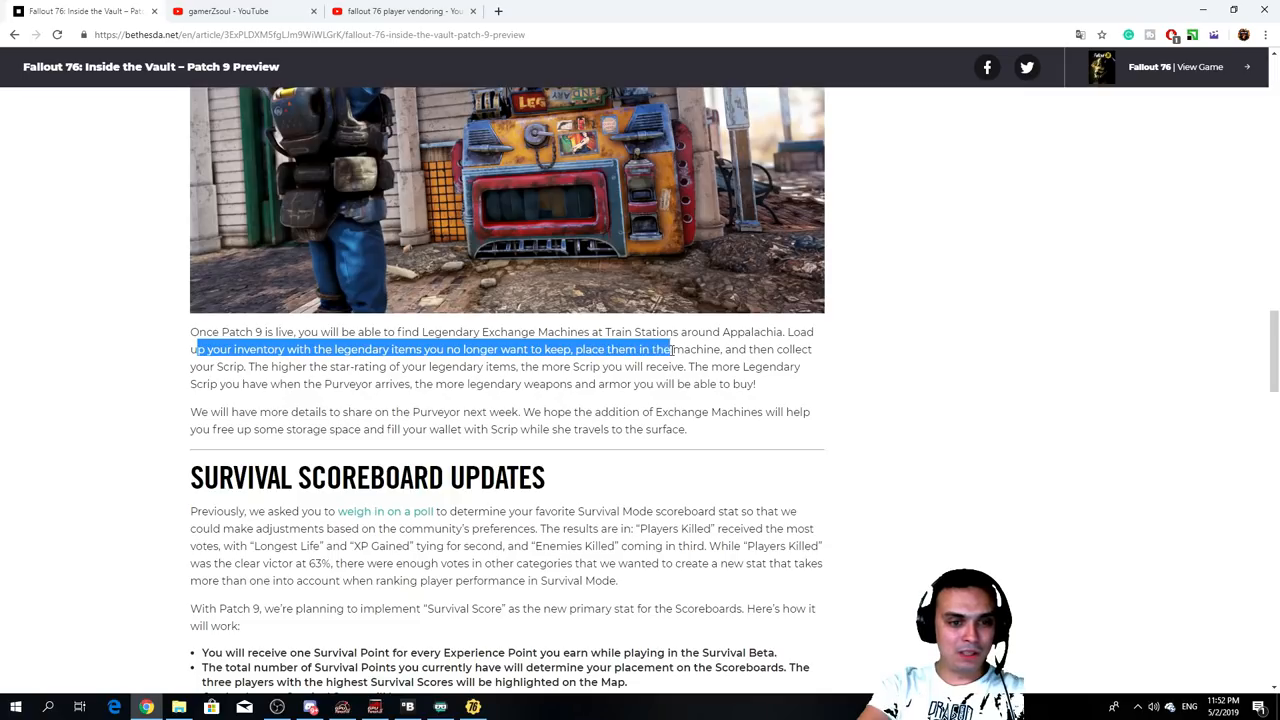
pyautogui.moveTo(670, 349); pyautogui.dragTo(790, 349)
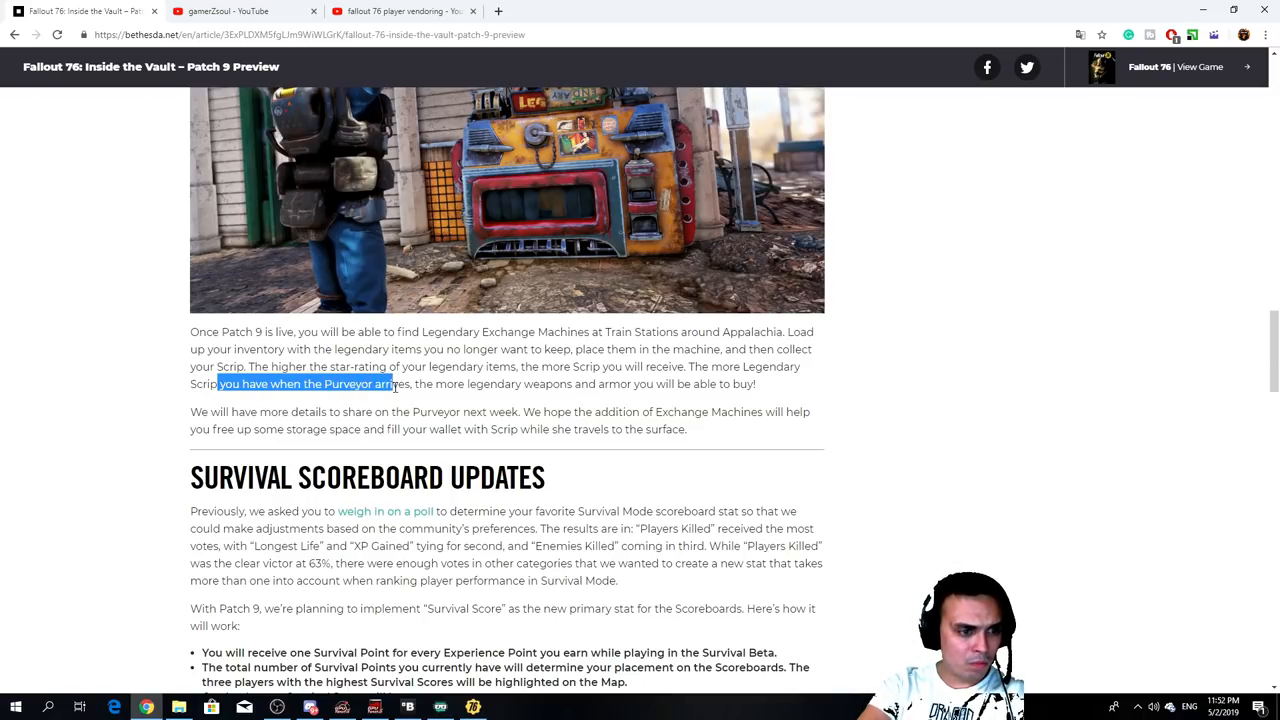
pyautogui.click(405, 390)
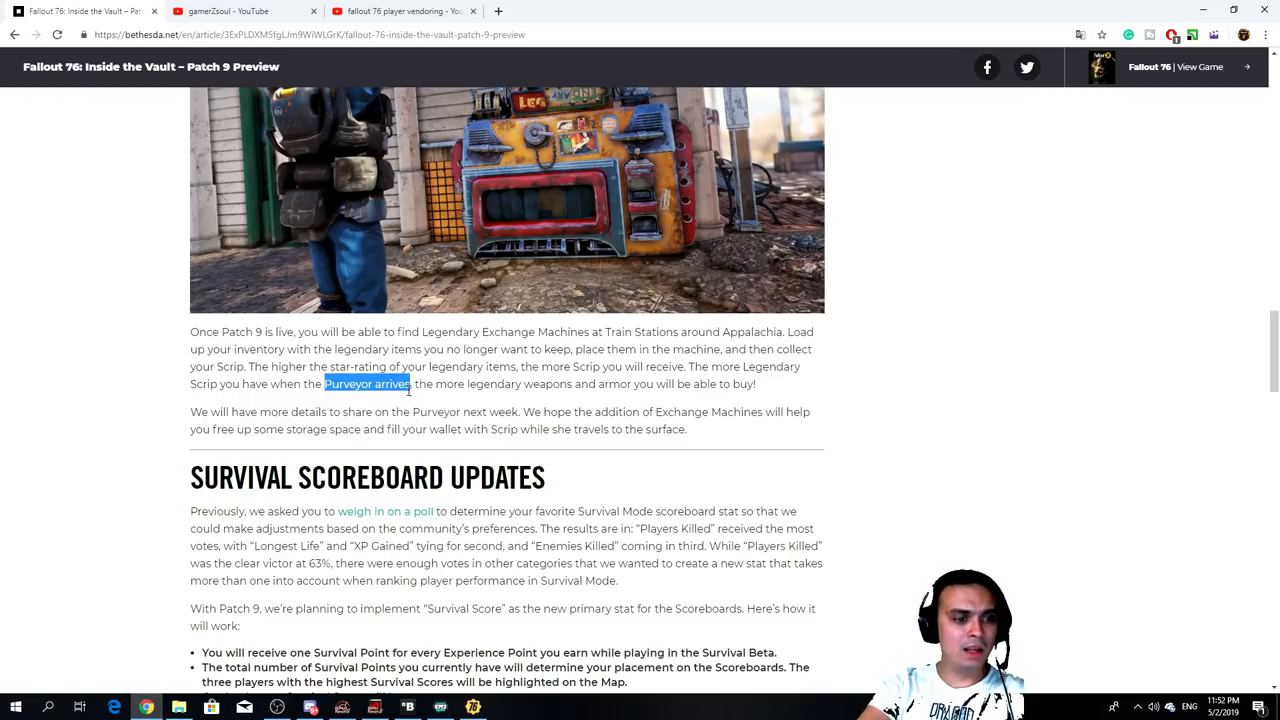
pyautogui.moveTo(422, 384); pyautogui.dragTo(540, 384)
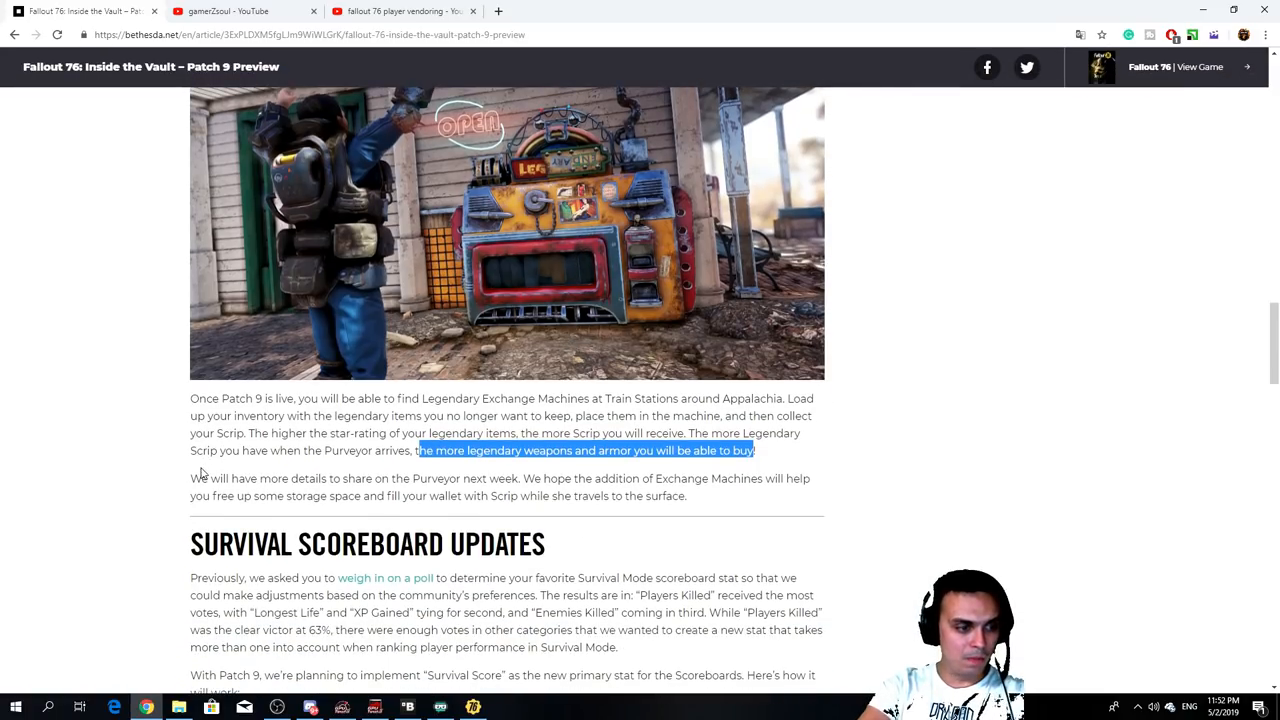
# Step: Highlight the Purveyor mention and the 'the Purveyor next week' note
pyautogui.moveTo(191, 478); pyautogui.dragTo(330, 478)
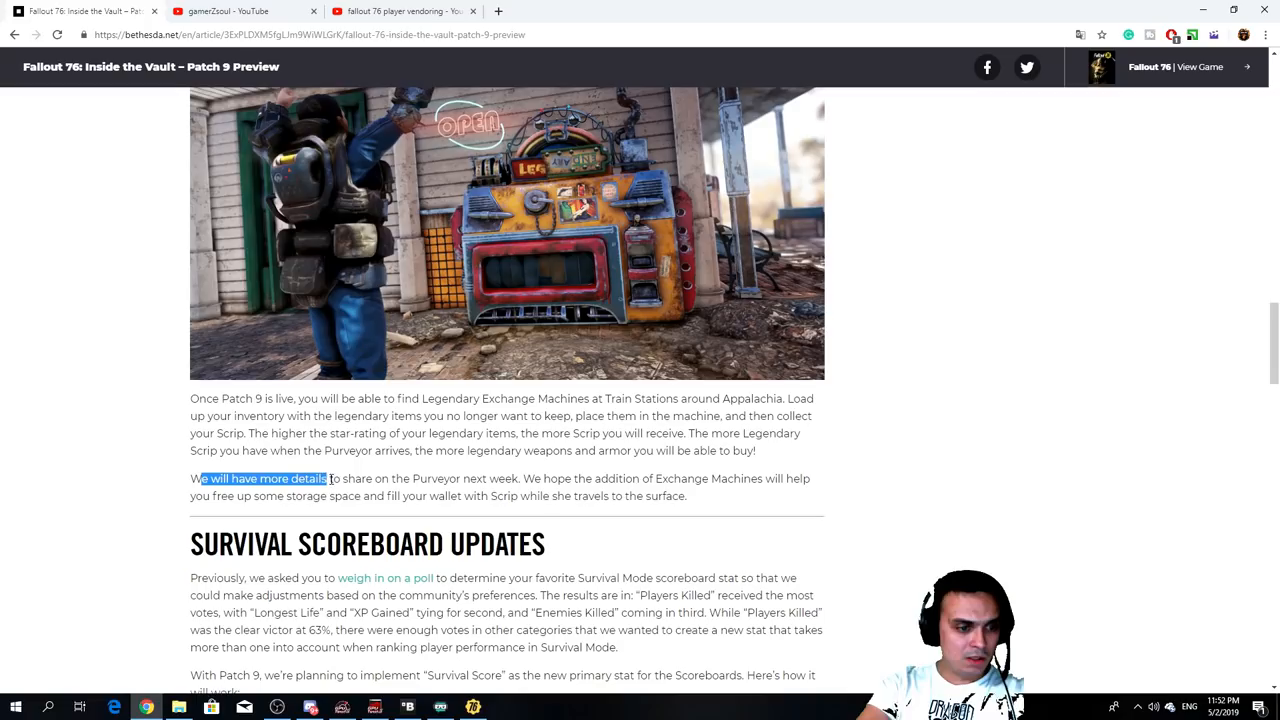
pyautogui.click(545, 478)
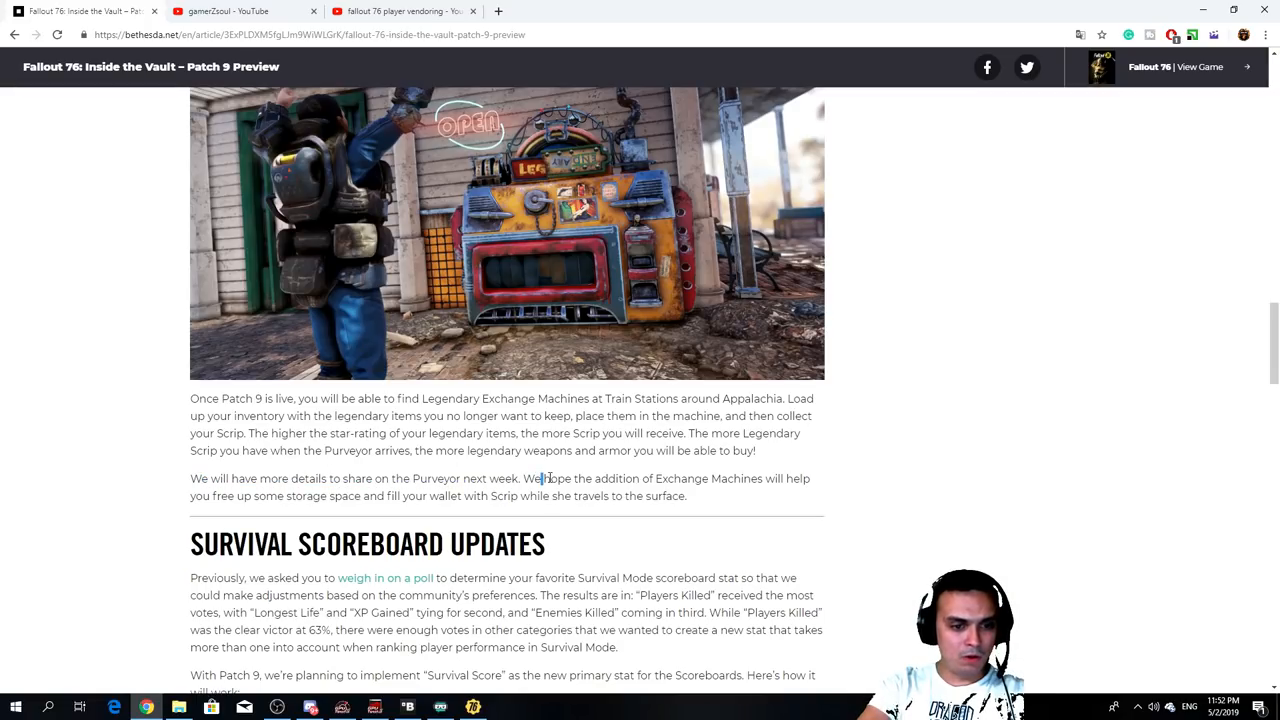
pyautogui.moveTo(545, 478); pyautogui.dragTo(759, 478)
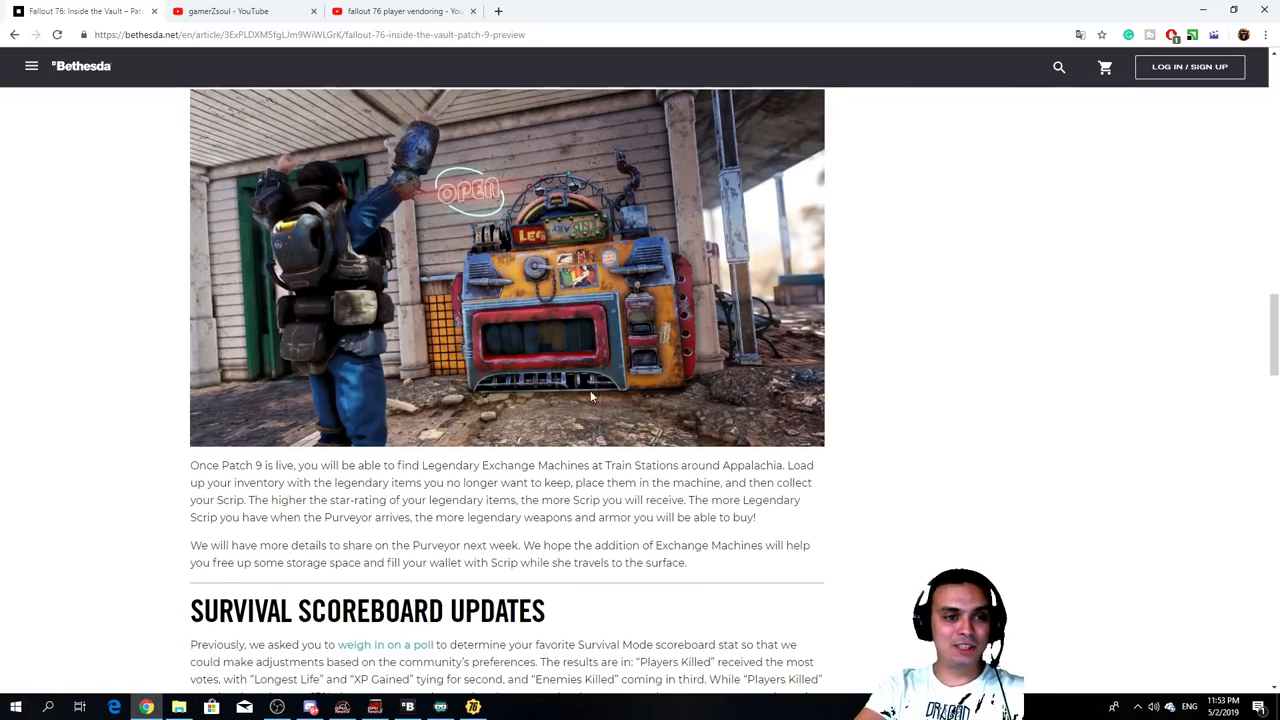
pyautogui.moveTo(603, 502)
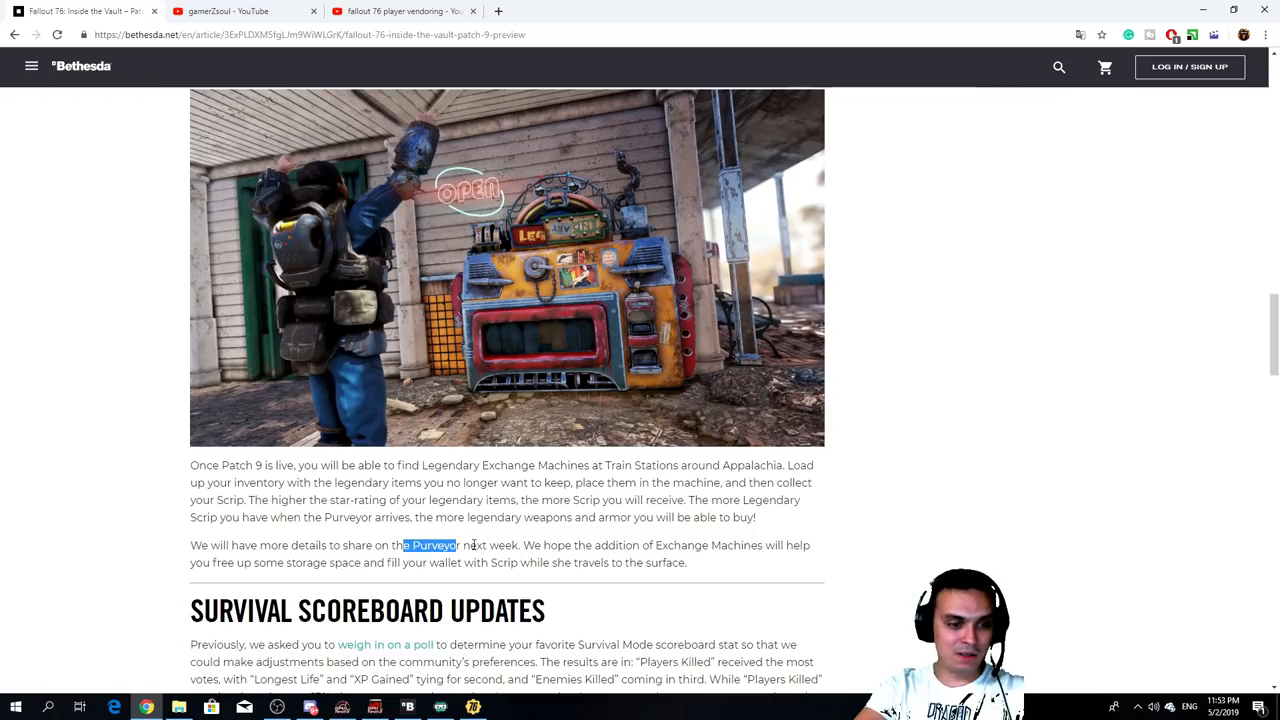
pyautogui.moveTo(456, 545); pyautogui.dragTo(520, 545)
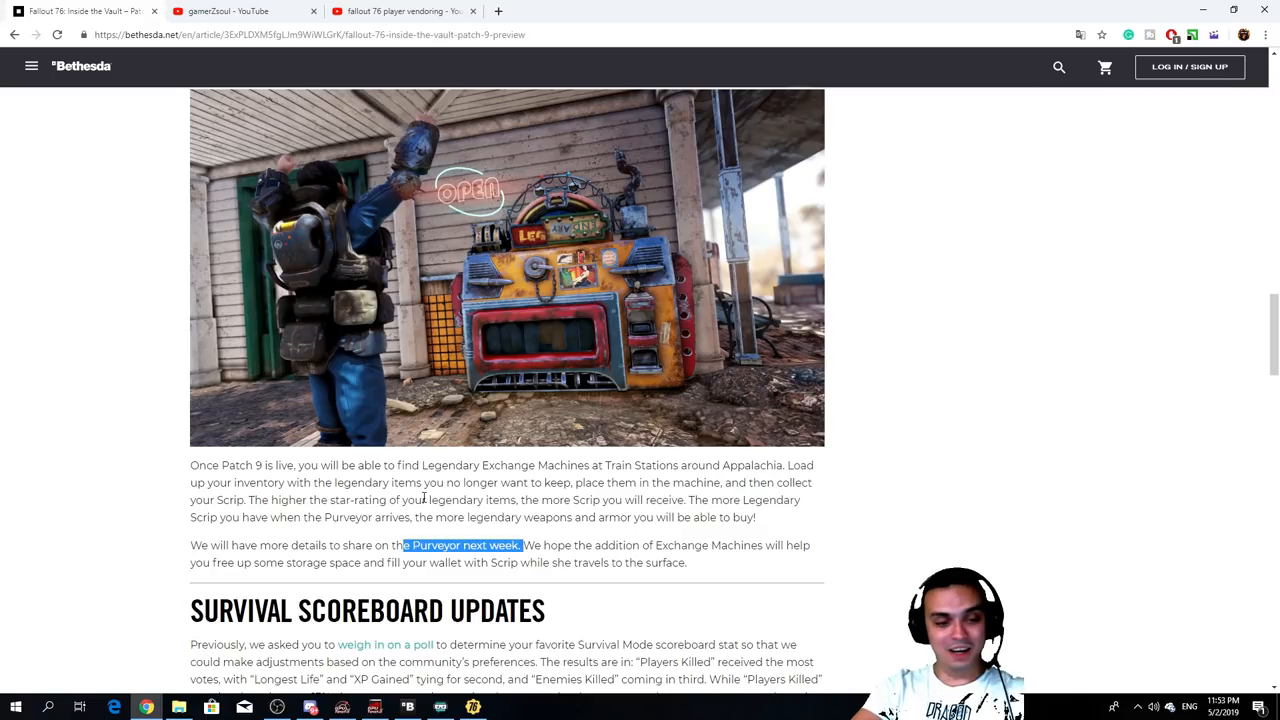
# Step: Scroll to Display Cases Are Coming and highlight 'bobbleheads, and magazines'
pyautogui.scroll(-3)
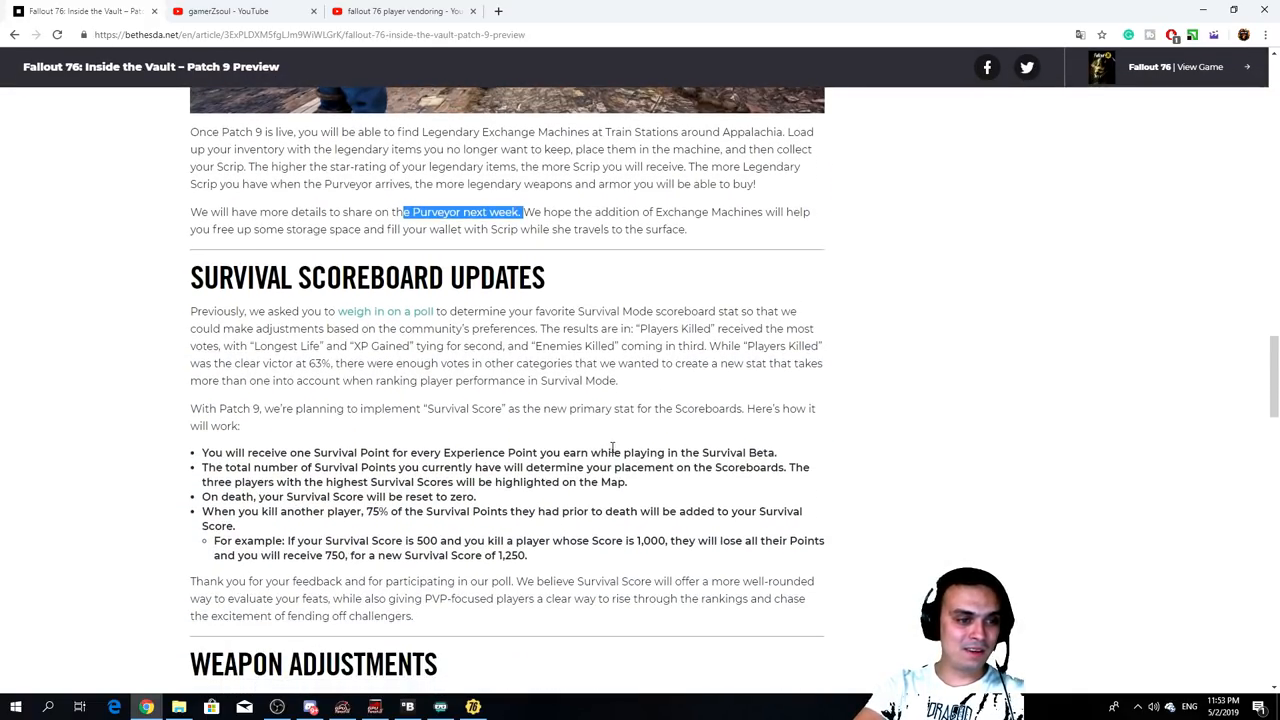
pyautogui.scroll(-3)
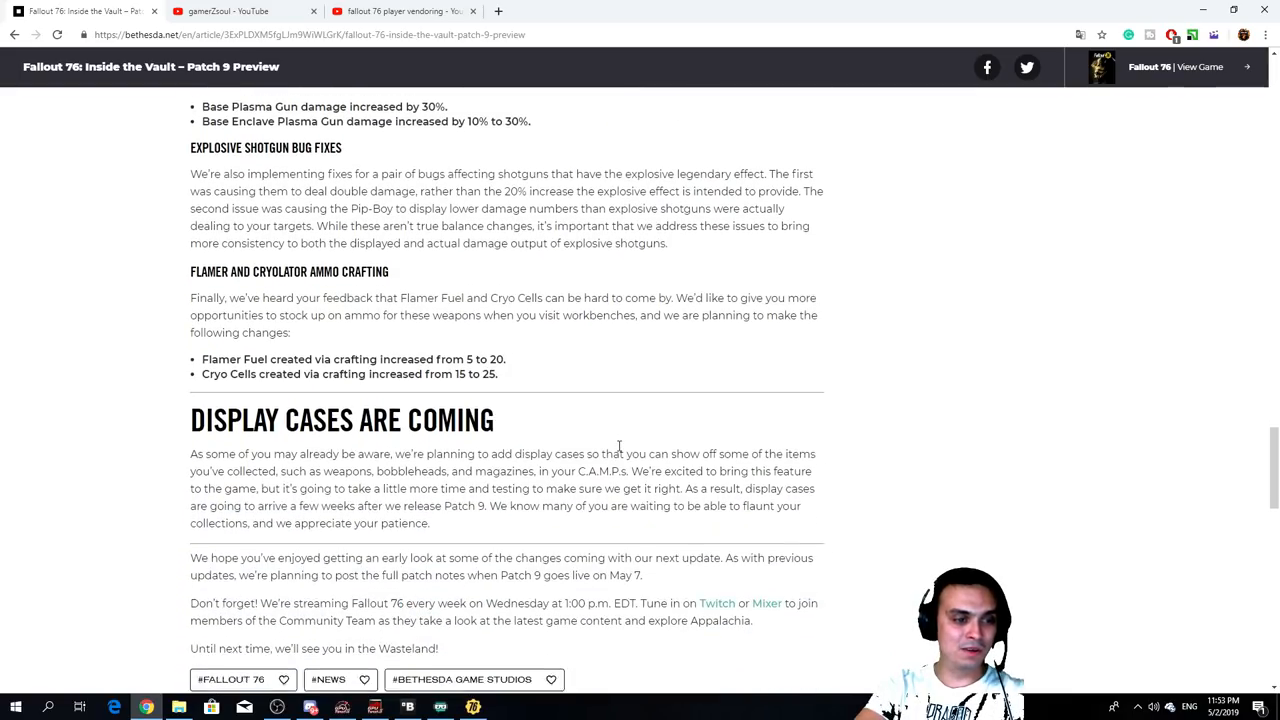
pyautogui.scroll(-3)
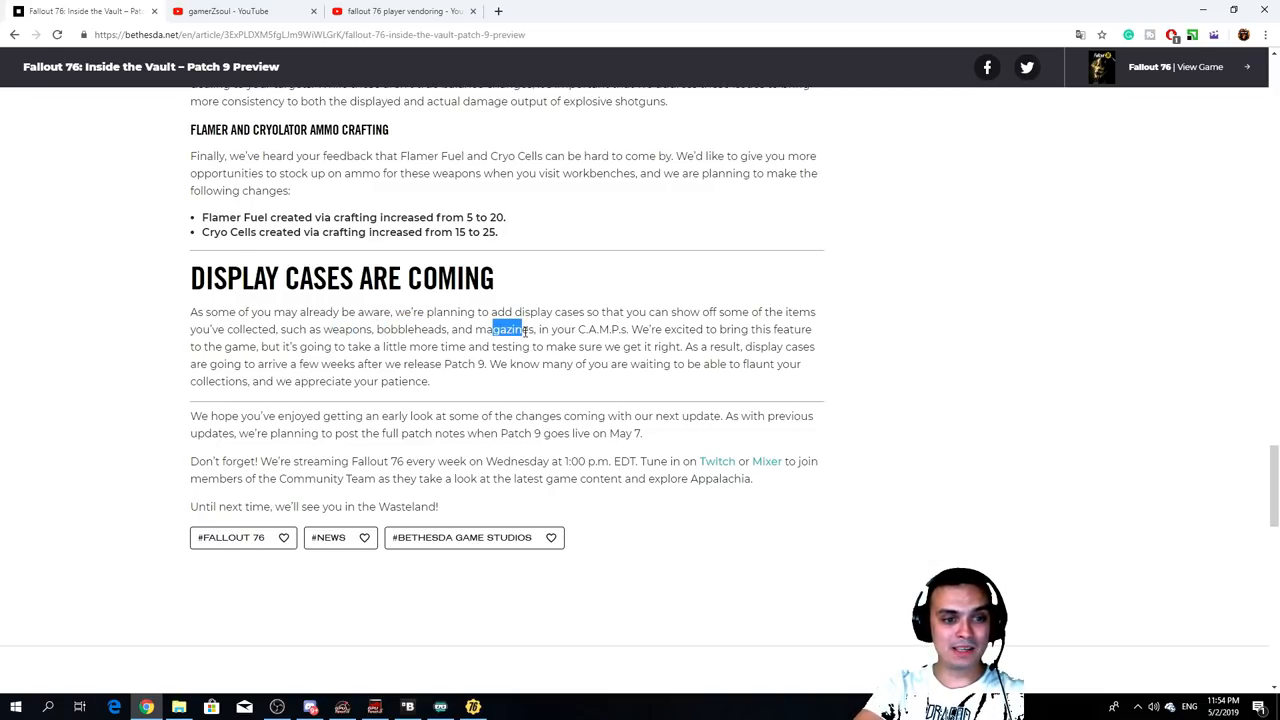
pyautogui.moveTo(490, 329); pyautogui.dragTo(680, 329)
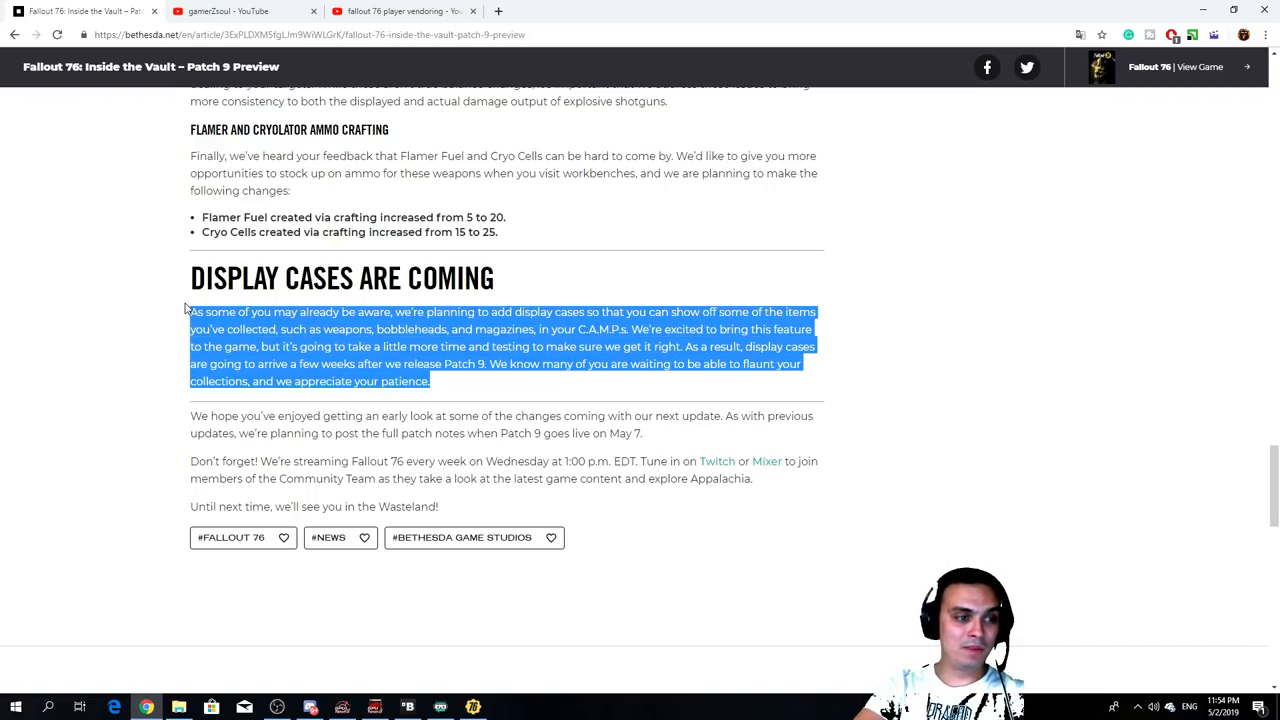
pyautogui.click(400, 329)
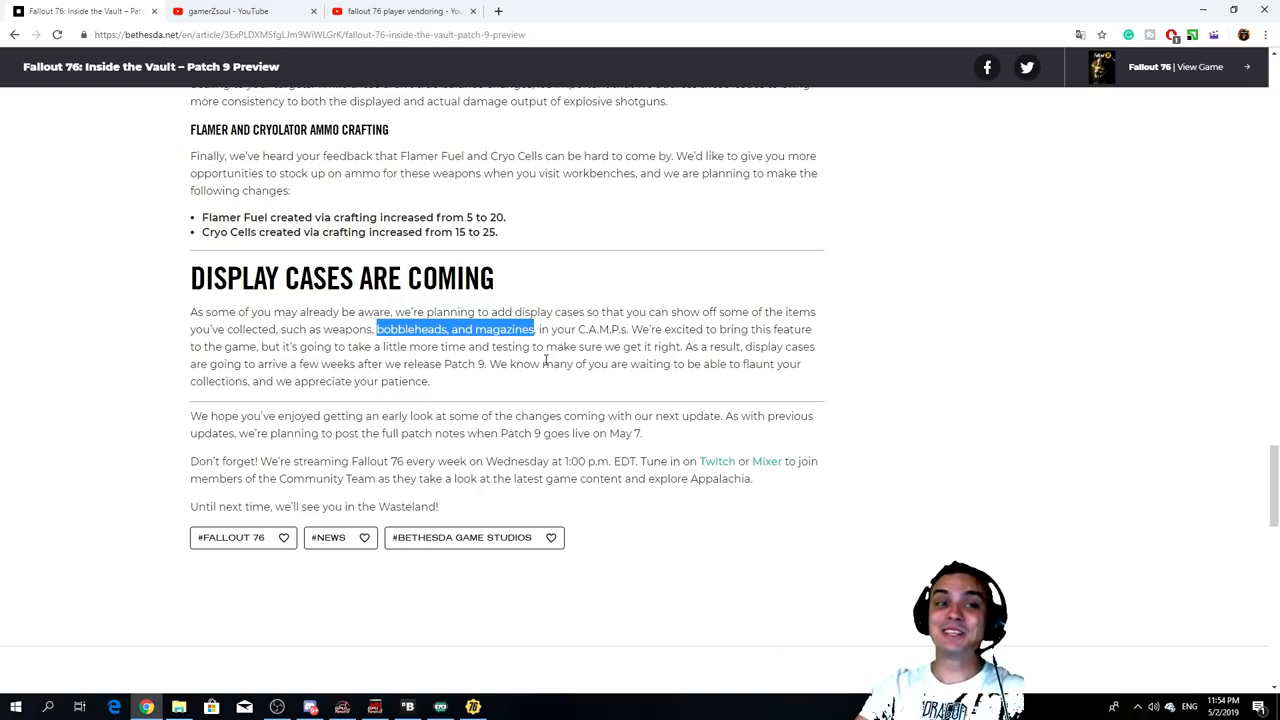
pyautogui.moveTo(537, 398)
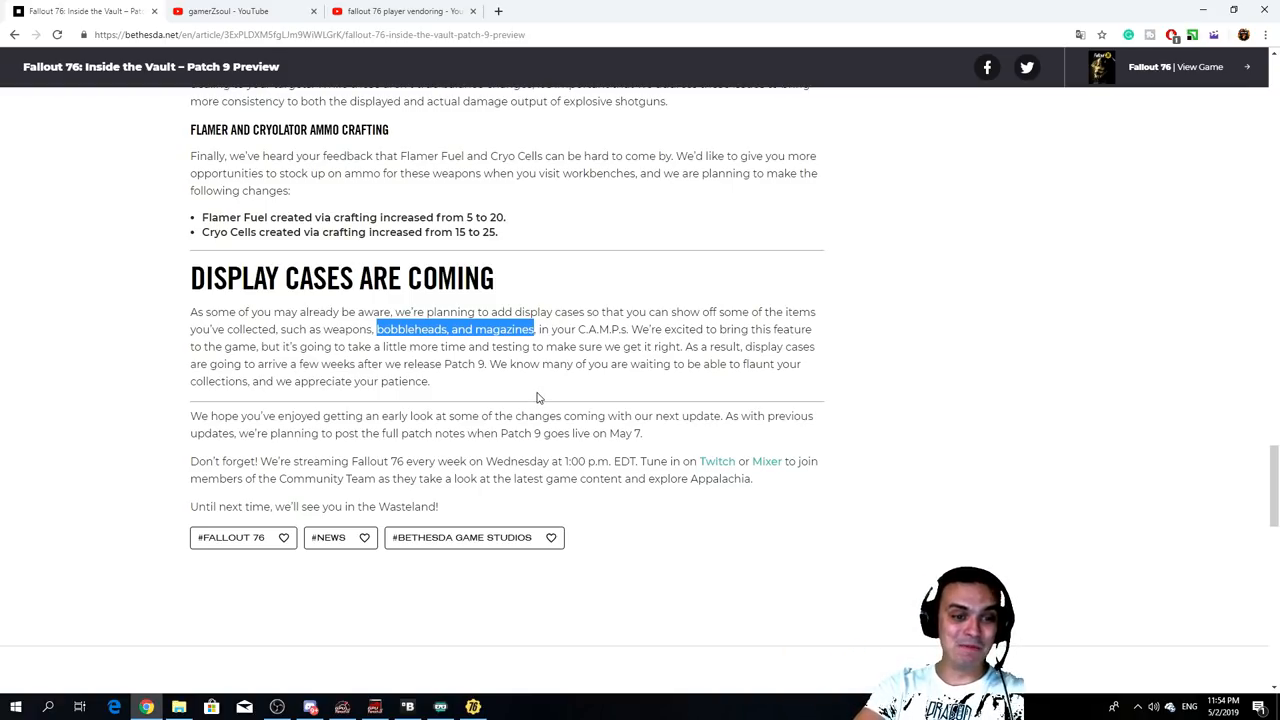
# Step: Scroll back to the intro and highlight 'Patch 9 on May 7'
pyautogui.scroll(3)
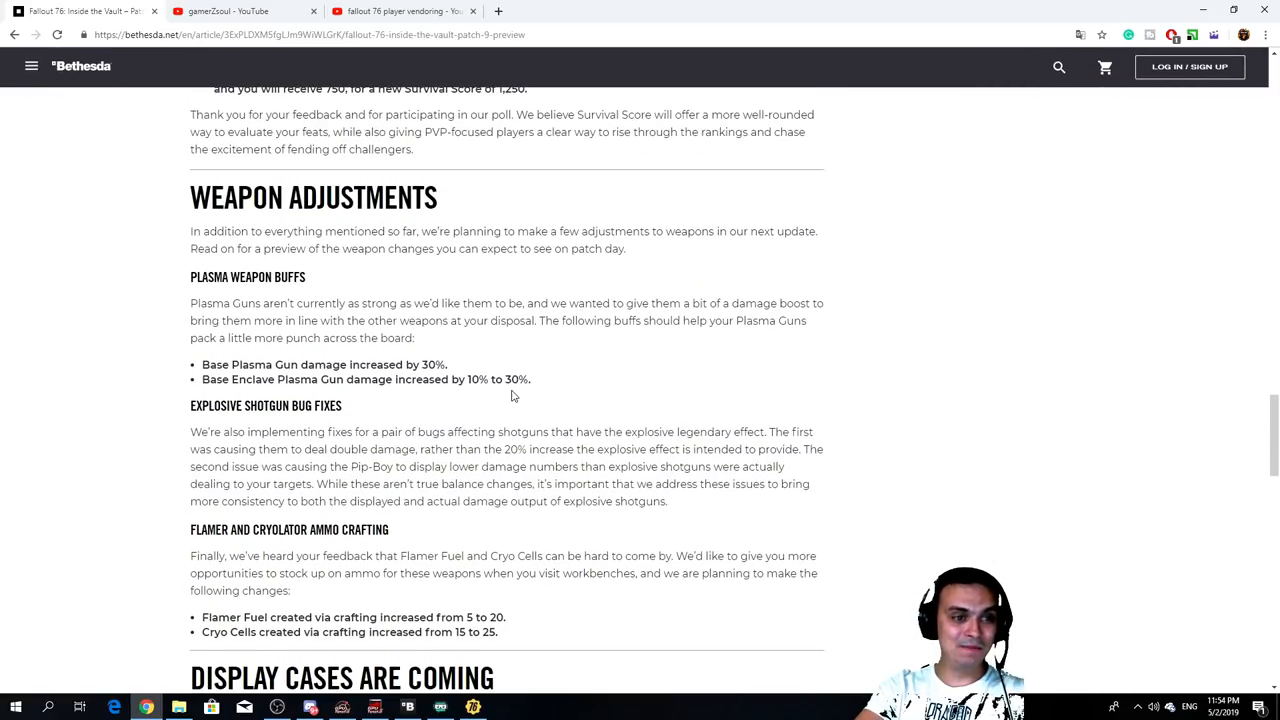
pyautogui.scroll(-3)
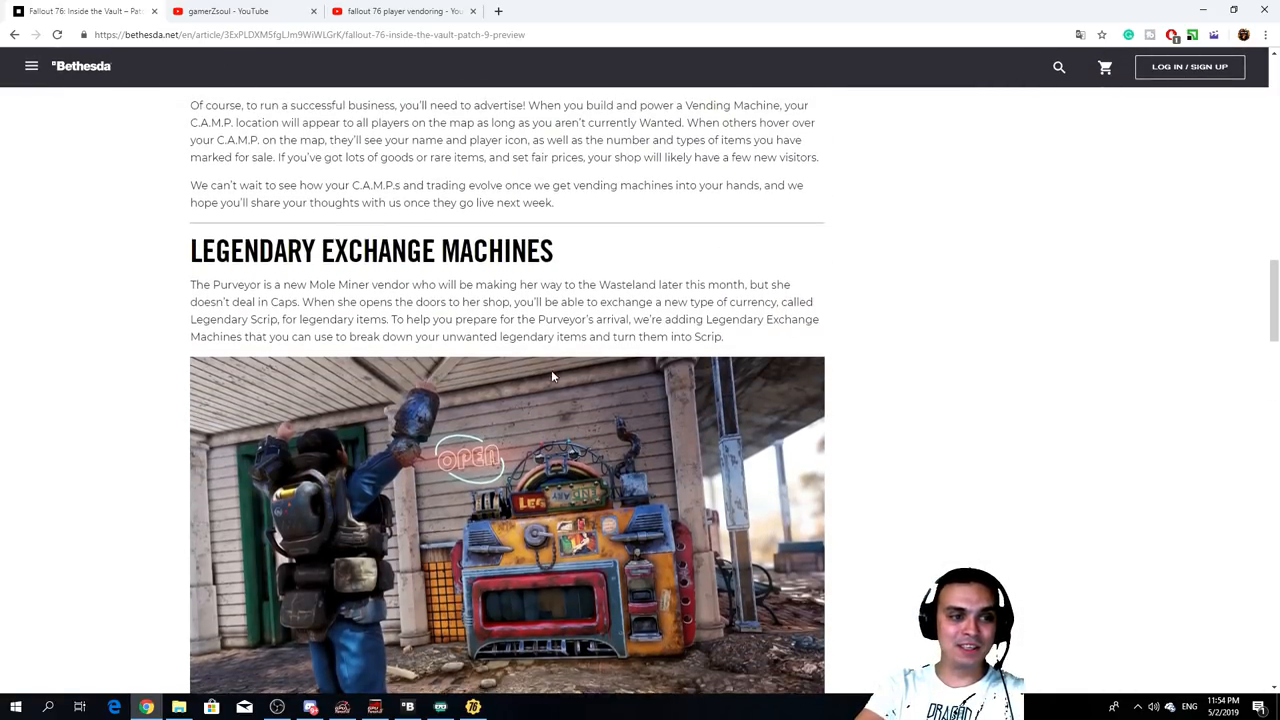
pyautogui.scroll(3)
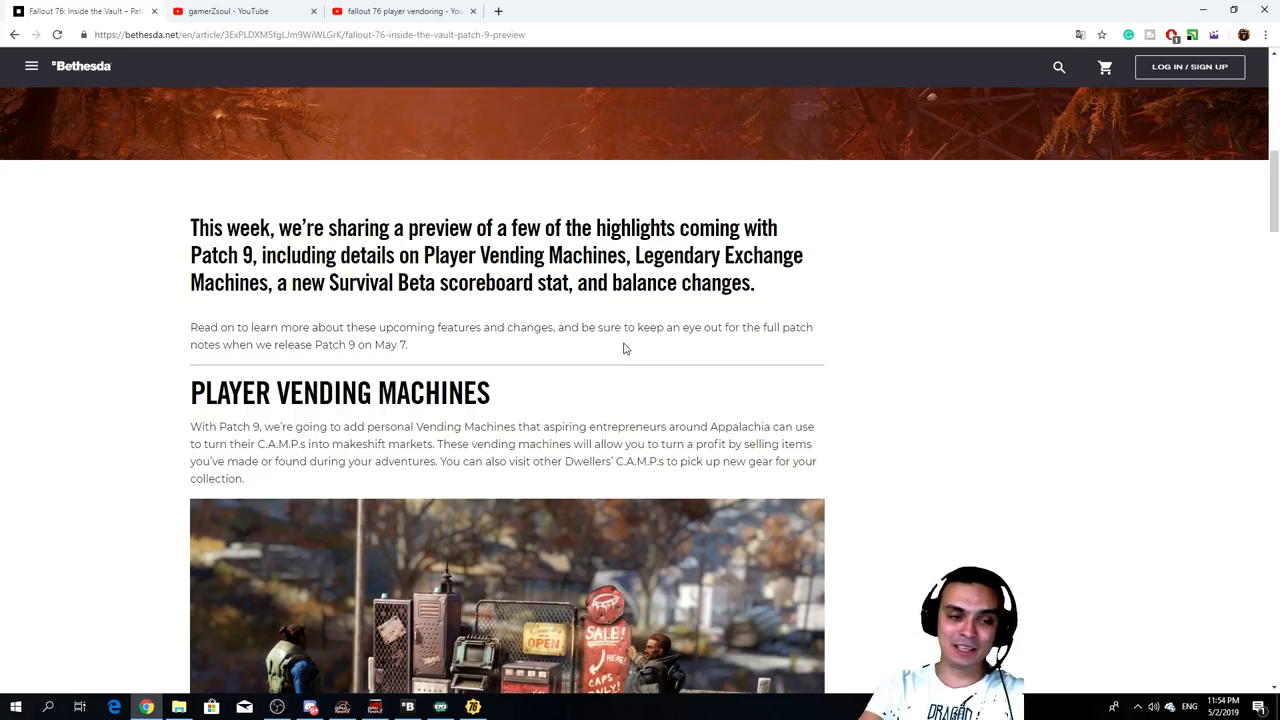
pyautogui.scroll(3)
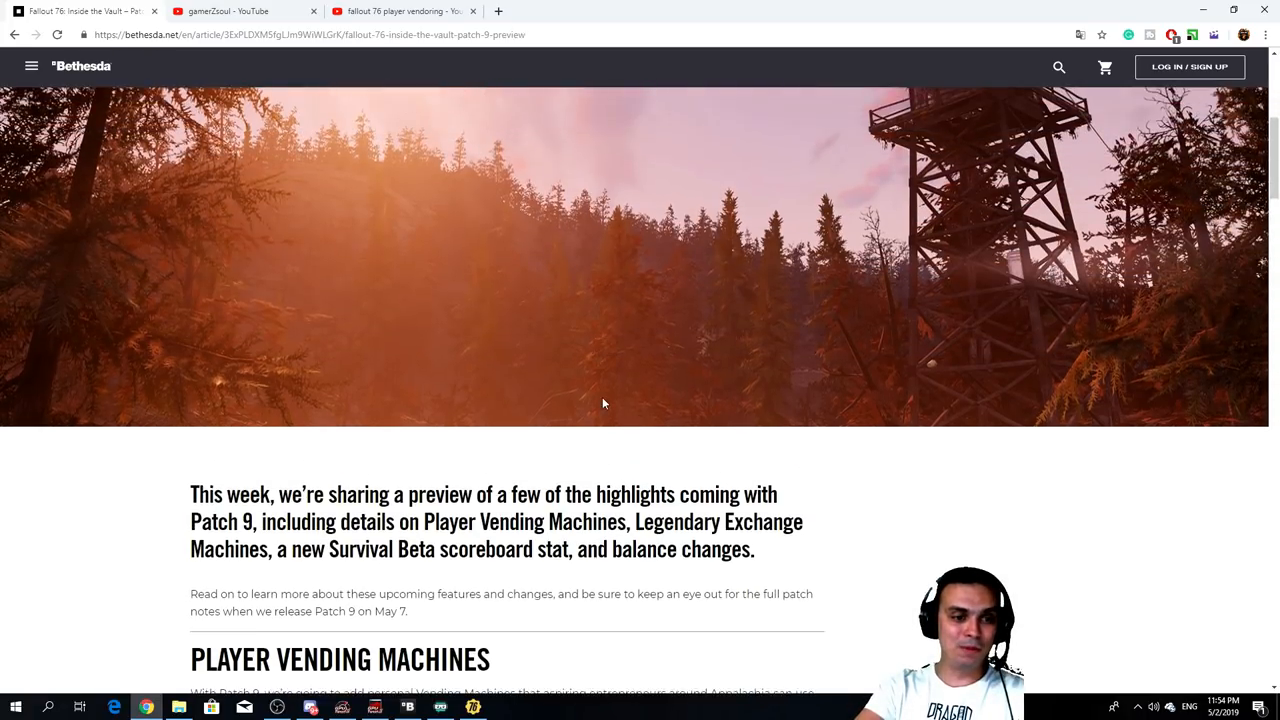
pyautogui.scroll(-3)
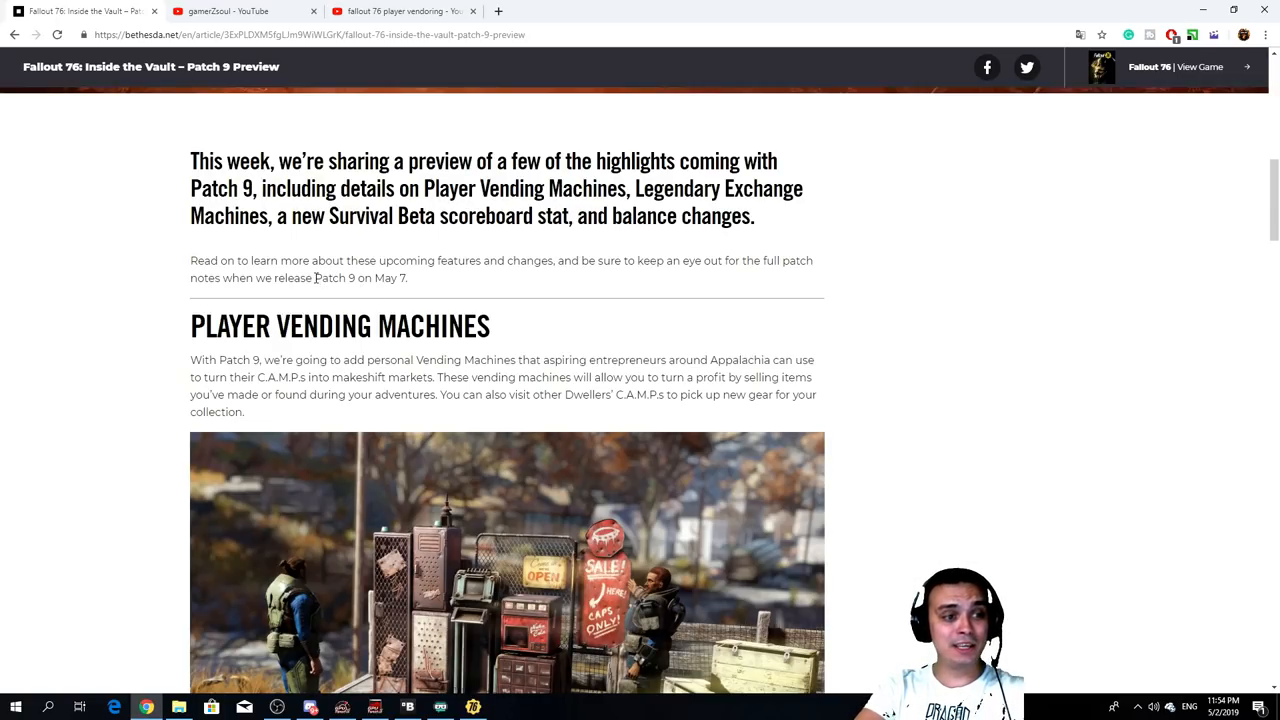
pyautogui.moveTo(314, 277); pyautogui.dragTo(406, 277)
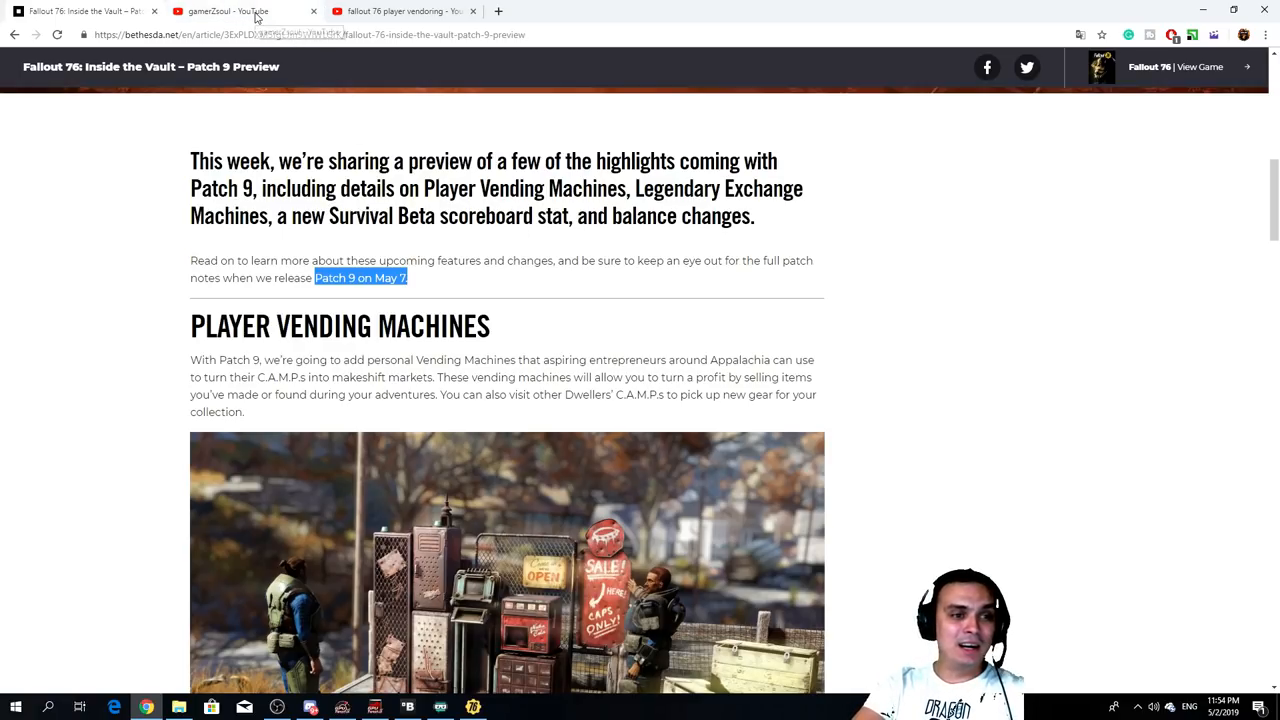
# Step: Switch to the gamerZsoul YouTube tab and scroll to the Community voting post
pyautogui.click(240, 11)
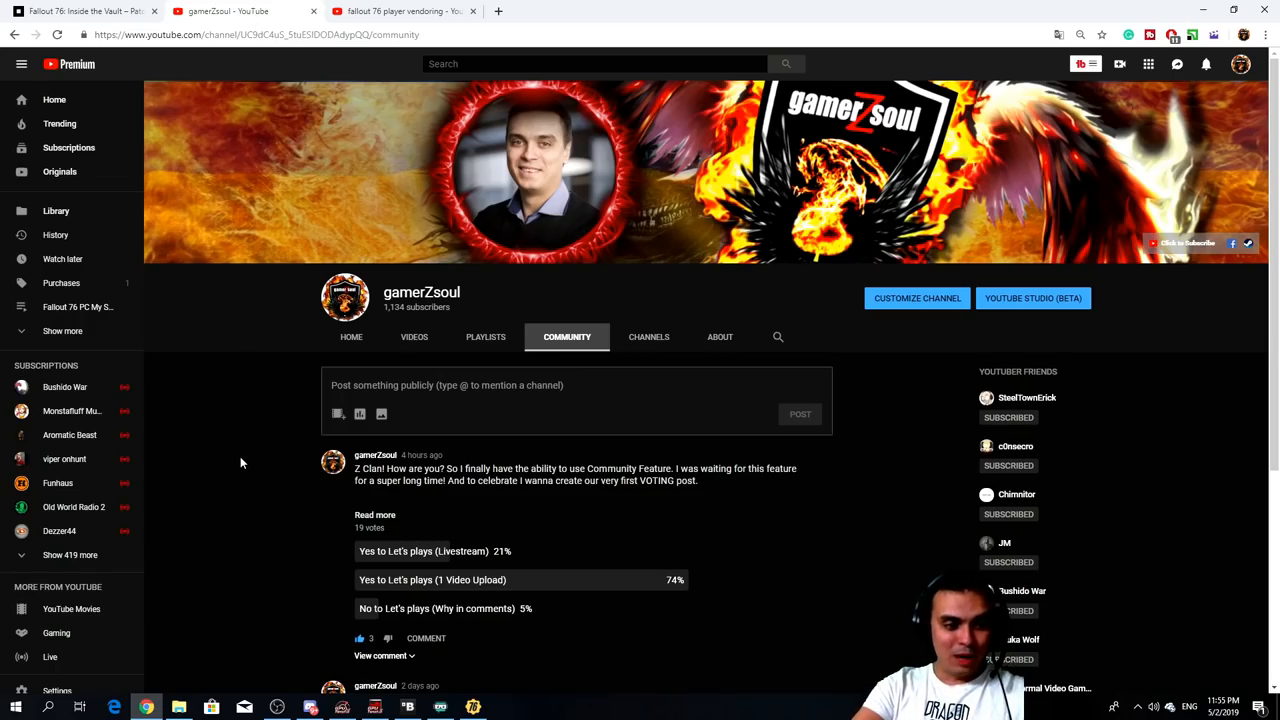
pyautogui.moveTo(307, 430)
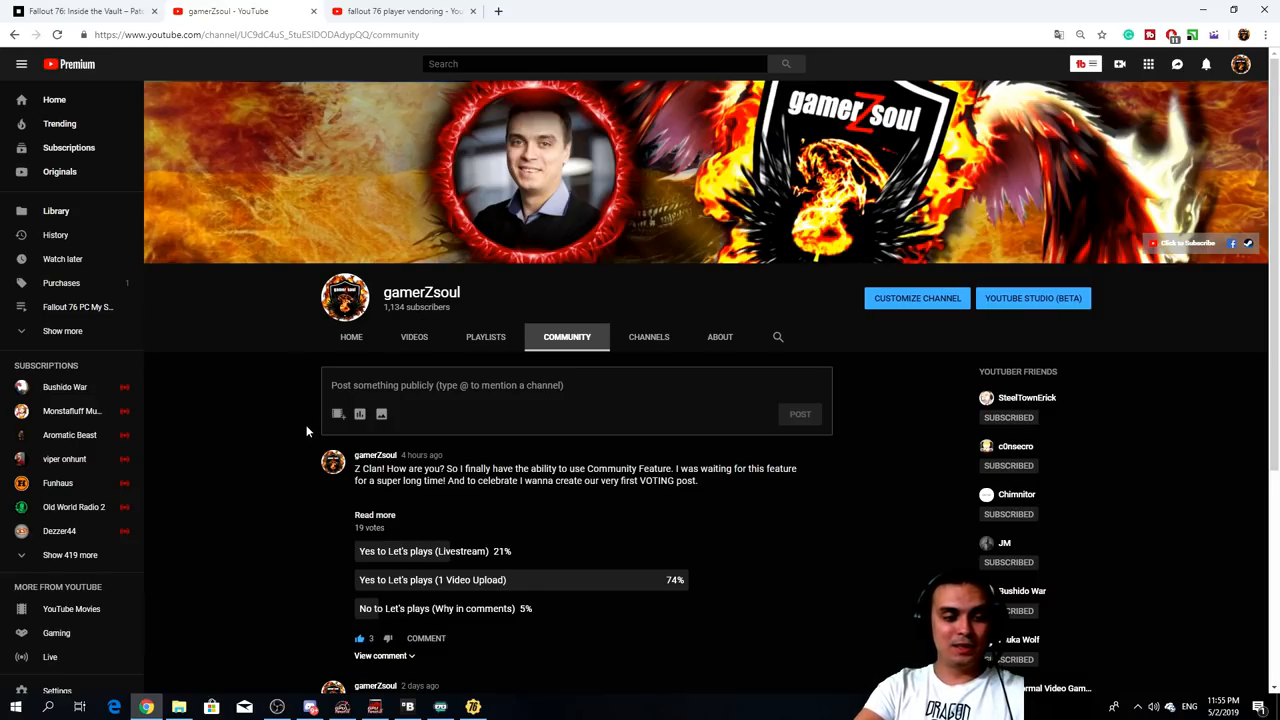
pyautogui.moveTo(571, 326)
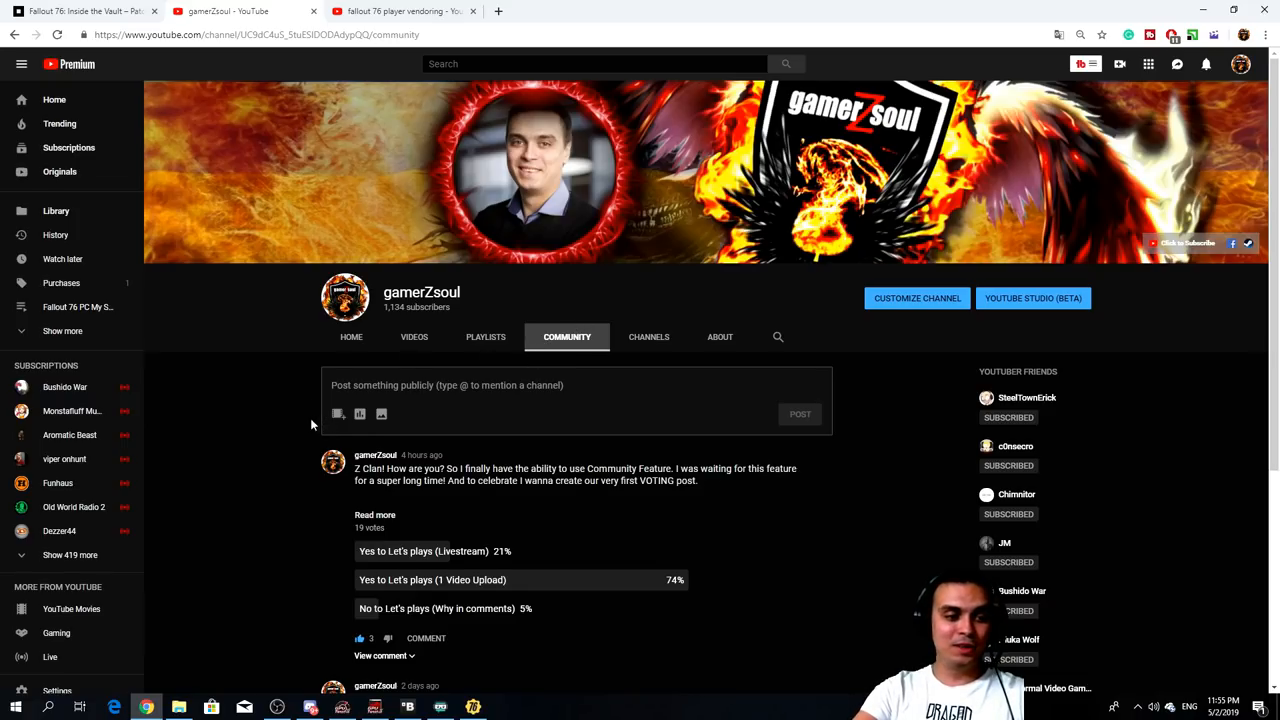
pyautogui.scroll(-3)
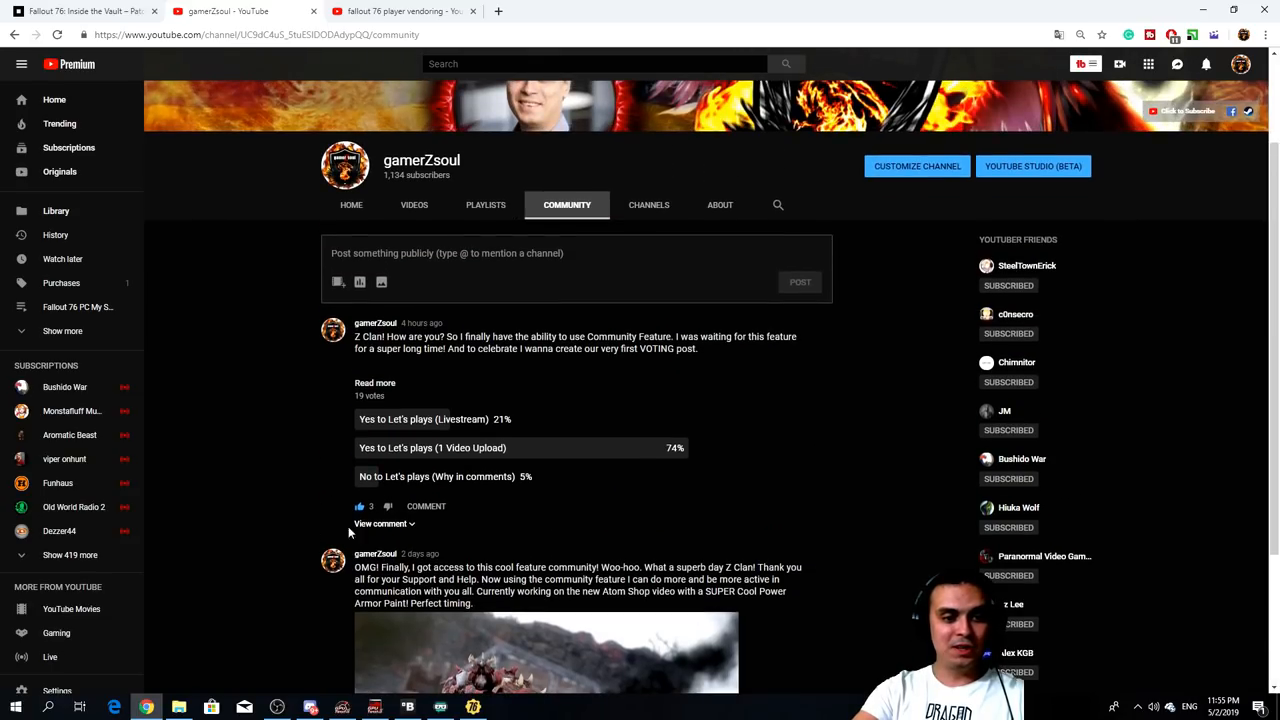
# Step: Expand the voting post with 'Read more' and scroll through its full text
pyautogui.click(375, 382)
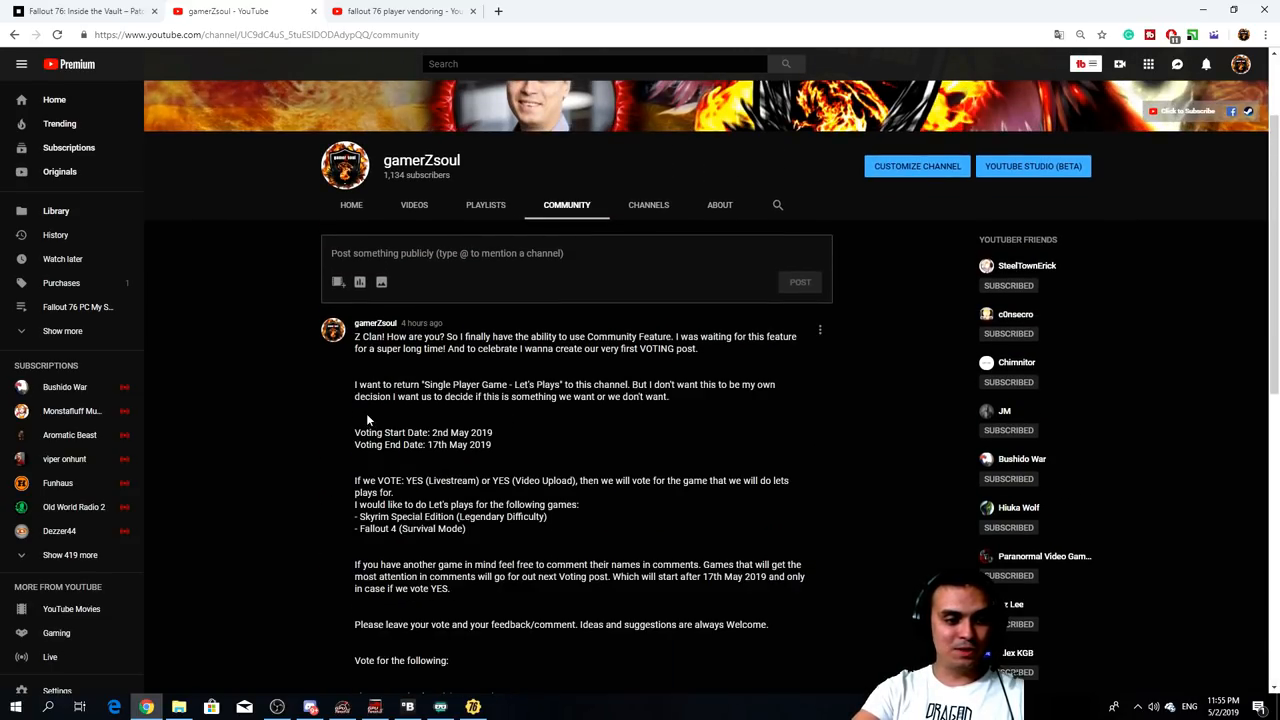
pyautogui.scroll(-3)
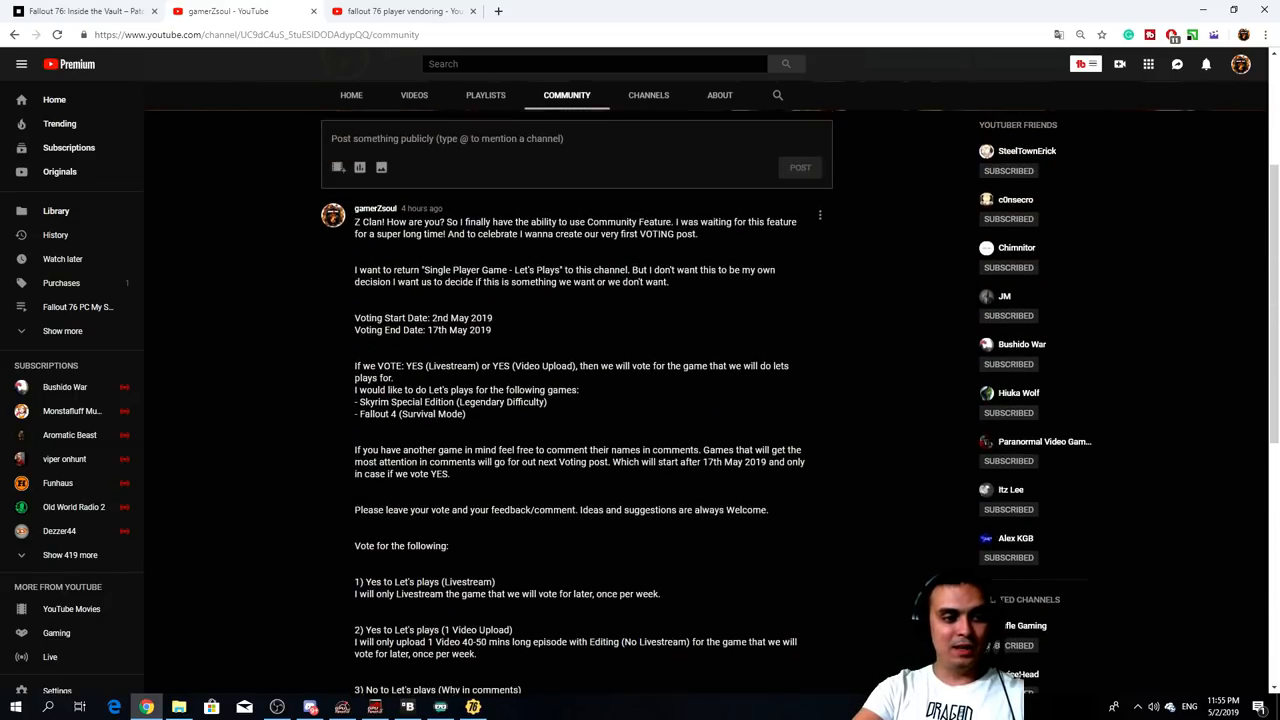
pyautogui.scroll(-3)
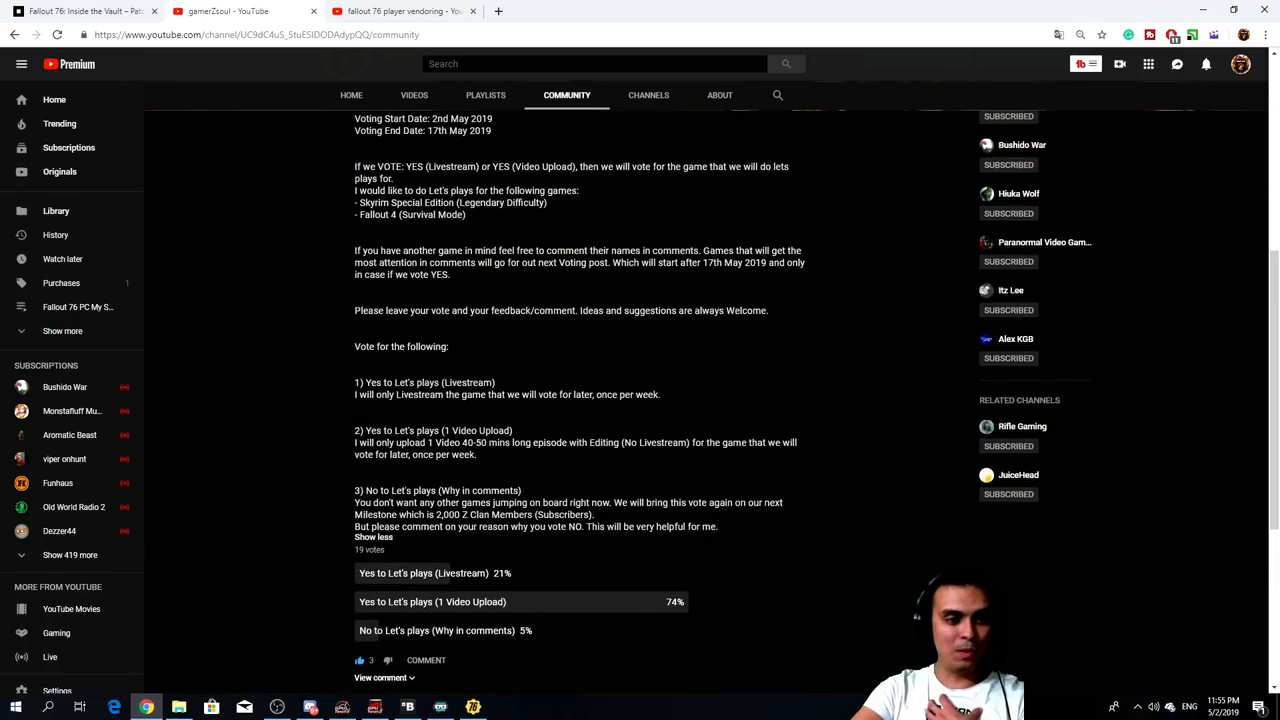
pyautogui.scroll(3)
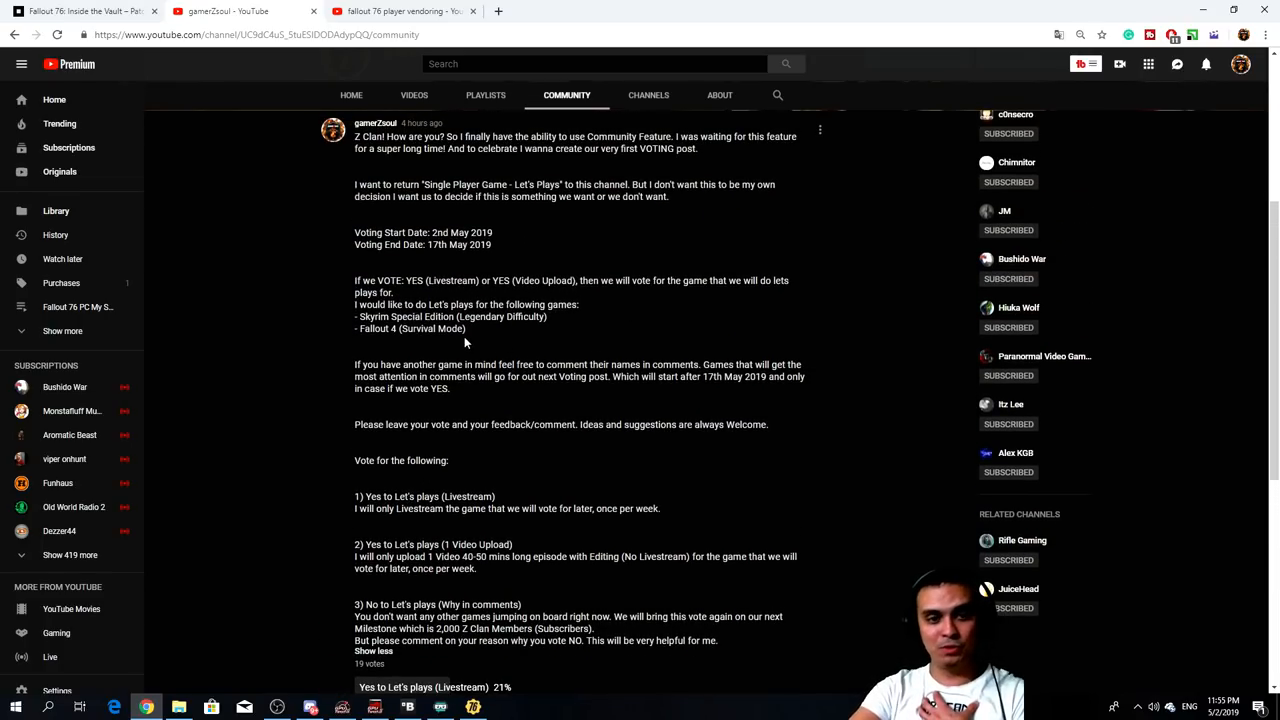
# Step: Highlight the voting end date and the Fallout 4 Survival Mode option
pyautogui.moveTo(372, 316); pyautogui.dragTo(452, 316)
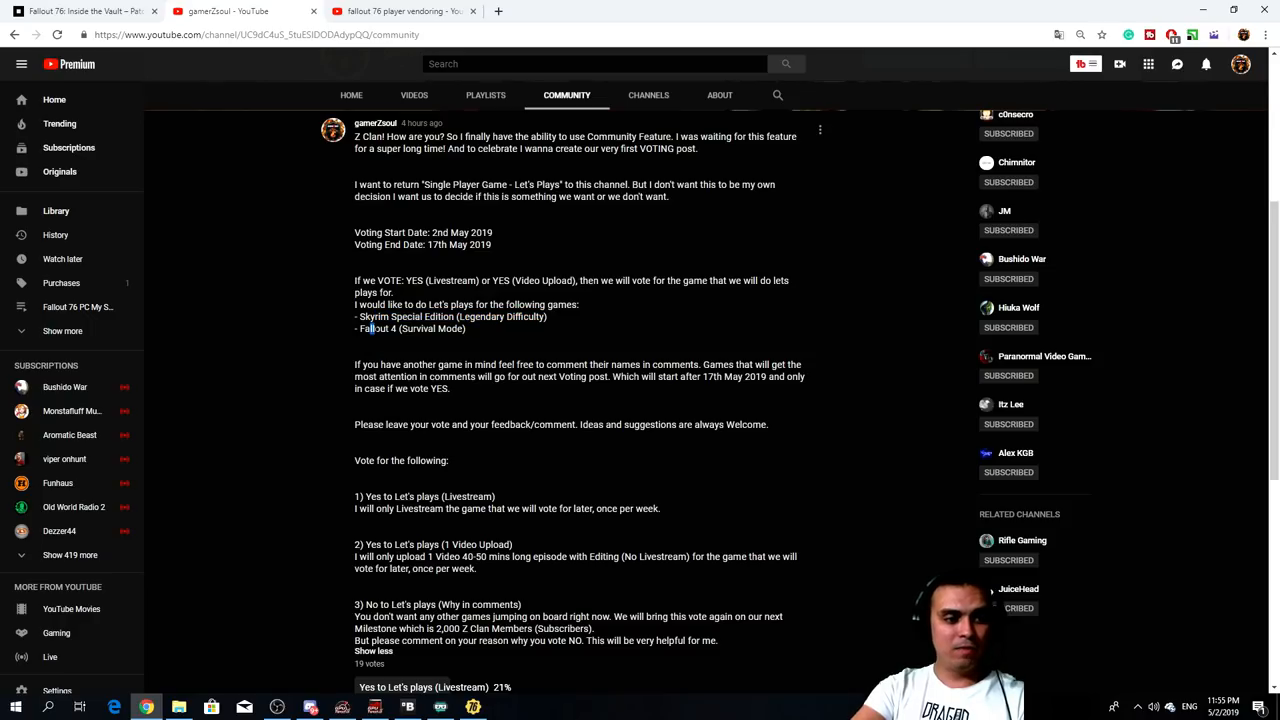
pyautogui.moveTo(367, 328); pyautogui.dragTo(462, 328)
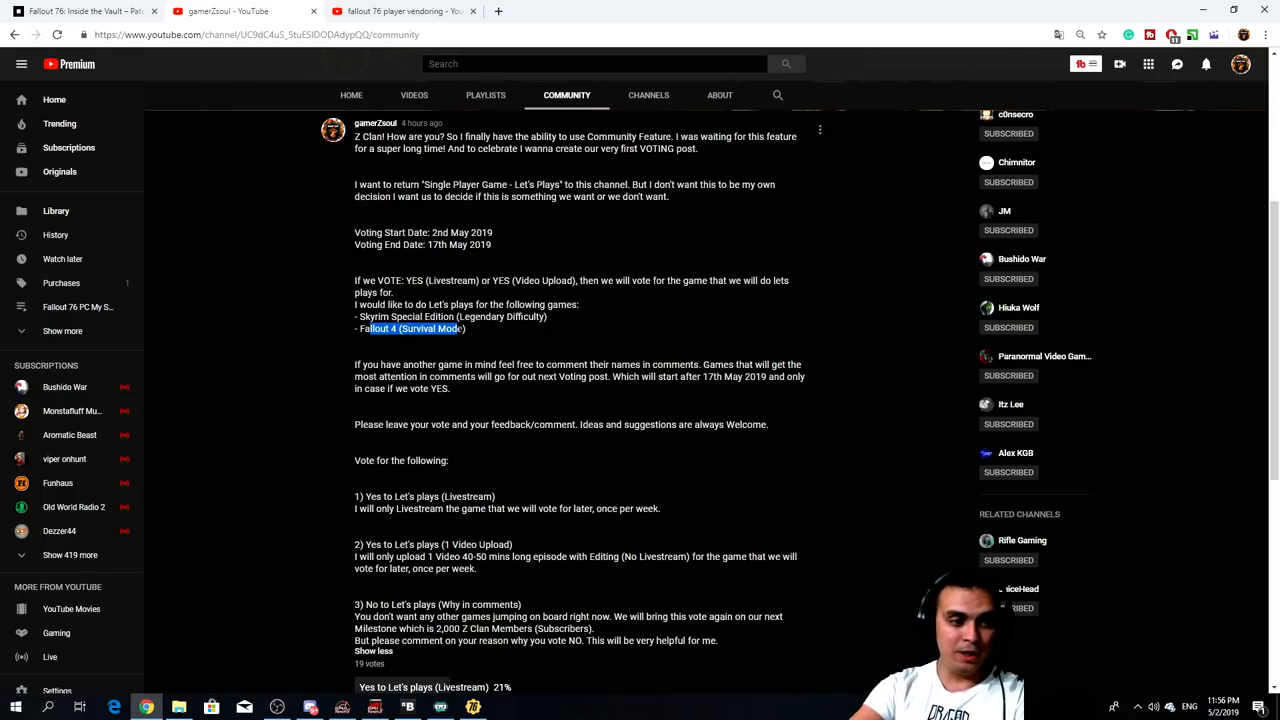
pyautogui.scroll(-3)
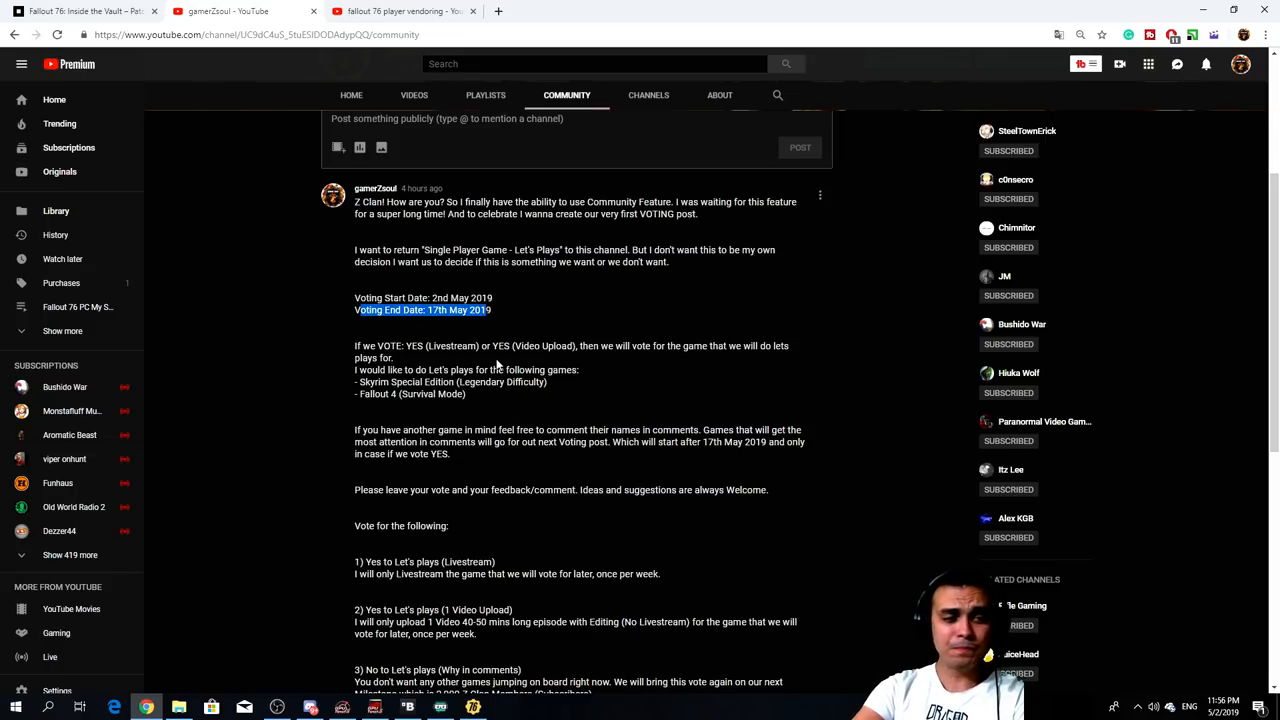
pyautogui.moveTo(425, 328)
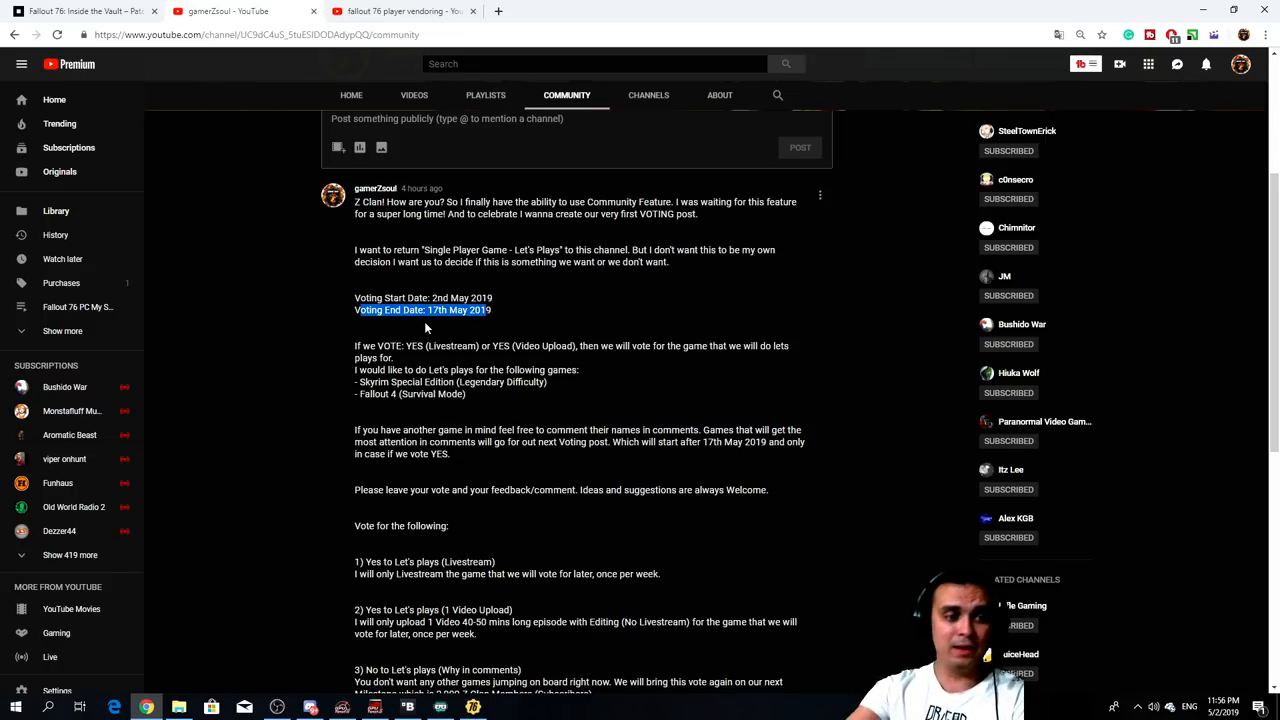
pyautogui.scroll(-3)
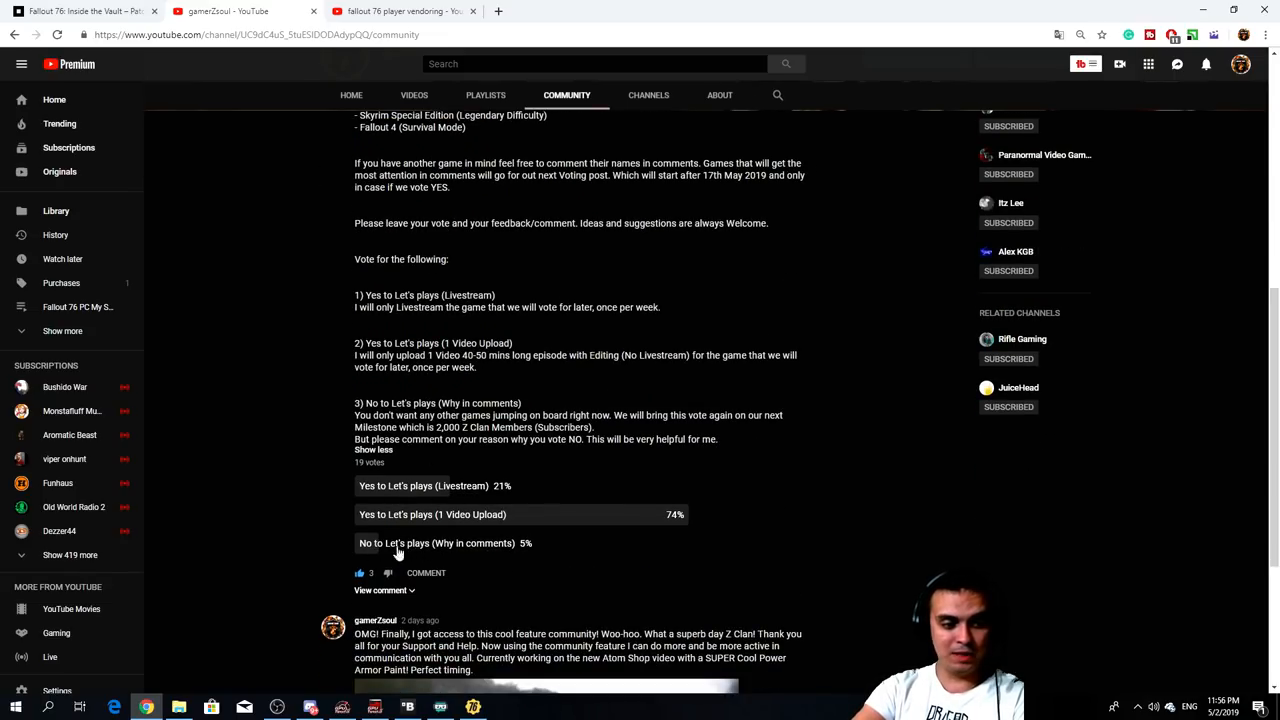
pyautogui.moveTo(557, 479)
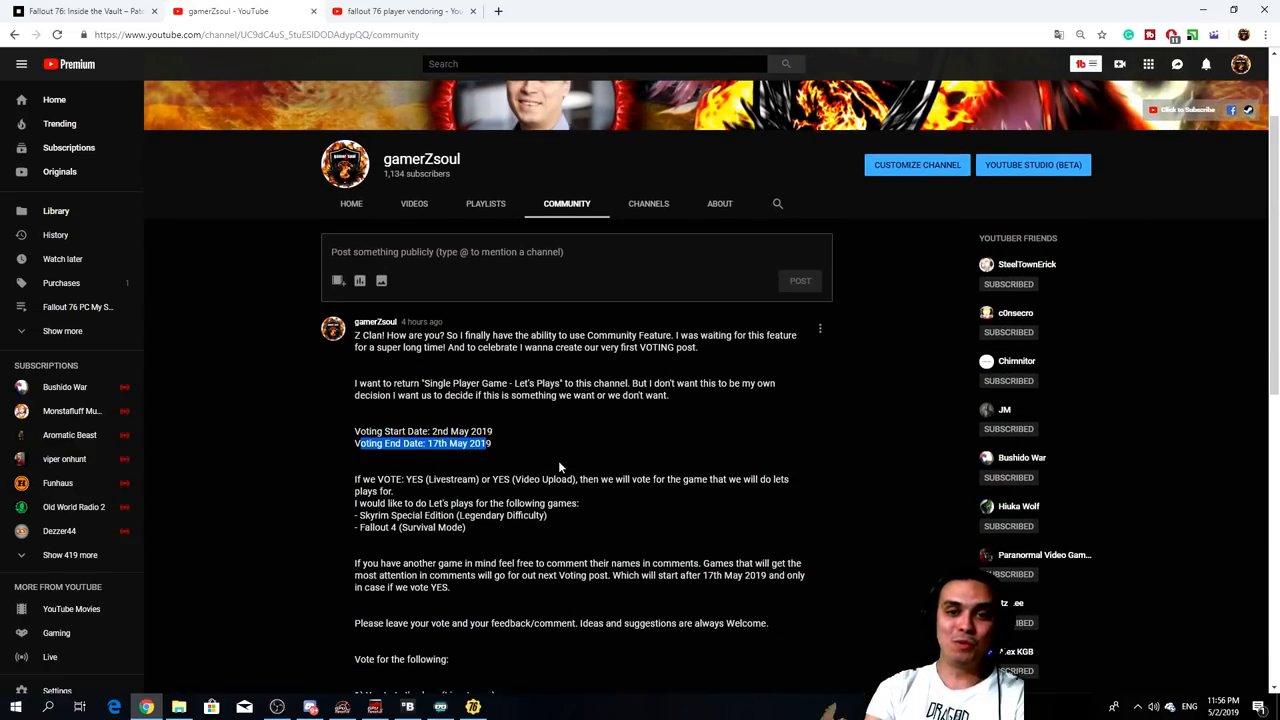
# Step: Scroll through the YouTube voting post on Skyrim Special Edition and Fallout 4
pyautogui.scroll(-3)
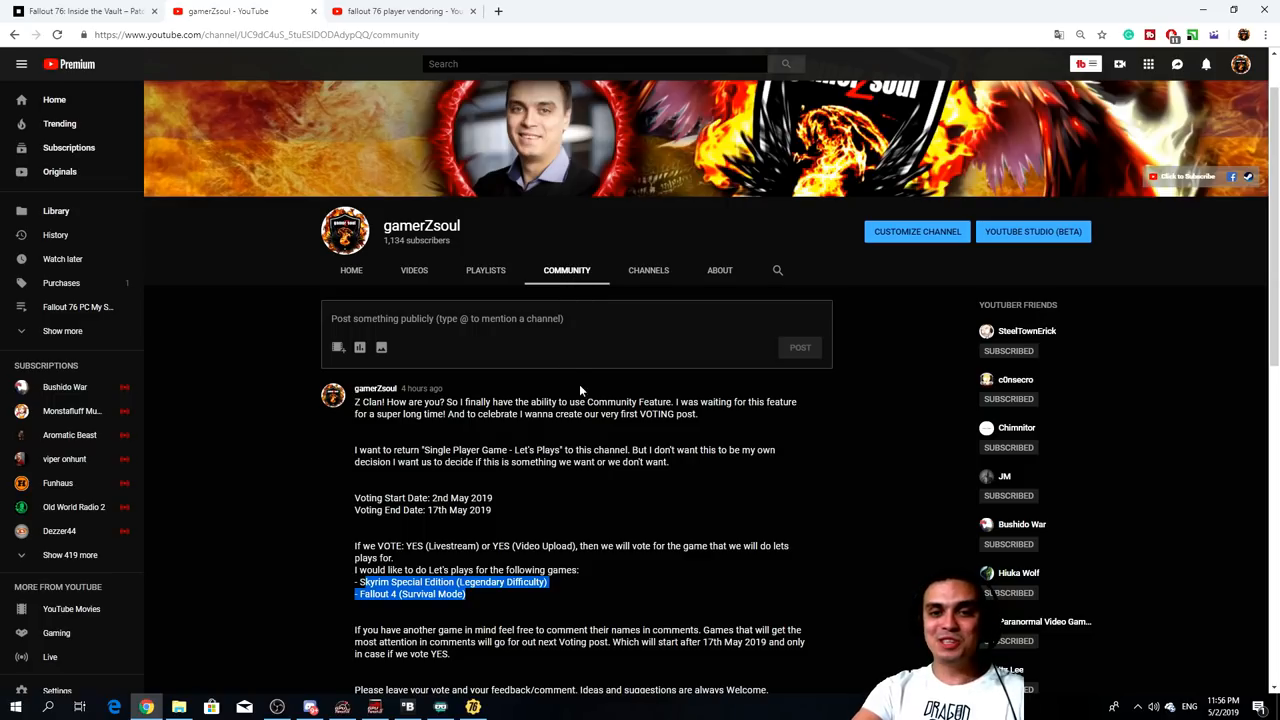
pyautogui.scroll(-3)
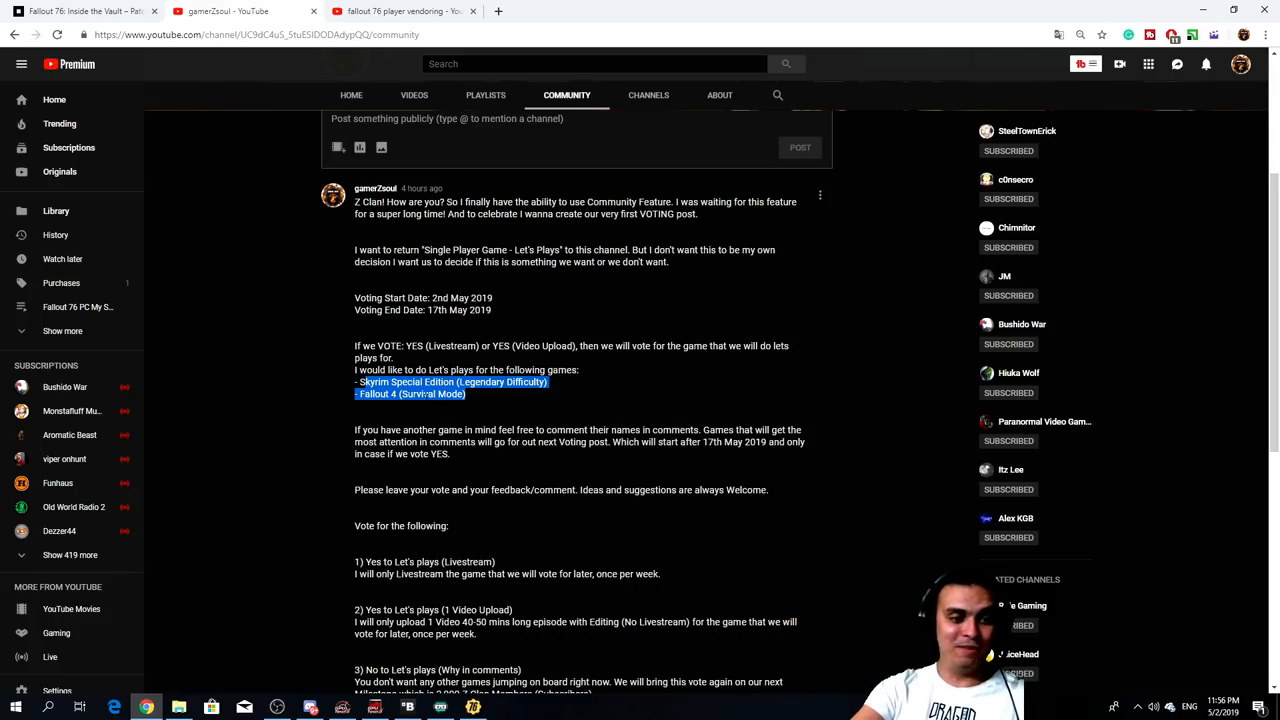
pyautogui.scroll(-3)
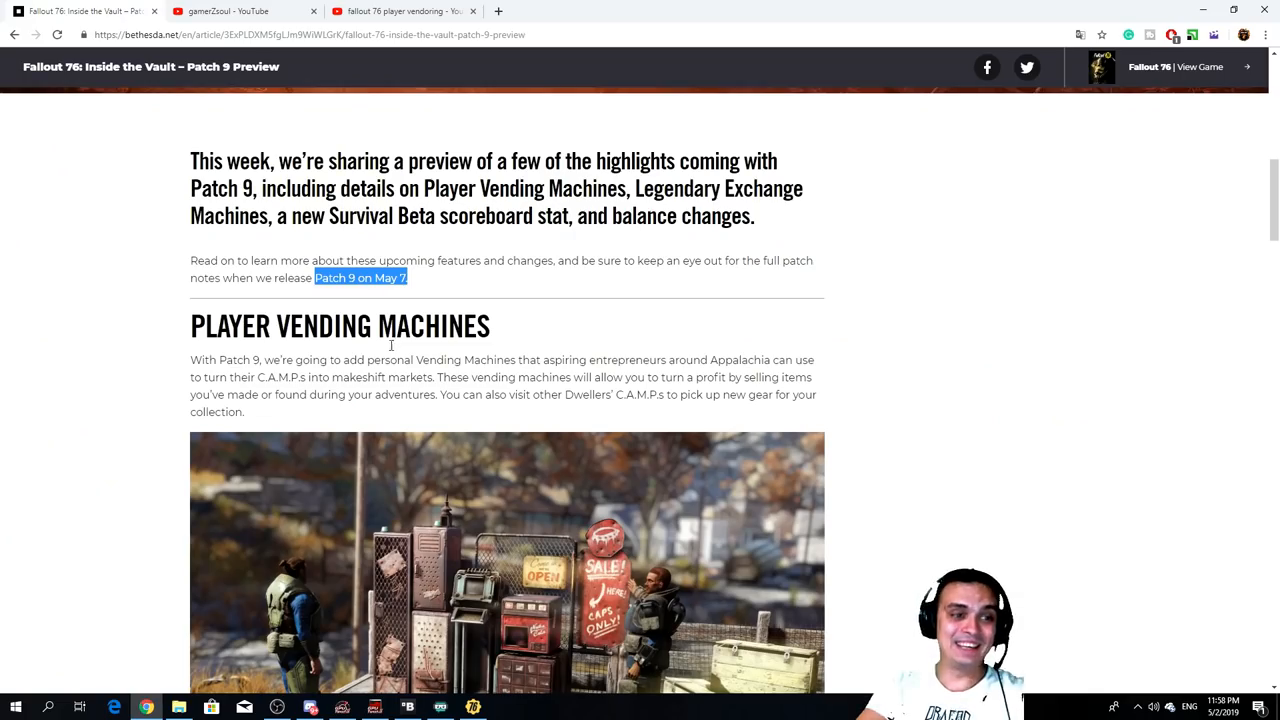
pyautogui.scroll(-3)
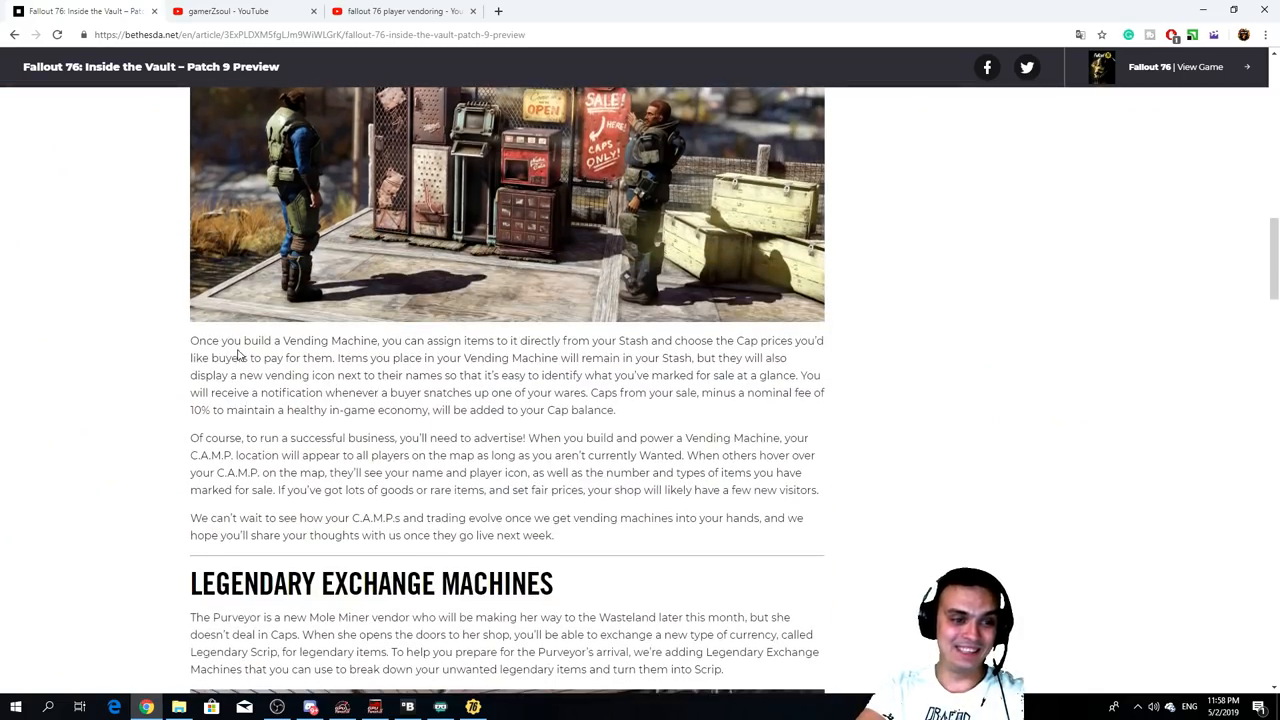
pyautogui.scroll(-3)
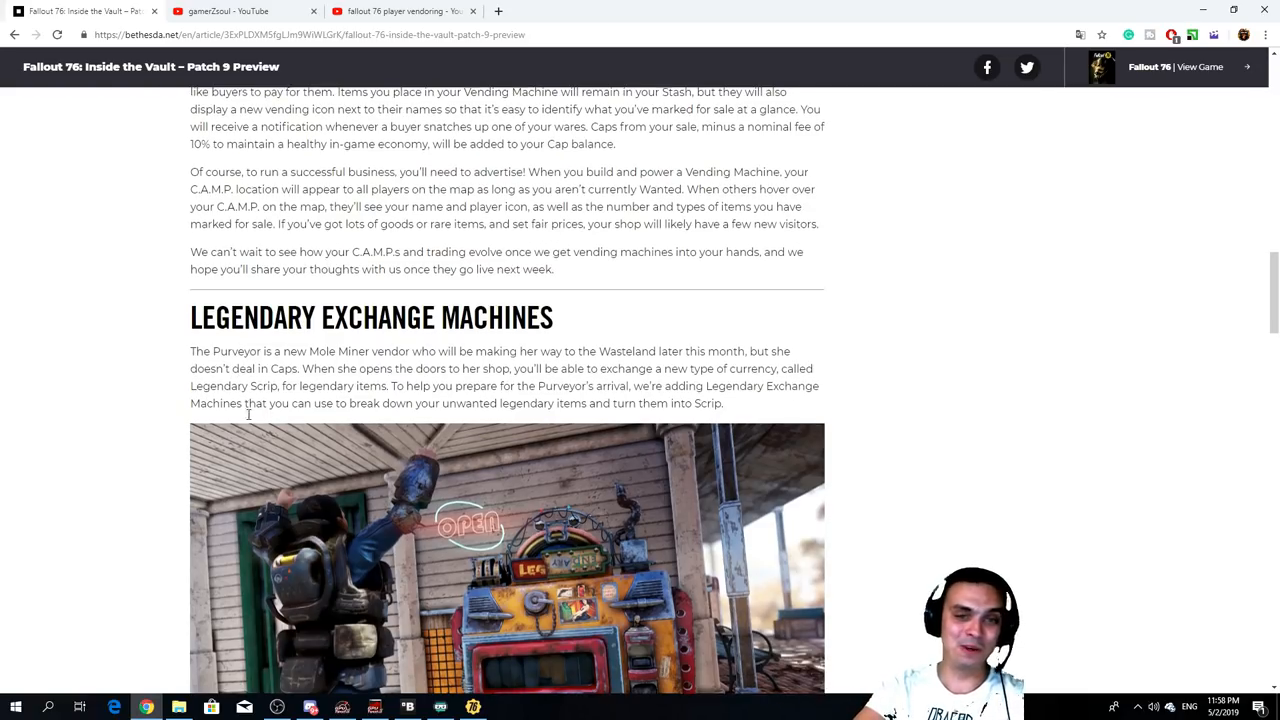
pyautogui.scroll(3)
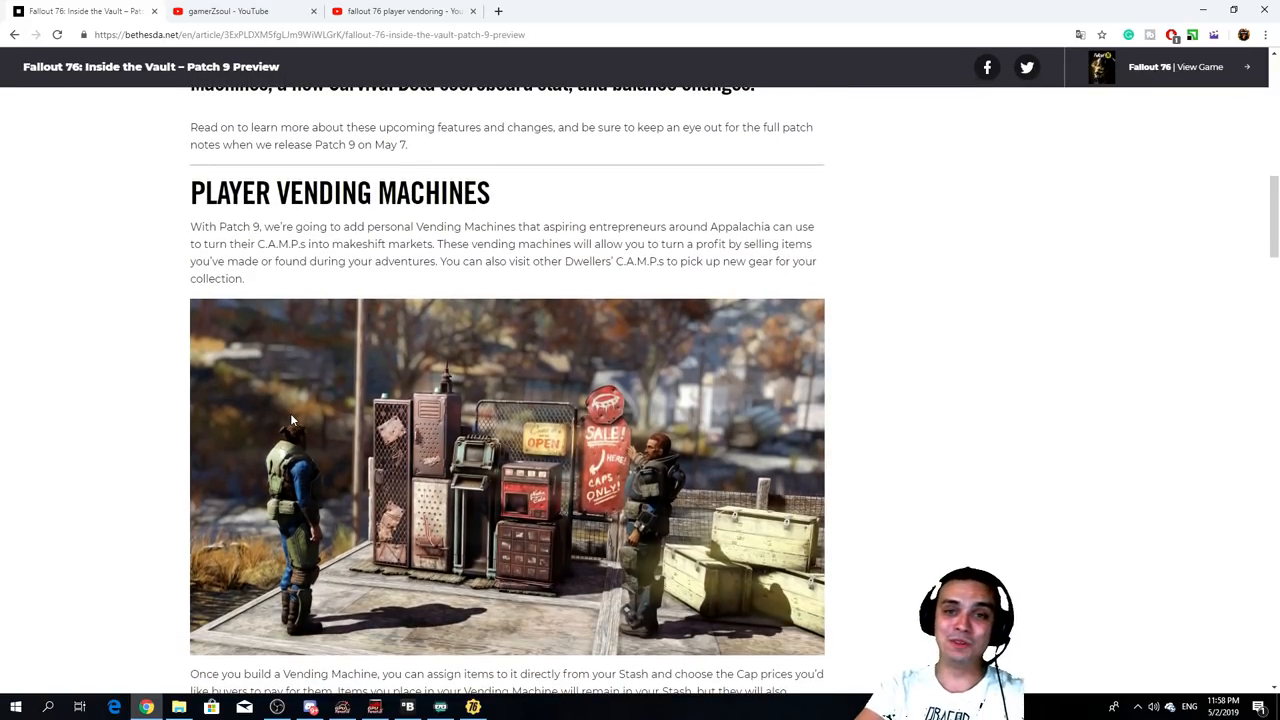